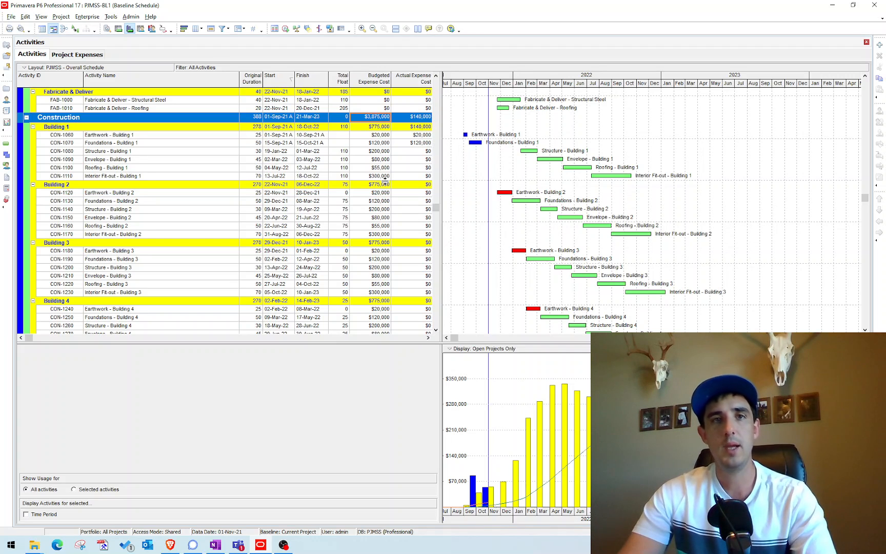
{"action": "mouse_move", "coordinate": [364, 196]}
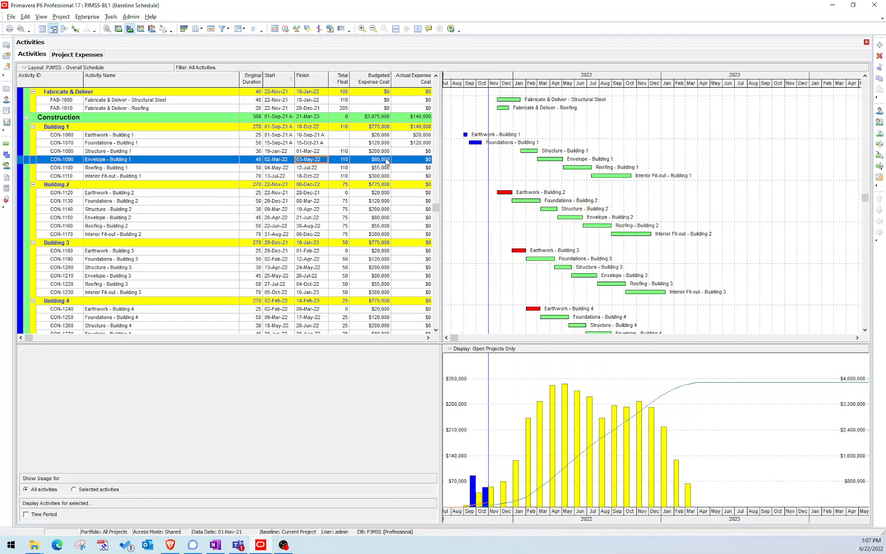
{"action": "mouse_move", "coordinate": [384, 127]}
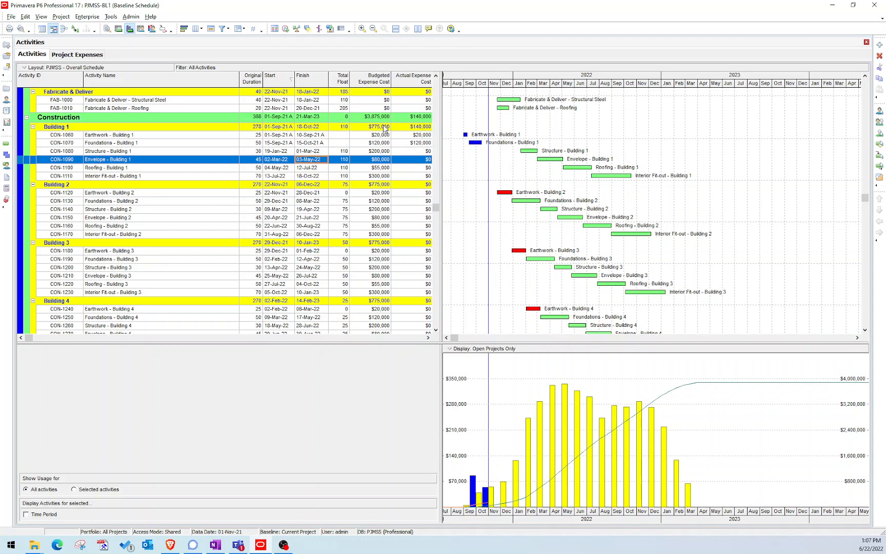
Dismiss the May 2022 cost breakdown, then review project expenses and select the Earthwork cost account
{"action": "left_click", "coordinate": [373, 117]}
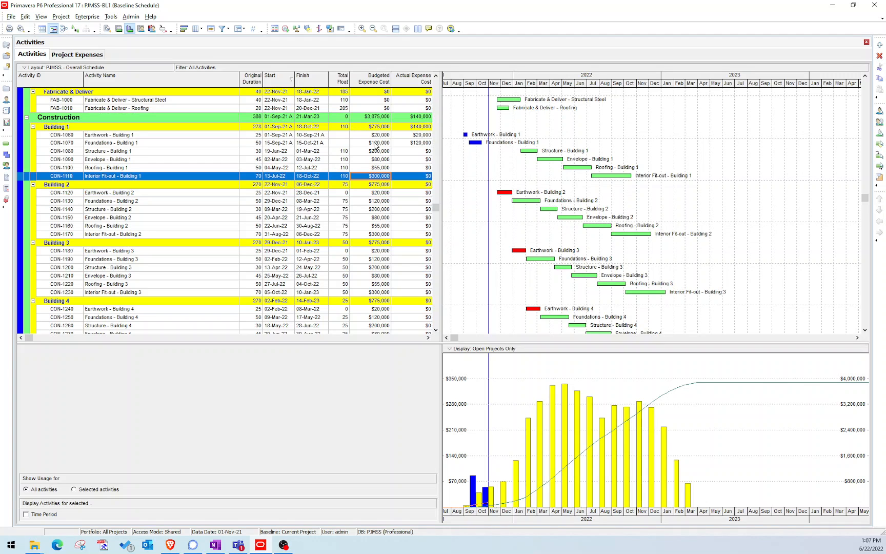
{"action": "mouse_move", "coordinate": [602, 387]}
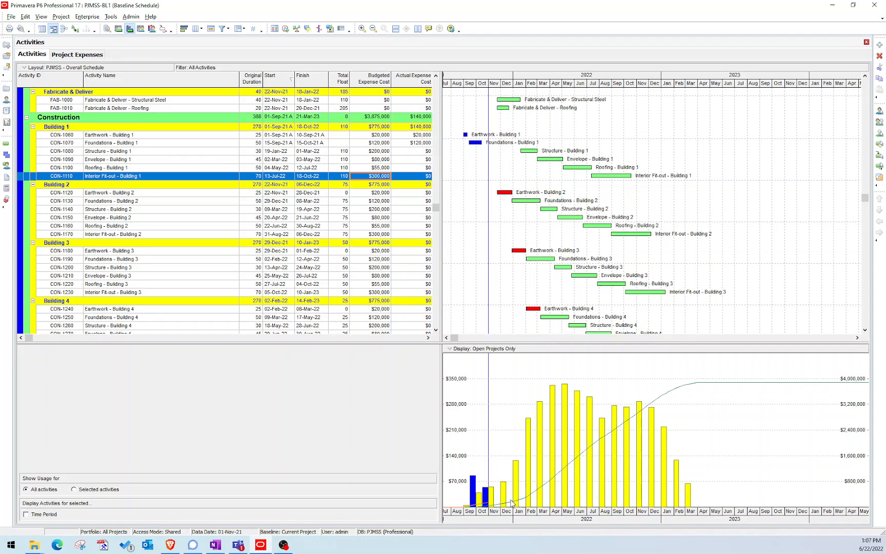
{"action": "mouse_move", "coordinate": [562, 398]}
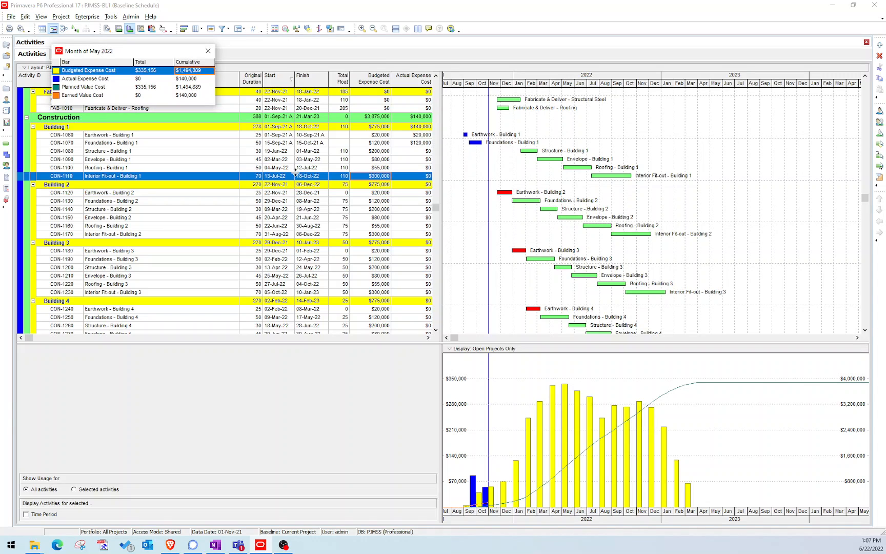
{"action": "mouse_move", "coordinate": [128, 68]}
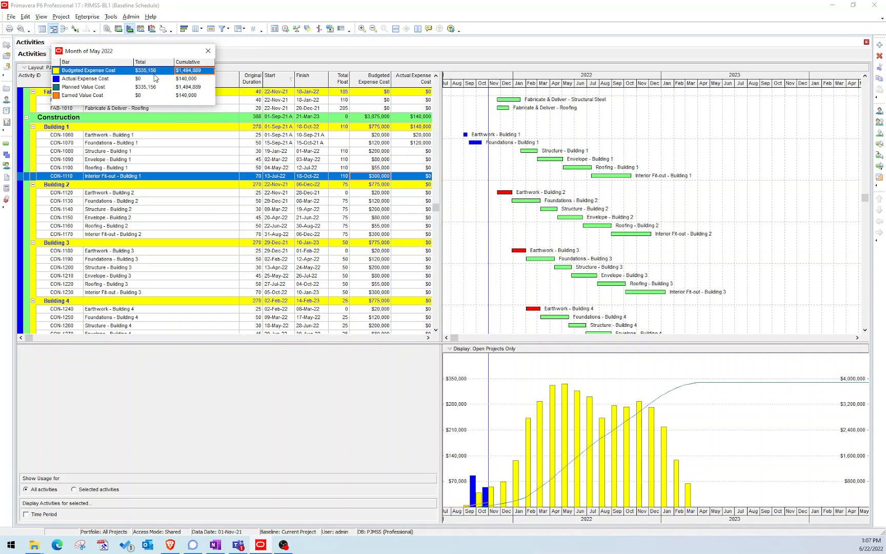
{"action": "mouse_move", "coordinate": [190, 78]}
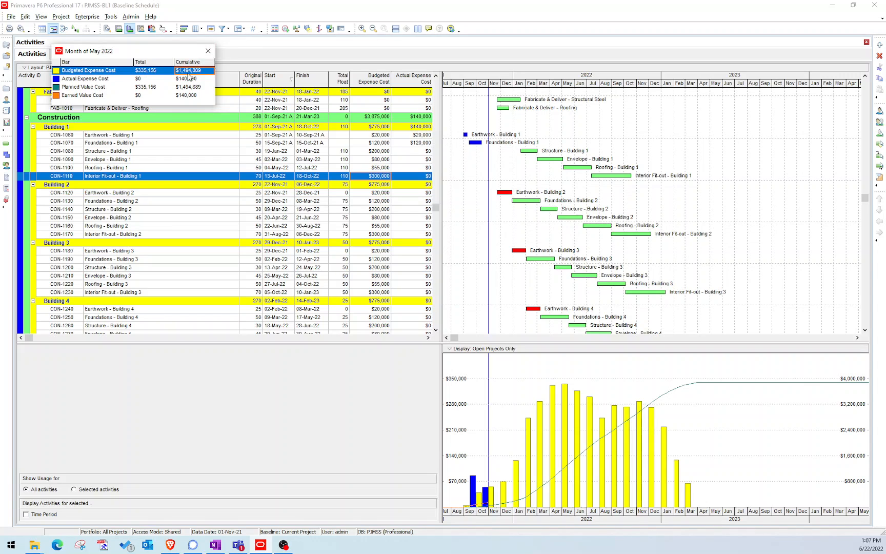
{"action": "left_click", "coordinate": [208, 50]}
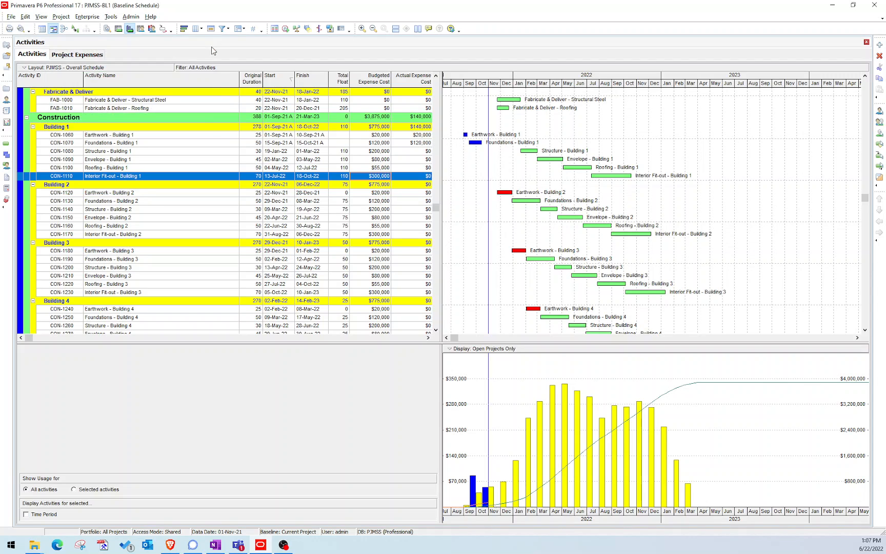
{"action": "mouse_move", "coordinate": [474, 137]}
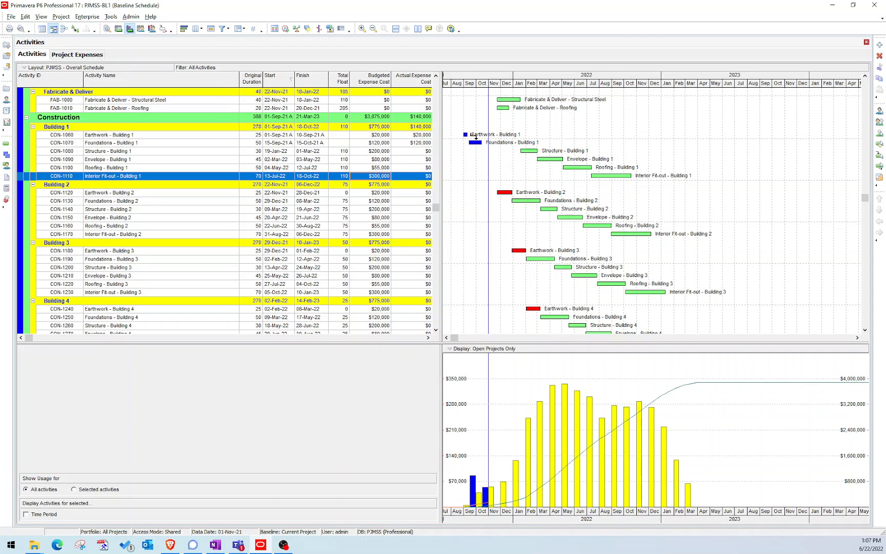
{"action": "mouse_move", "coordinate": [430, 132]}
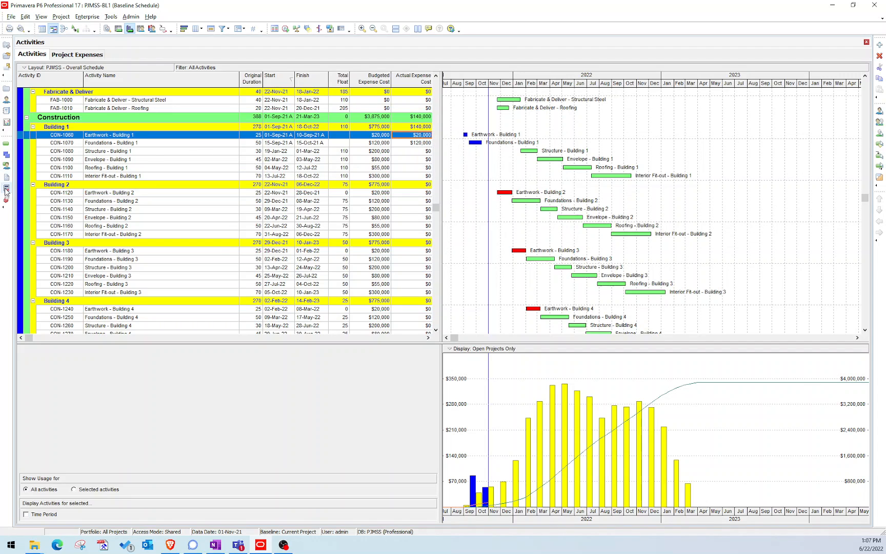
{"action": "left_click", "coordinate": [77, 55]}
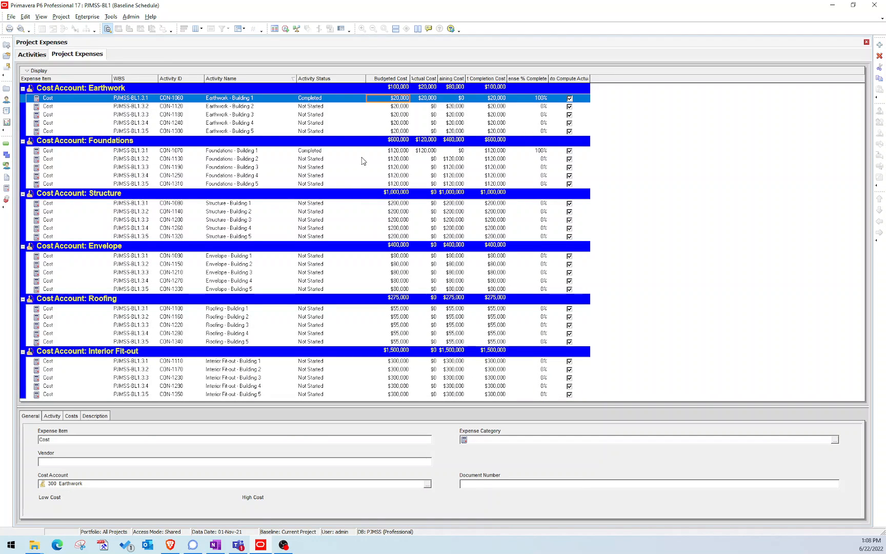
{"action": "mouse_move", "coordinate": [377, 138]}
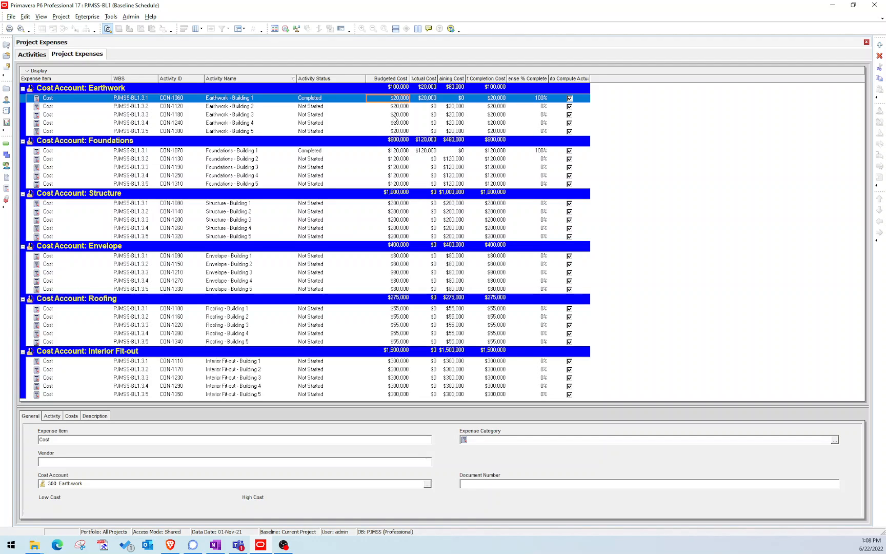
{"action": "mouse_move", "coordinate": [404, 115]}
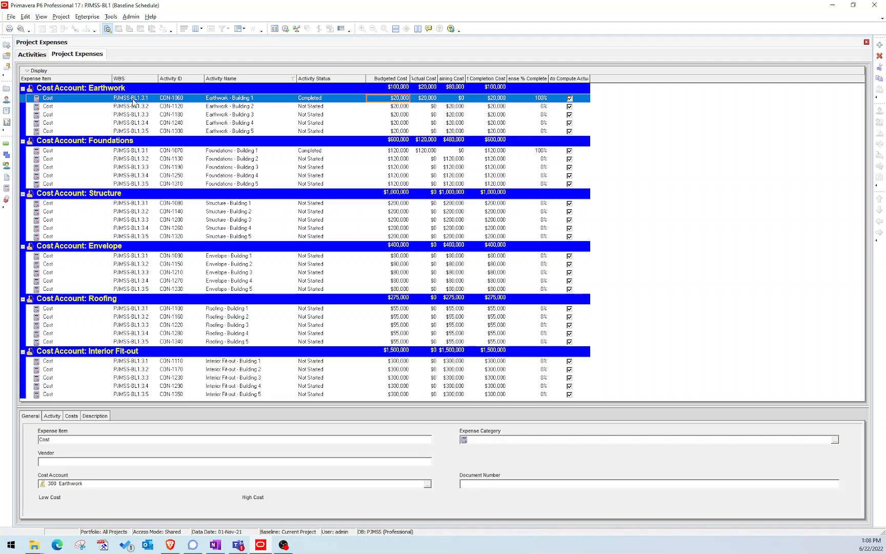
{"action": "left_click", "coordinate": [81, 87]}
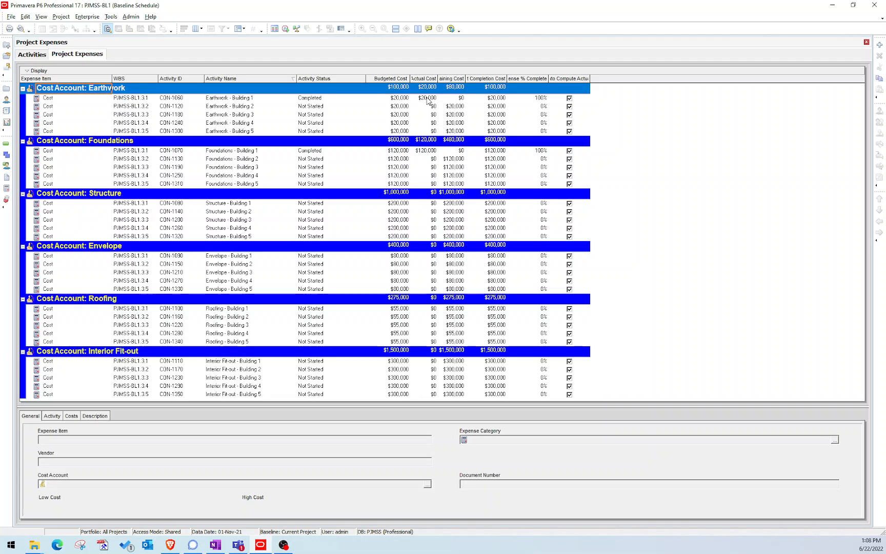
{"action": "left_click", "coordinate": [226, 98]}
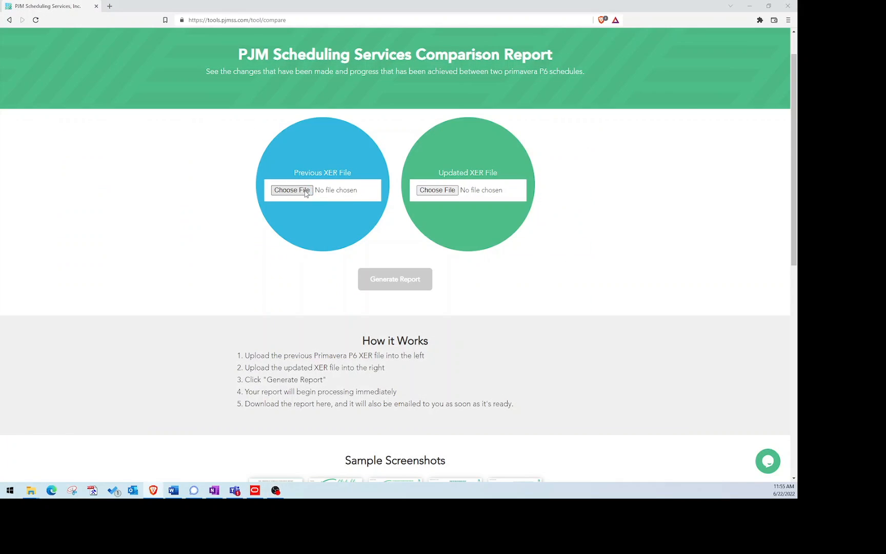
Compare Prog Rev 6.xer against Rev 7.xer and download the Excel report
{"action": "left_click", "coordinate": [292, 190]}
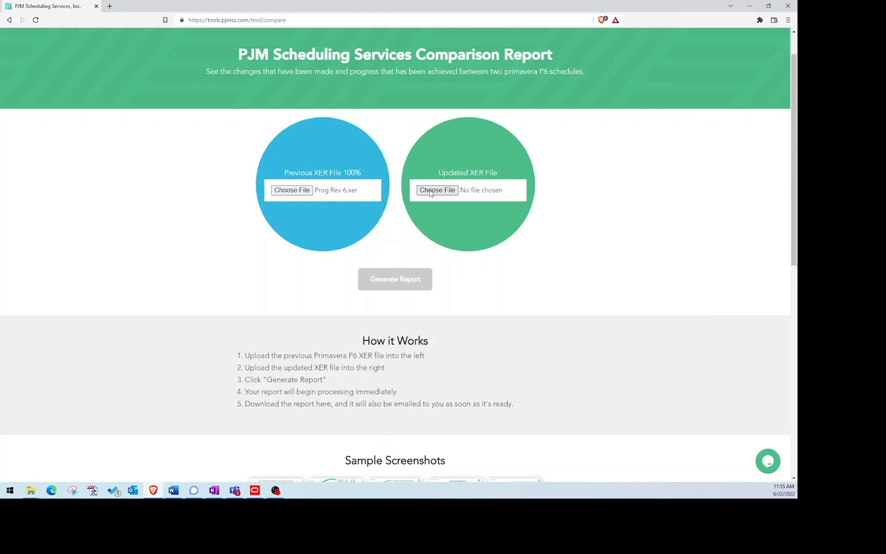
{"action": "left_click", "coordinate": [437, 190]}
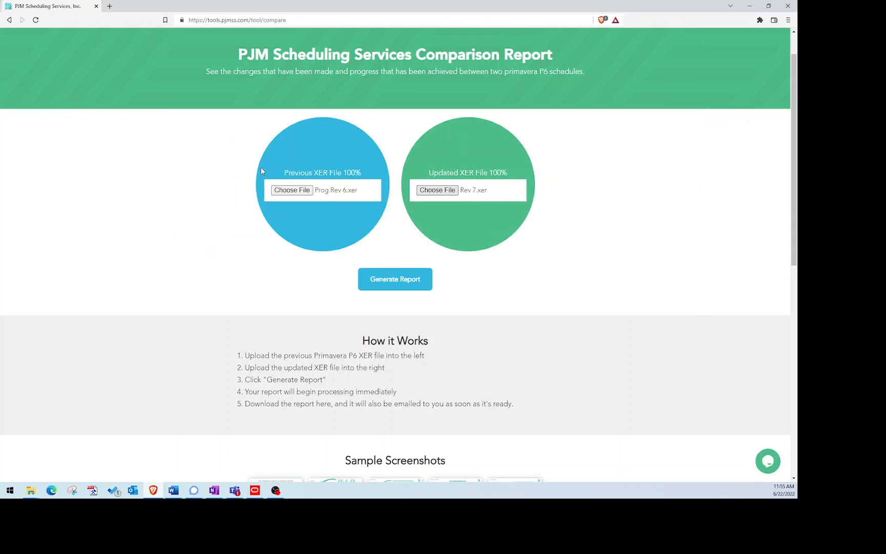
{"action": "left_click", "coordinate": [394, 278]}
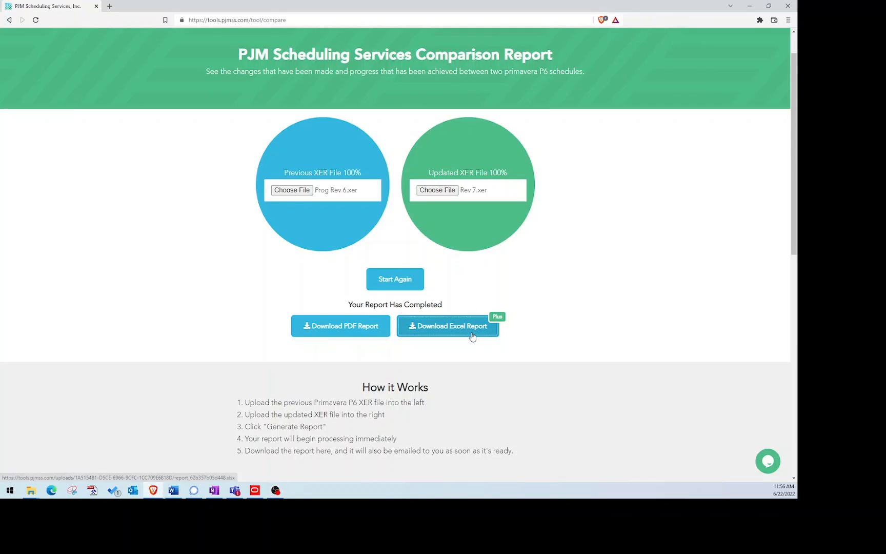
{"action": "left_click", "coordinate": [447, 326]}
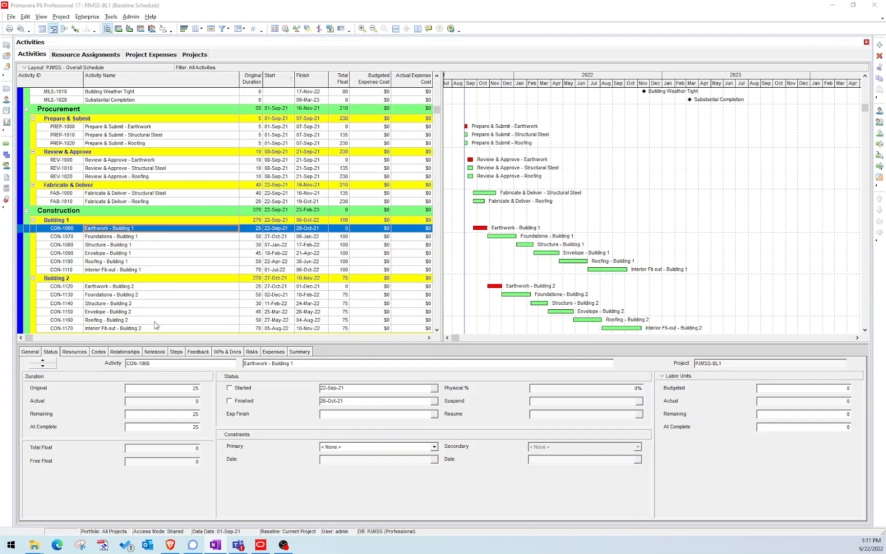
{"action": "mouse_move", "coordinate": [244, 358]}
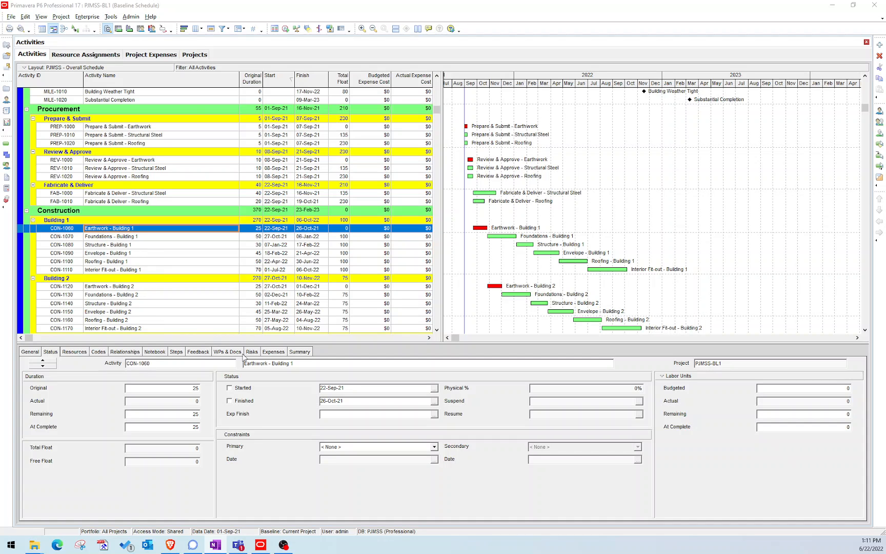
Add expense item 'Cost' with $1 budgeted cost to CON-1060 Earthwork - Building 1
{"action": "left_click", "coordinate": [272, 351]}
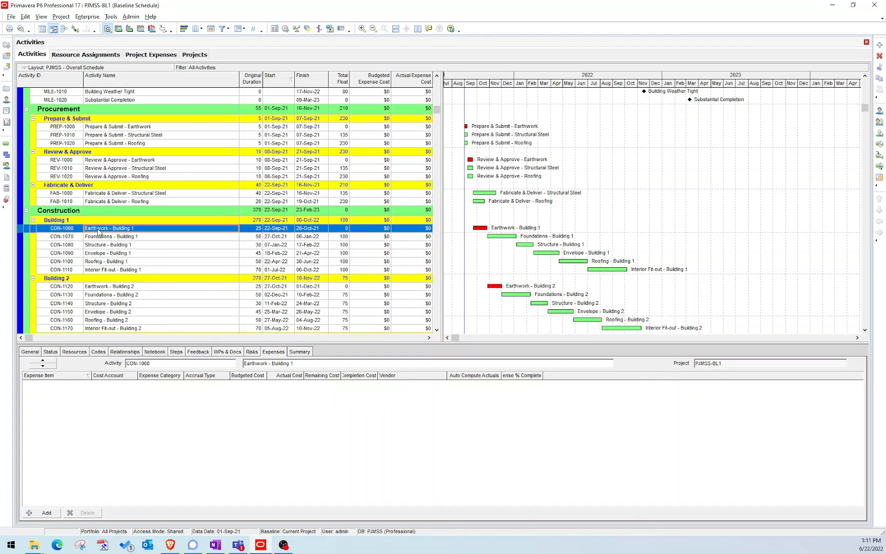
{"action": "mouse_move", "coordinate": [146, 442]}
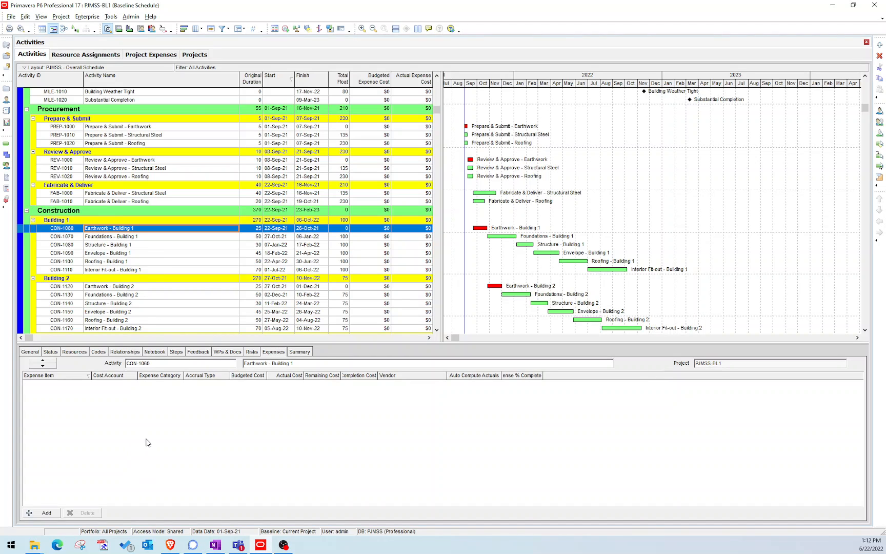
{"action": "left_click", "coordinate": [43, 512]}
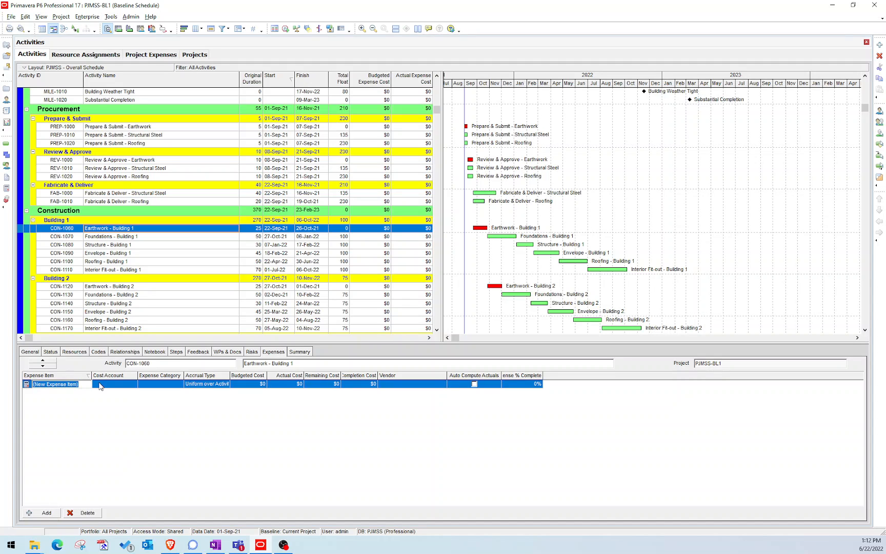
{"action": "type", "text": "Cost"}
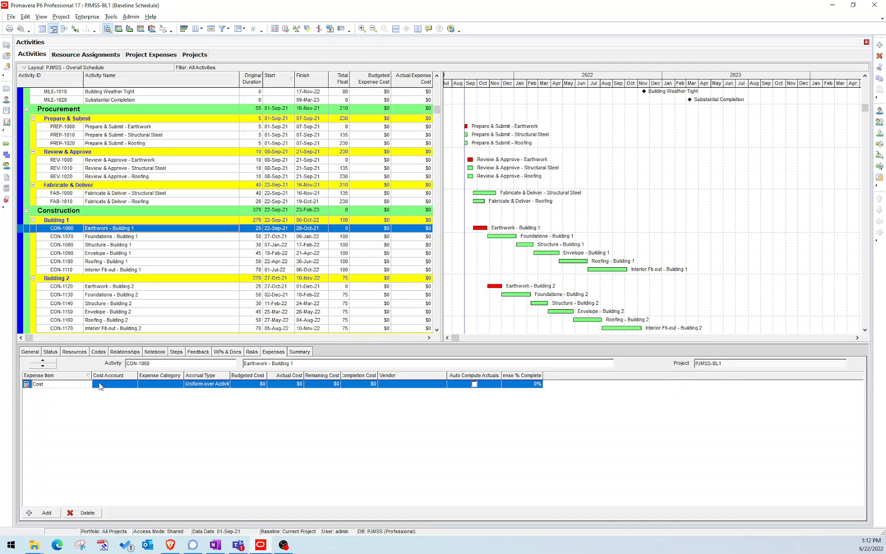
{"action": "left_click", "coordinate": [113, 383]}
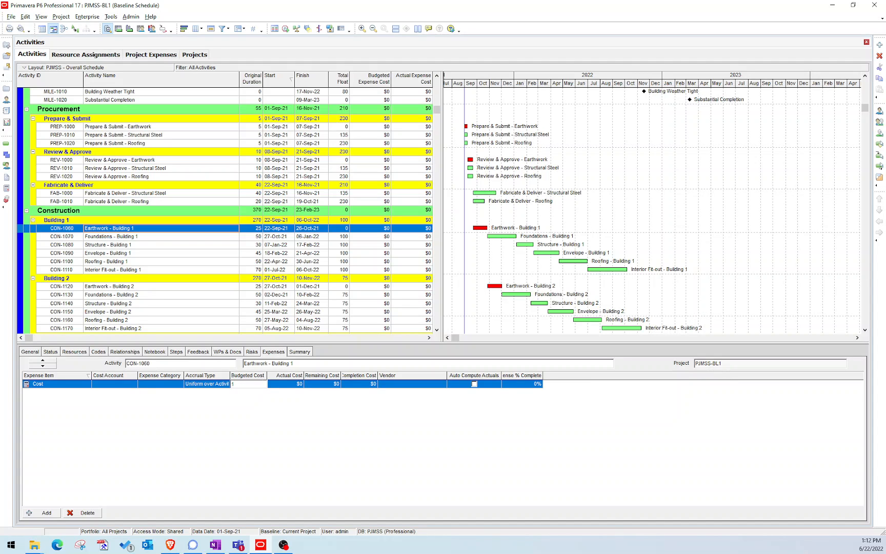
{"action": "type", "text": "1"}
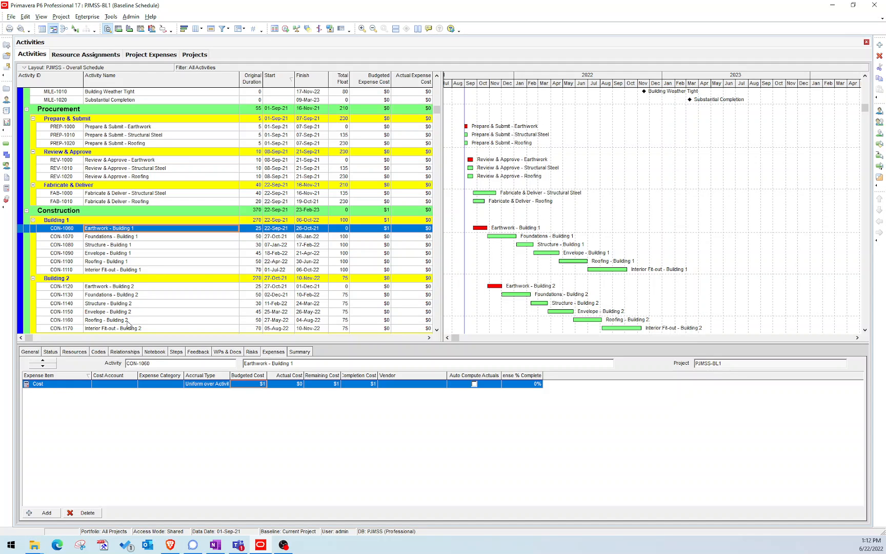
{"action": "scroll", "scroll_direction": "down", "scroll_amount": 3}
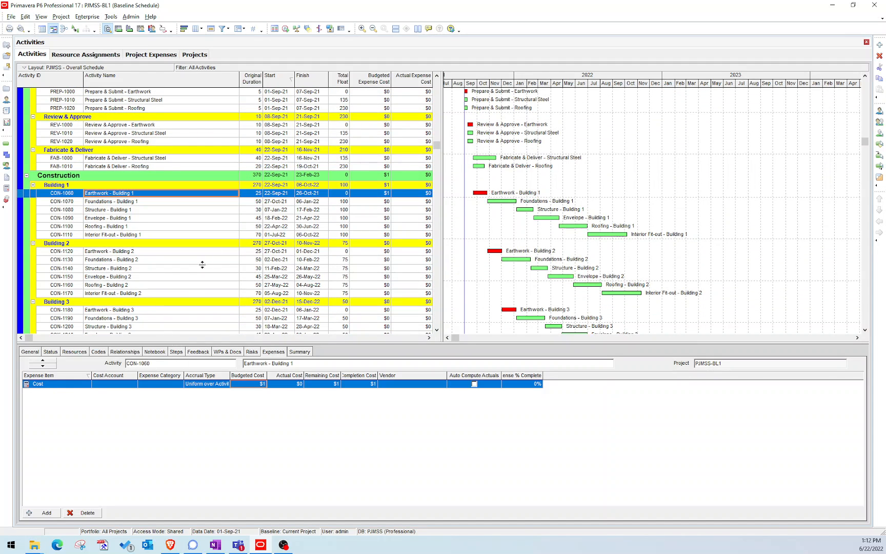
{"action": "scroll", "scroll_direction": "down", "scroll_amount": 3}
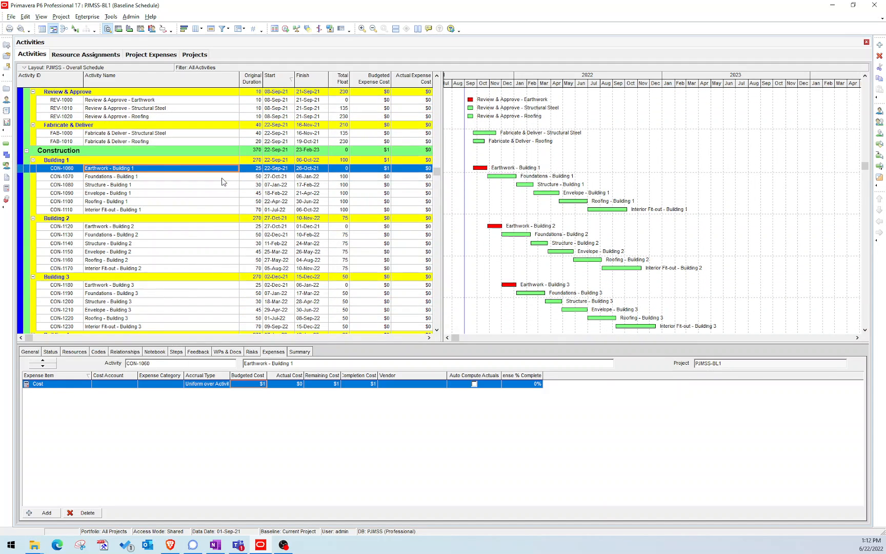
{"action": "left_click", "coordinate": [113, 177]}
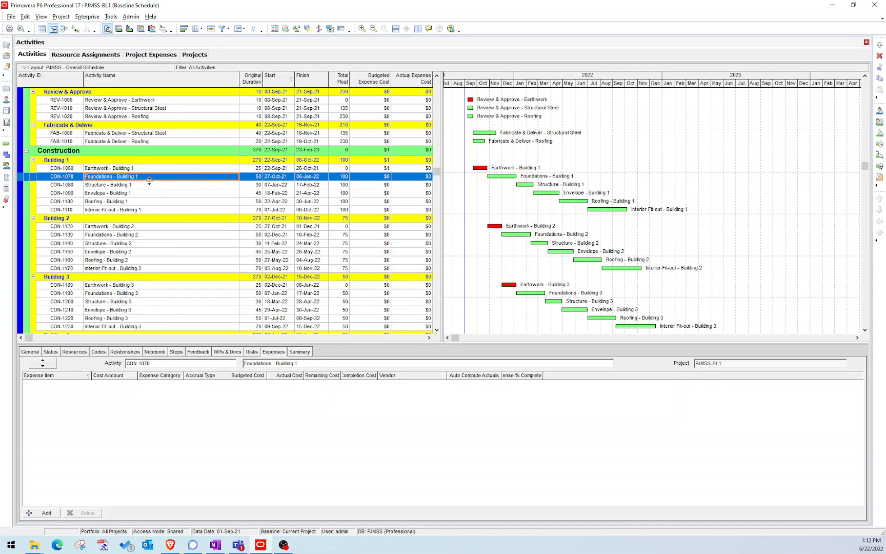
{"action": "left_click", "coordinate": [113, 184]}
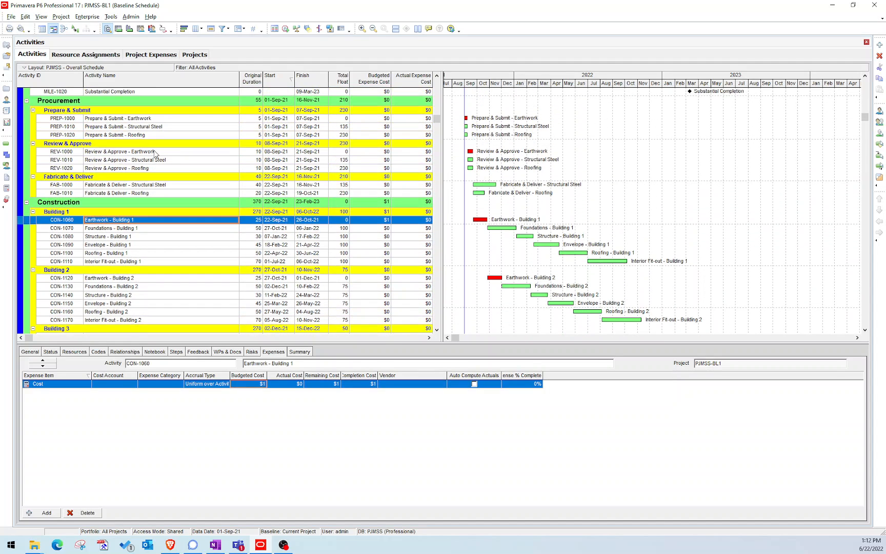
Export expenses to spreadsheet PJMSS-BL1-Project Expenses using the Expenses template
{"action": "left_click", "coordinate": [10, 17]}
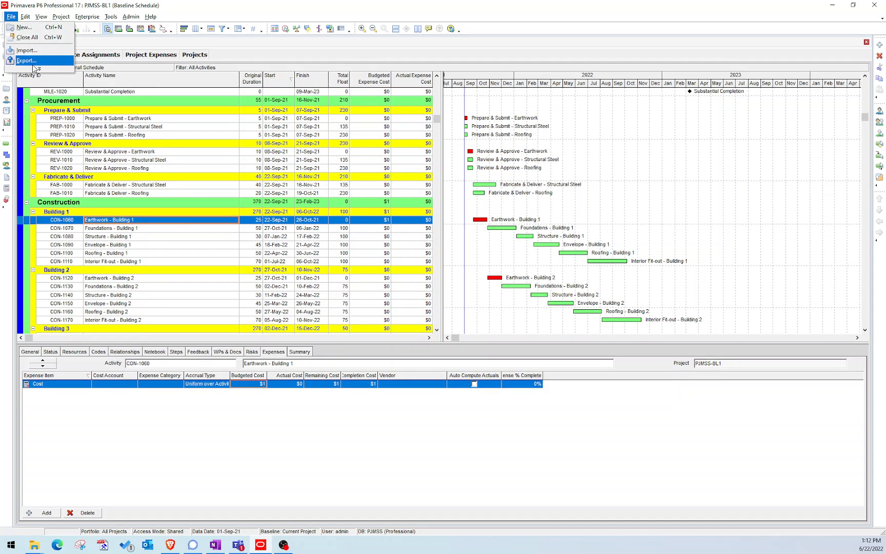
{"action": "left_click", "coordinate": [26, 60]}
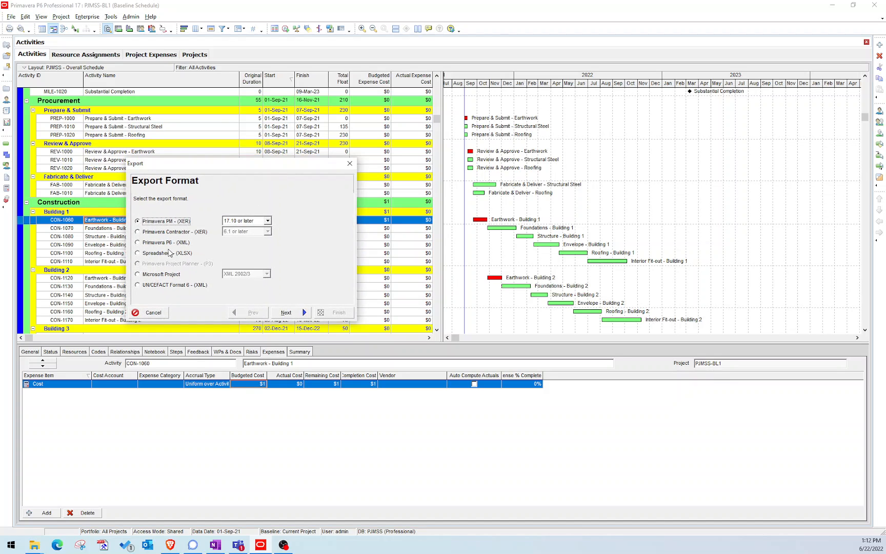
{"action": "left_click", "coordinate": [286, 312]}
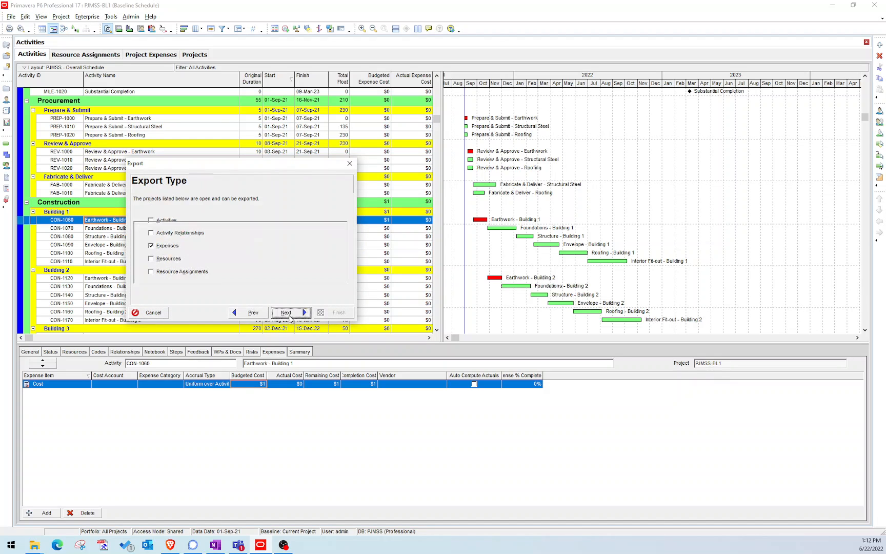
{"action": "left_click", "coordinate": [286, 311]}
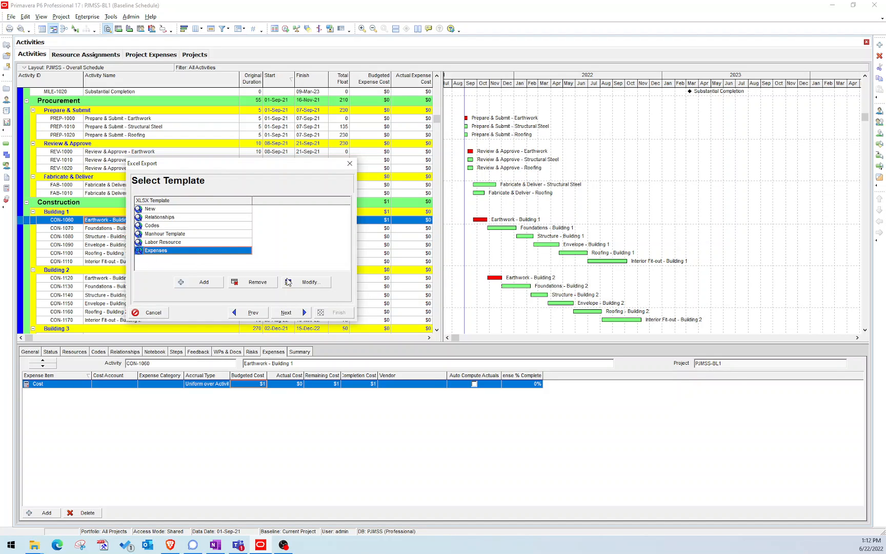
{"action": "left_click", "coordinate": [304, 282]}
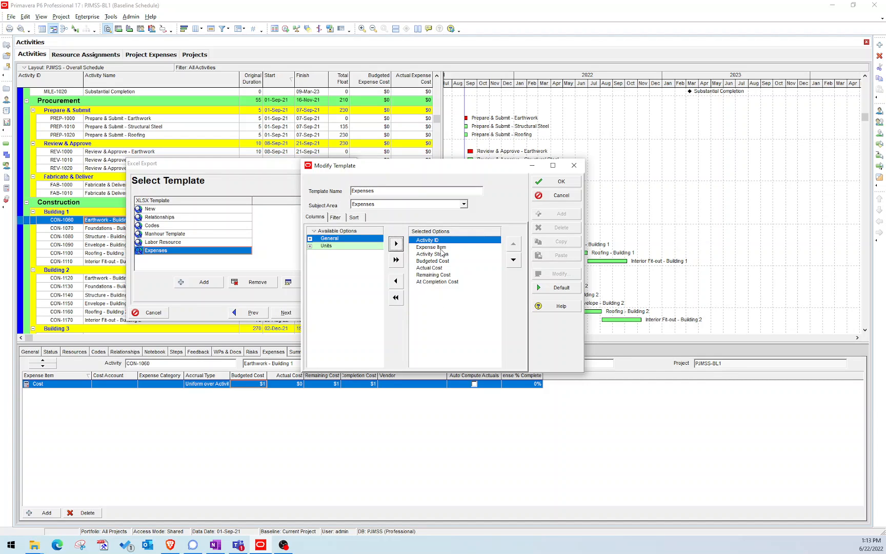
{"action": "mouse_move", "coordinate": [443, 253]}
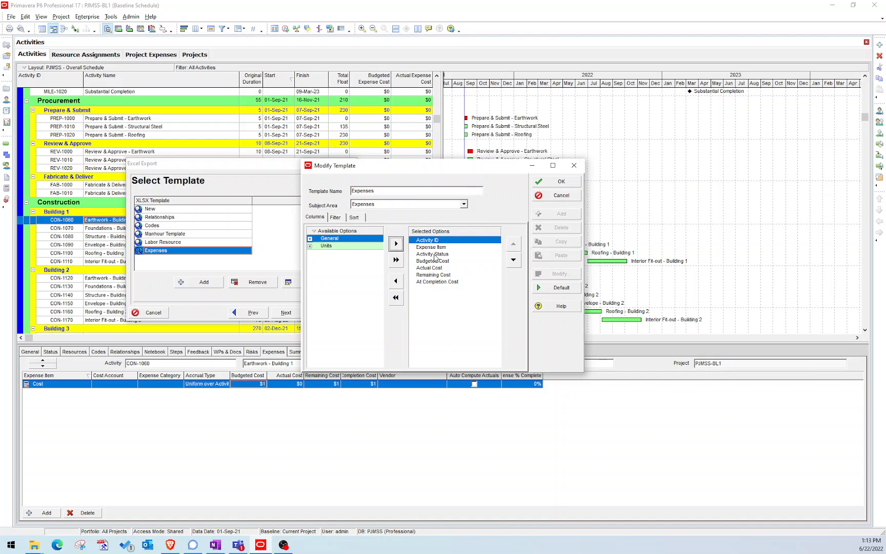
{"action": "left_click", "coordinate": [432, 260]}
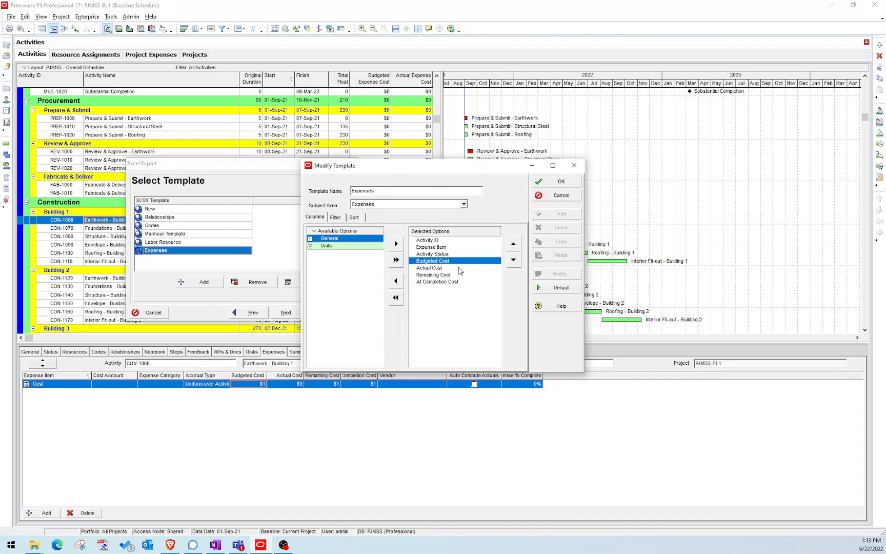
{"action": "left_click", "coordinate": [554, 181]}
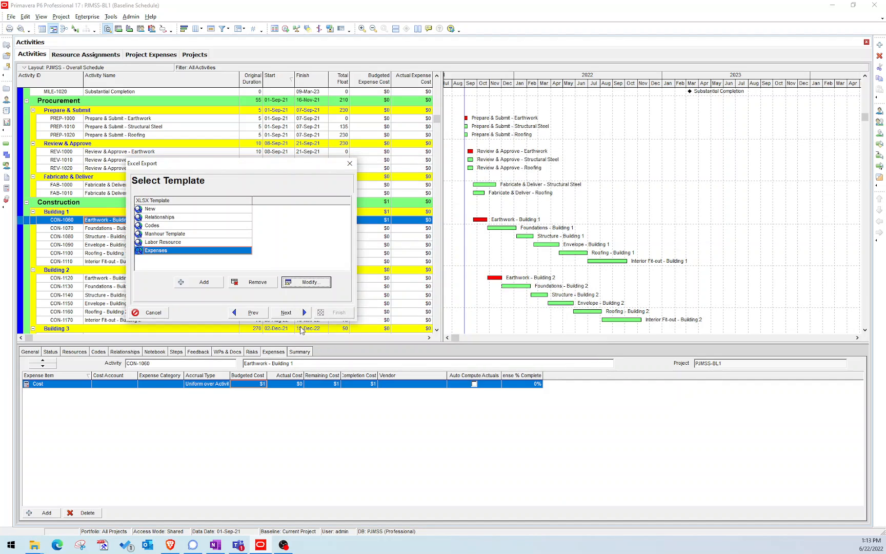
{"action": "left_click", "coordinate": [286, 312]}
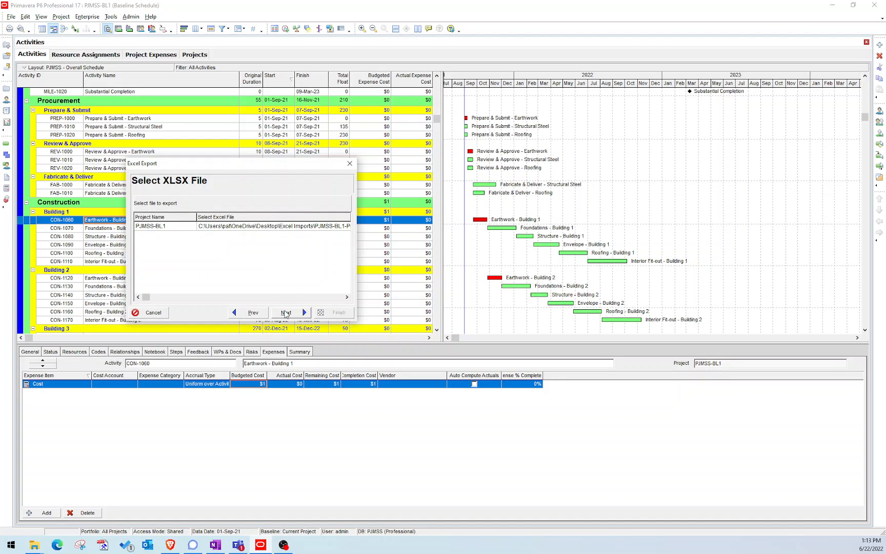
{"action": "left_click", "coordinate": [284, 312]}
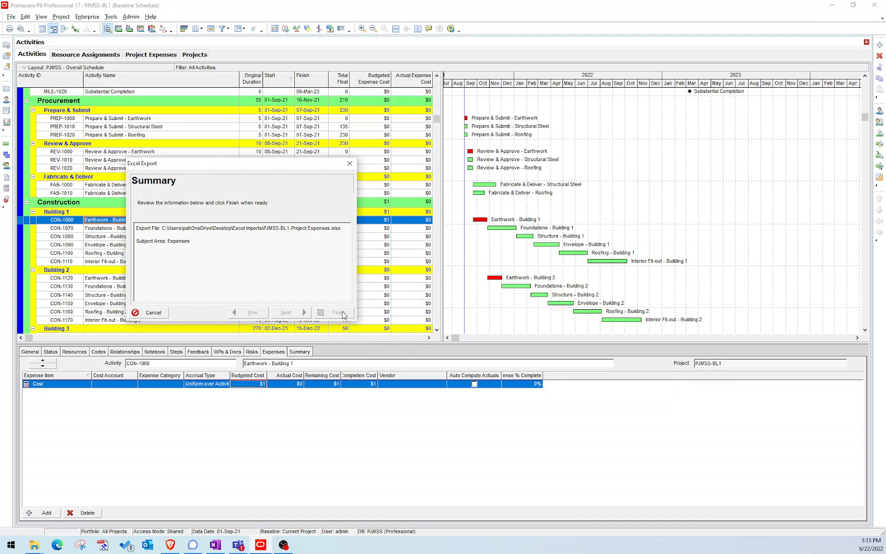
{"action": "left_click", "coordinate": [338, 312]}
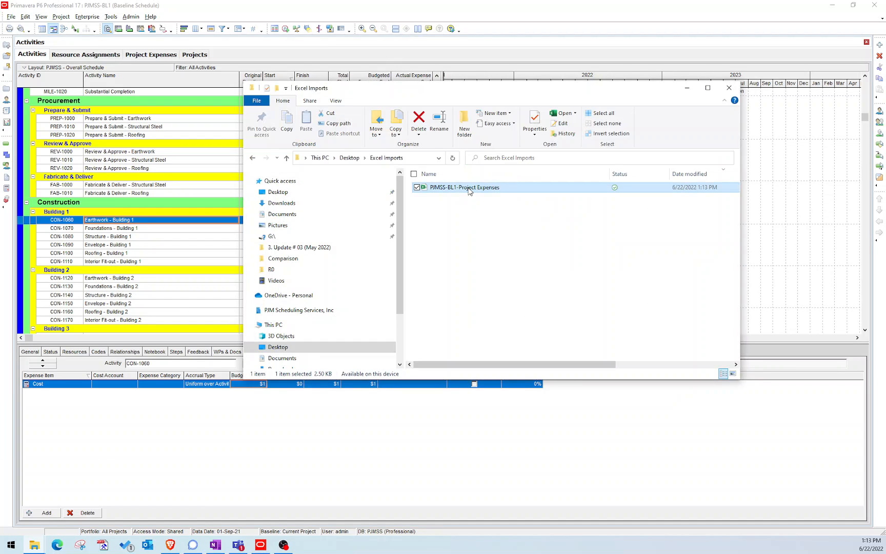
Open the PJMSS-BL1-Project Expenses workbook from the Excel Imports folder
{"action": "double_click", "coordinate": [464, 187]}
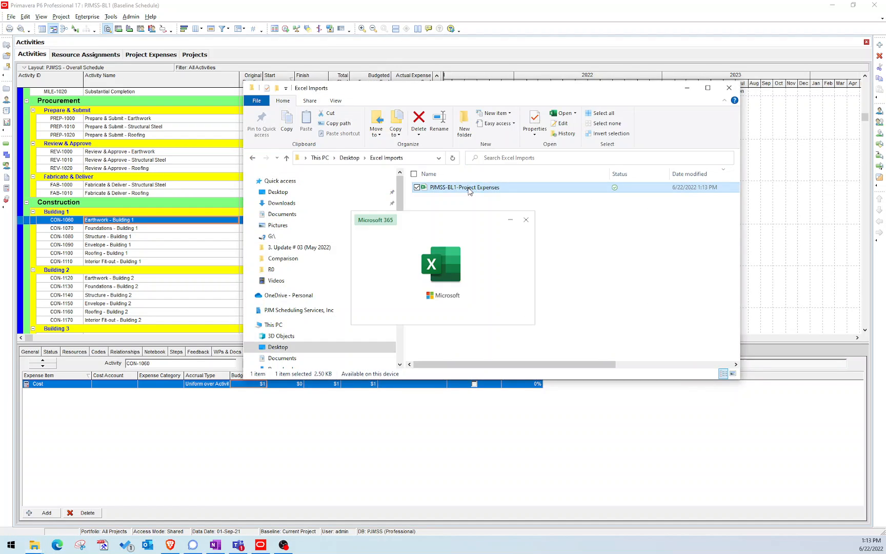
{"action": "double_click", "coordinate": [464, 187]}
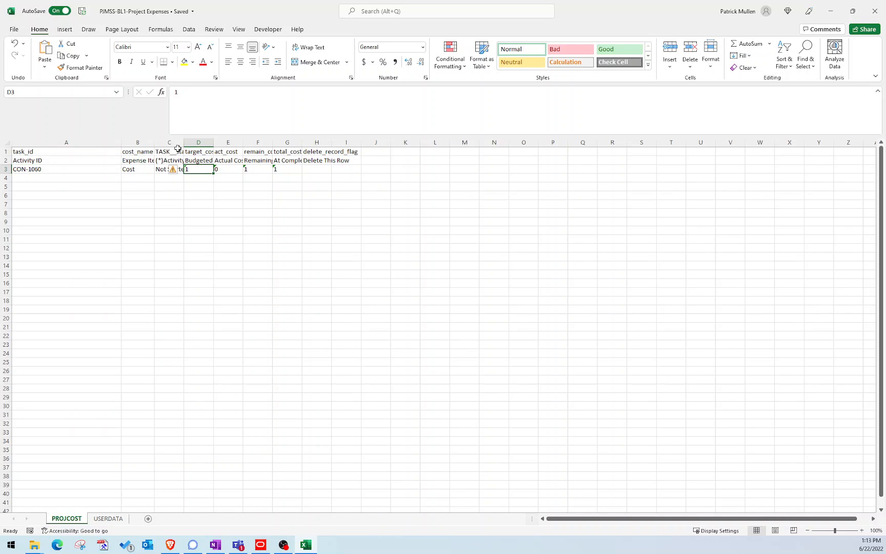
Copy the Building 1–5 activity rows from P6 and paste them into Excel at M1
{"action": "left_click", "coordinate": [260, 545]}
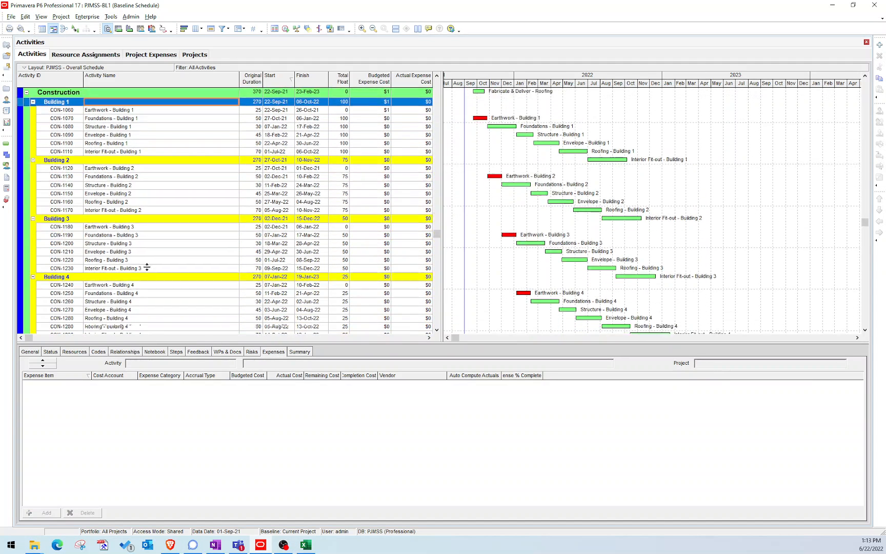
{"action": "scroll", "scroll_direction": "down", "scroll_amount": 3}
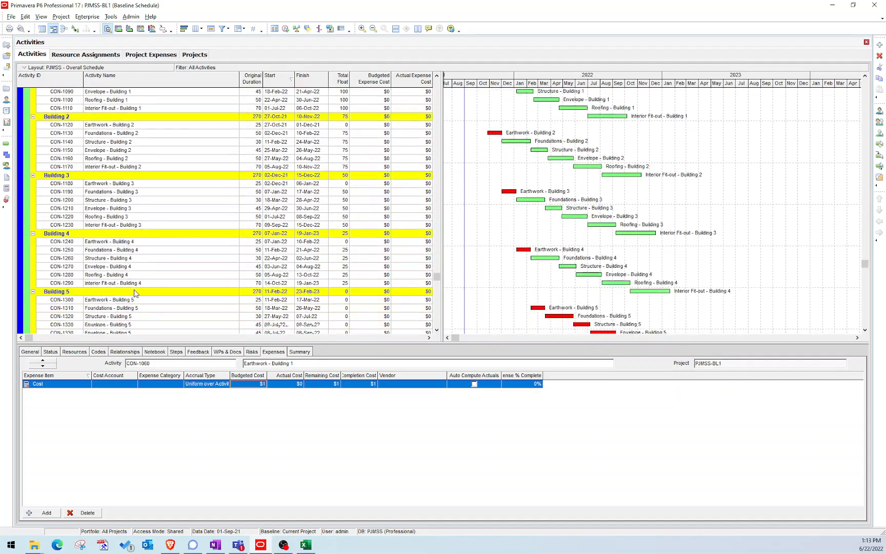
{"action": "right_click", "coordinate": [130, 266]}
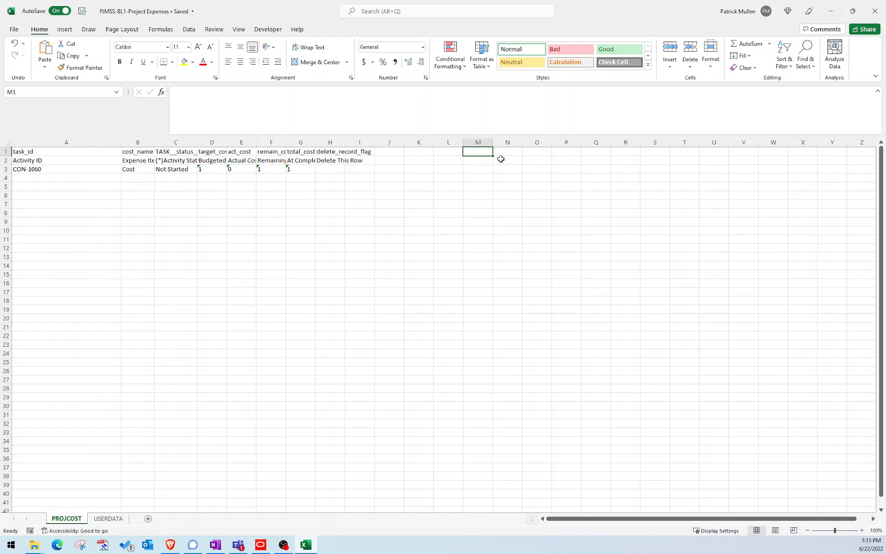
{"action": "key", "text": "ctrl+v"}
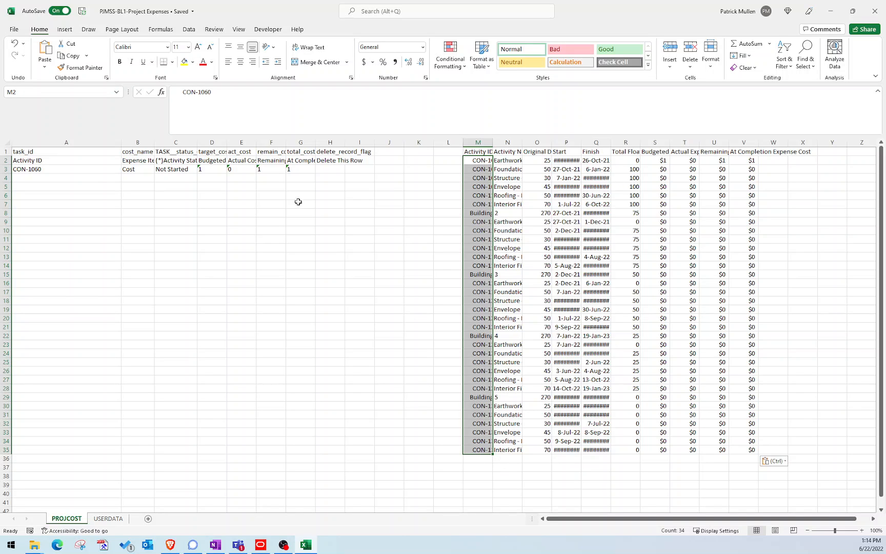
{"action": "left_click_drag", "start_coordinate": [65, 178], "coordinate": [65, 383]}
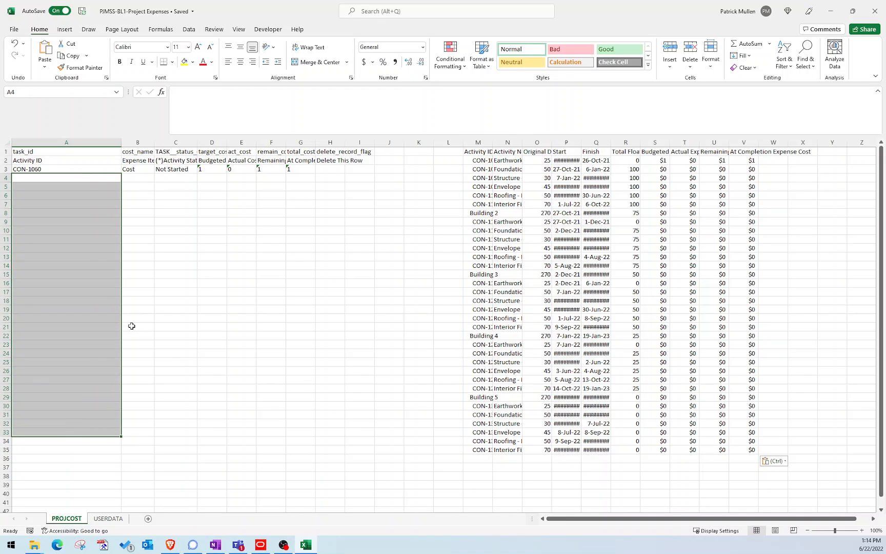
{"action": "mouse_move", "coordinate": [66, 233]}
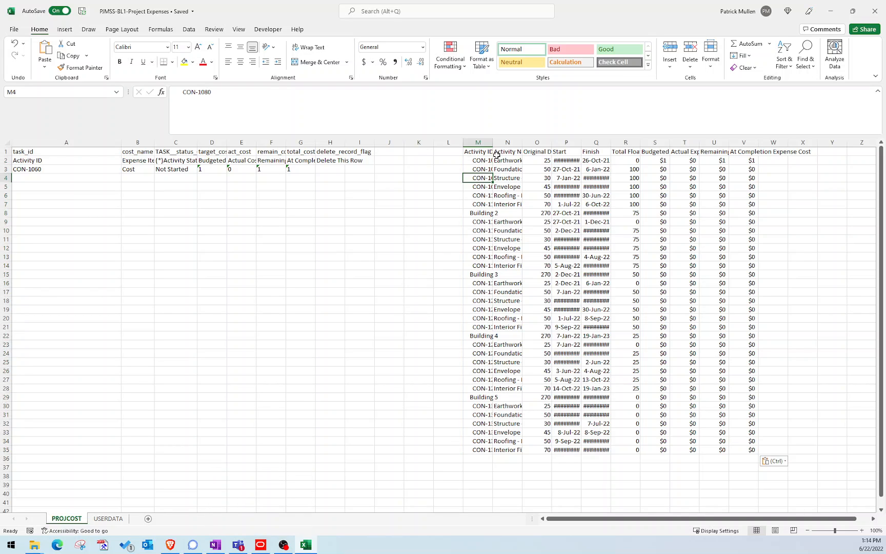
Insert a column with =TRIM(M2) filled down to clean the activity IDs
{"action": "left_click", "coordinate": [506, 142]}
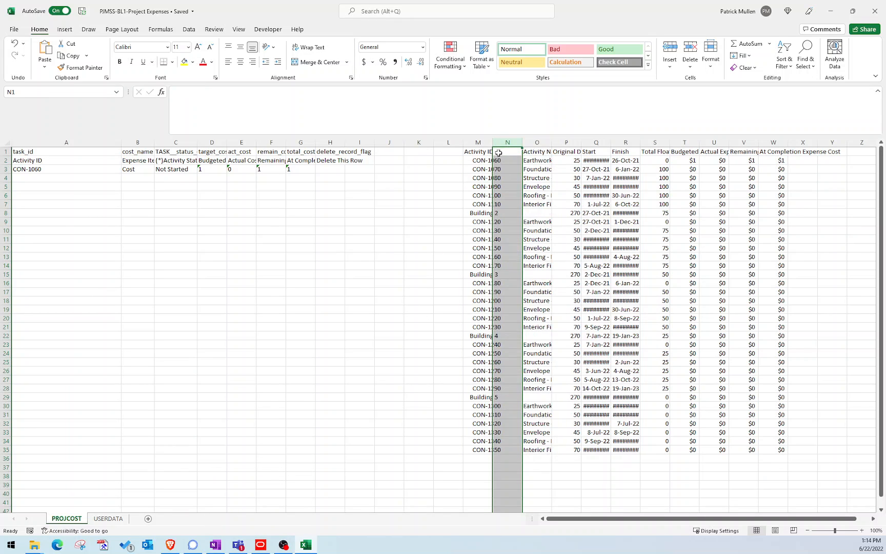
{"action": "type", "text": "=trim"}
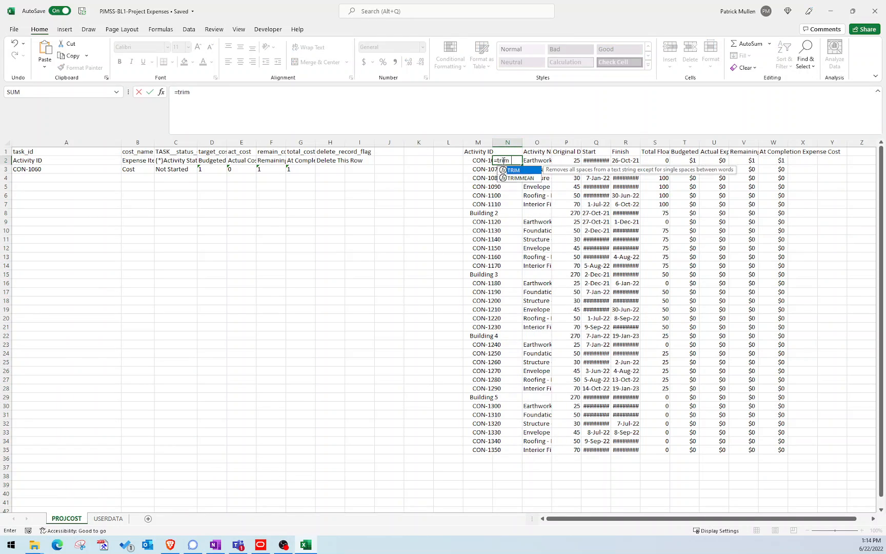
{"action": "left_click", "coordinate": [477, 160]}
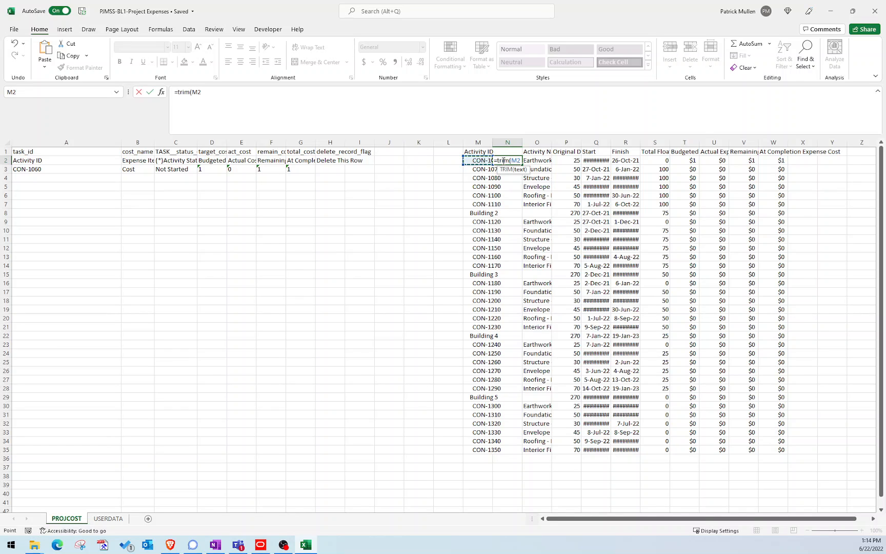
{"action": "key", "text": "enter"}
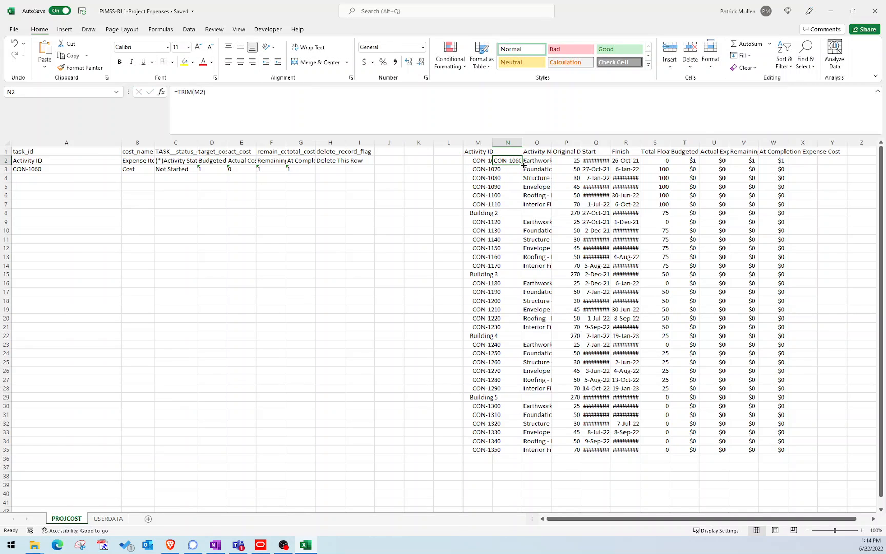
{"action": "left_click_drag", "start_coordinate": [507, 160], "coordinate": [507, 449]}
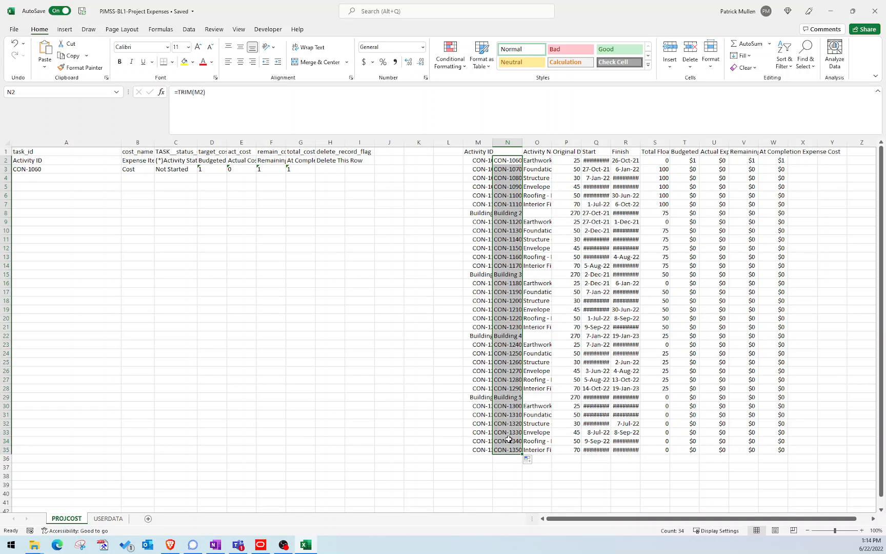
{"action": "mouse_move", "coordinate": [501, 403]}
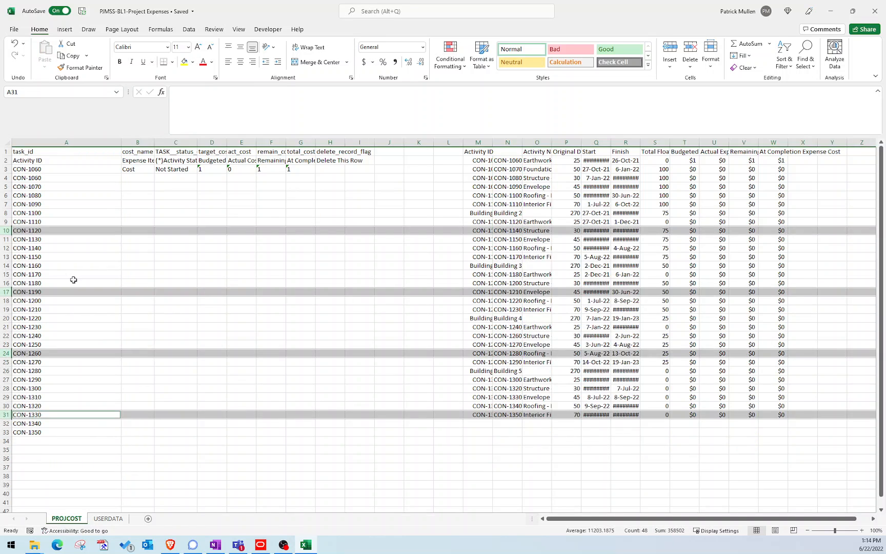
Delete the duplicate CON-1060 row and several extra pasted activity rows
{"action": "left_click", "coordinate": [66, 238]}
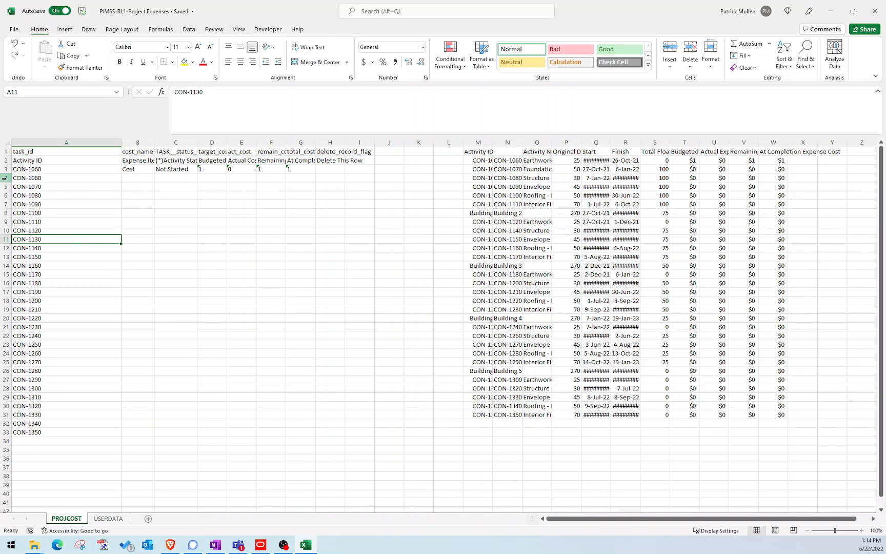
{"action": "left_click", "coordinate": [66, 178]}
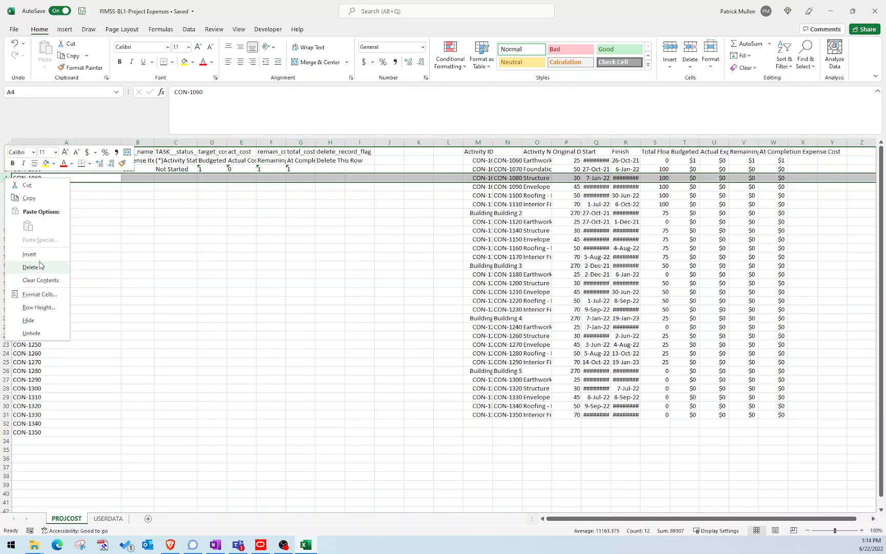
{"action": "left_click", "coordinate": [30, 266]}
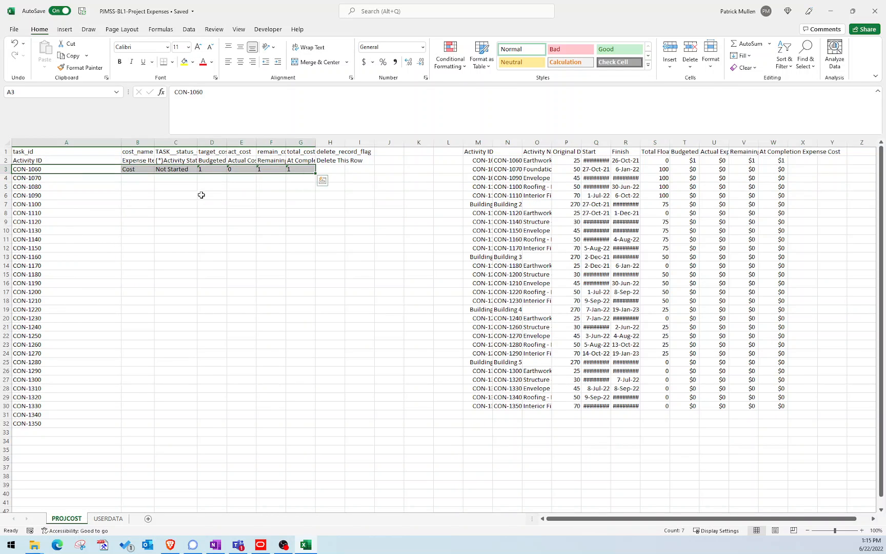
{"action": "left_click", "coordinate": [211, 195]}
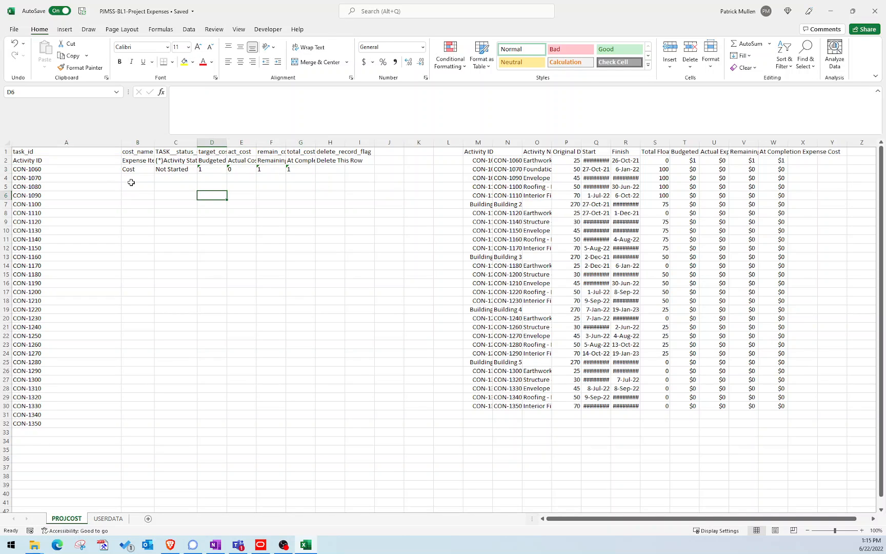
{"action": "left_click", "coordinate": [137, 169]}
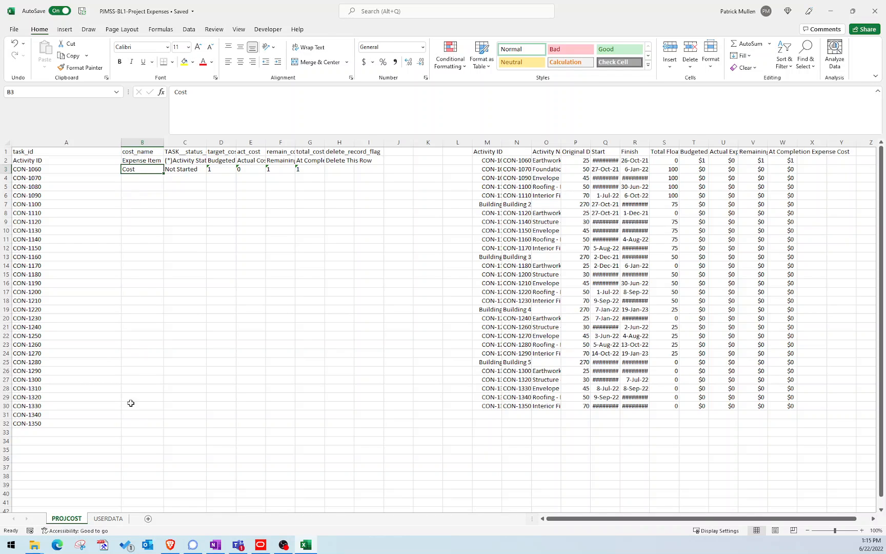
Fill expense item Cost with zero costs down for CON-1070 through CON-1350
{"action": "key", "text": "ctrl+c"}
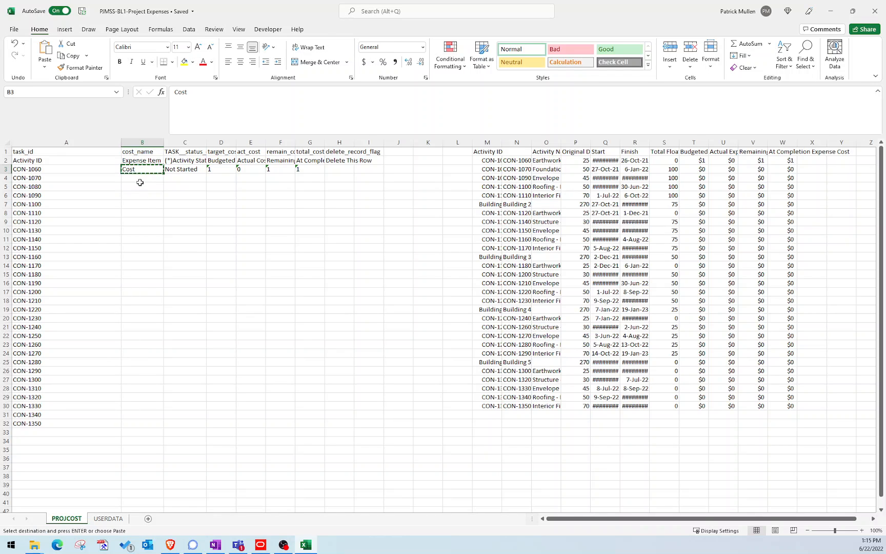
{"action": "left_click_drag", "start_coordinate": [142, 177], "coordinate": [143, 423]}
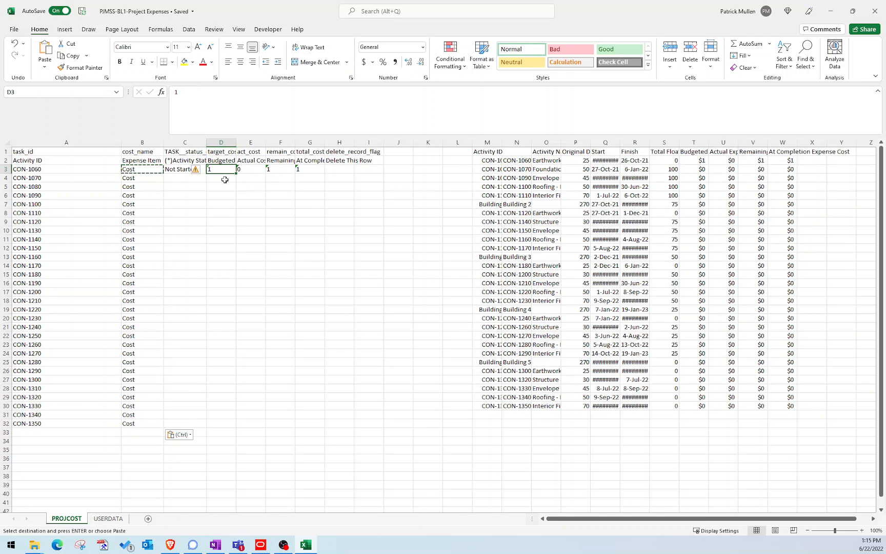
{"action": "left_click", "coordinate": [221, 177]}
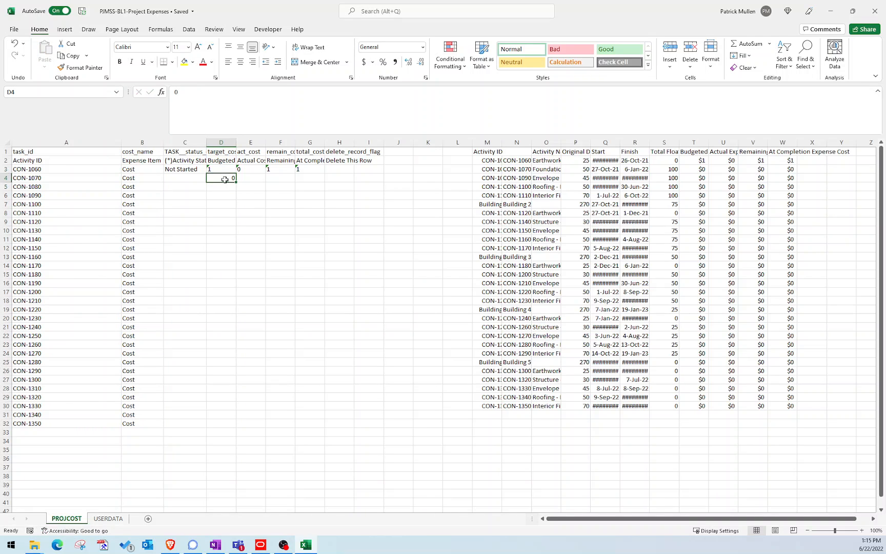
{"action": "key", "text": "Ctrl+V"}
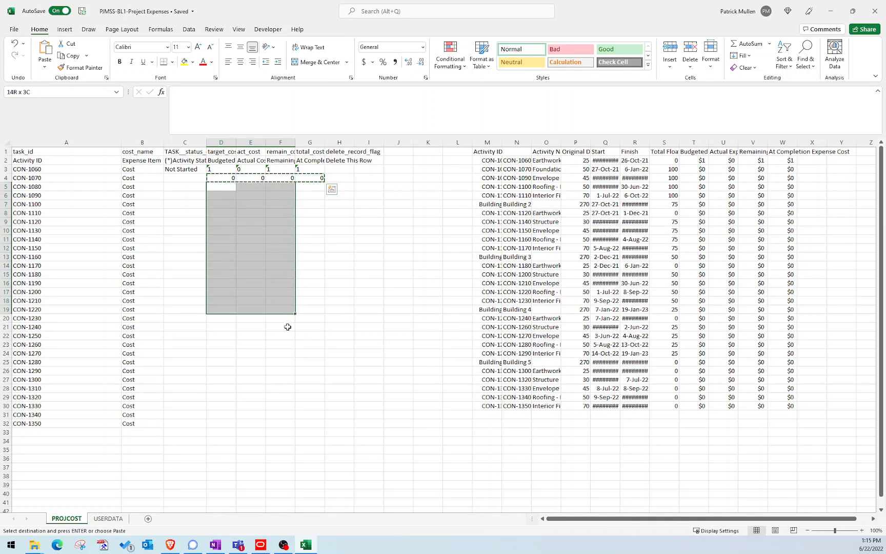
{"action": "left_click_drag", "start_coordinate": [288, 327], "coordinate": [320, 421]}
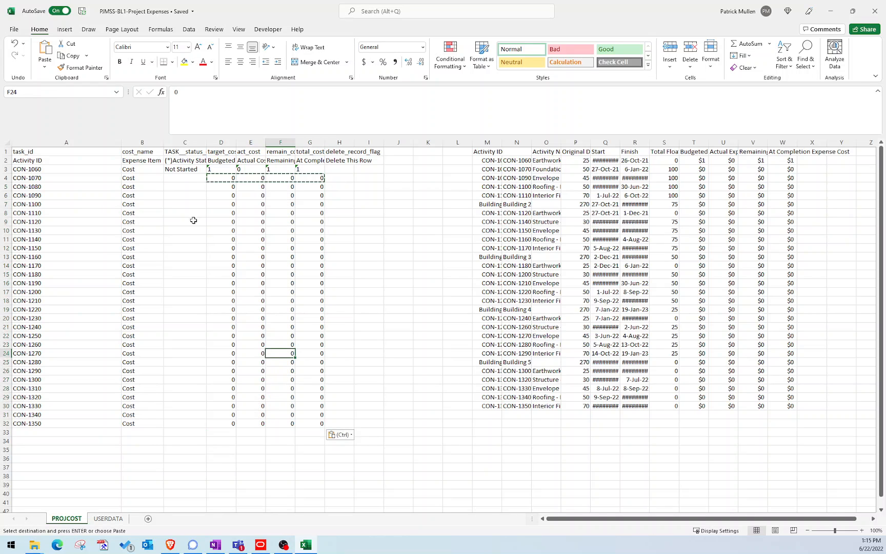
{"action": "left_click", "coordinate": [184, 221]}
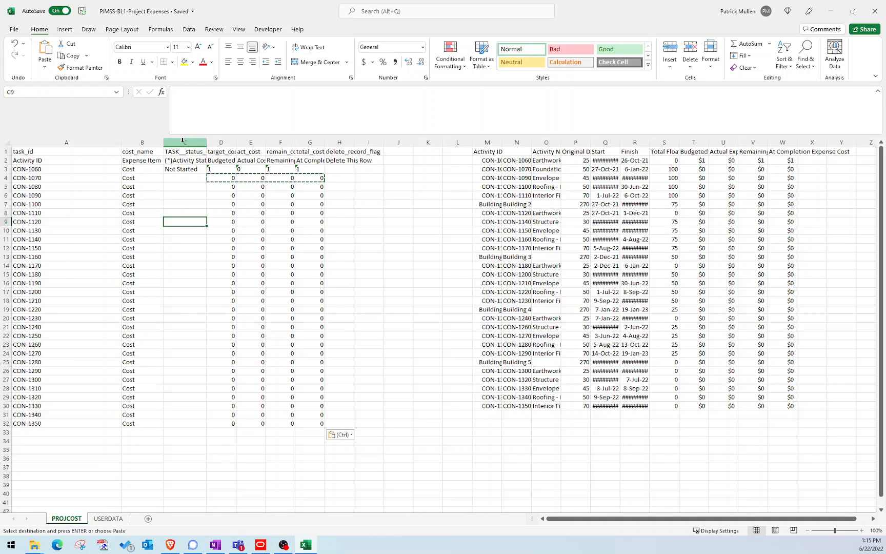
{"action": "left_click", "coordinate": [184, 142]}
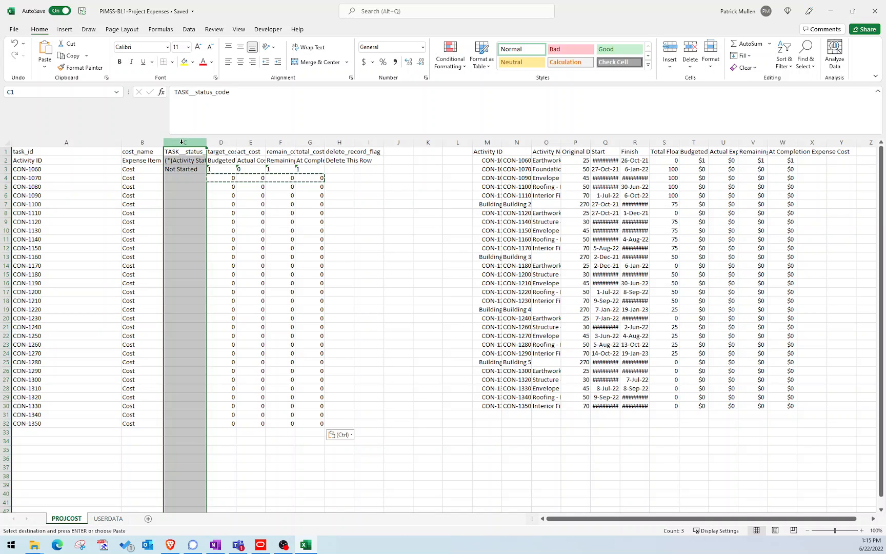
Delete the status column and the pasted Primavera activity table columns
{"action": "right_click", "coordinate": [183, 142]}
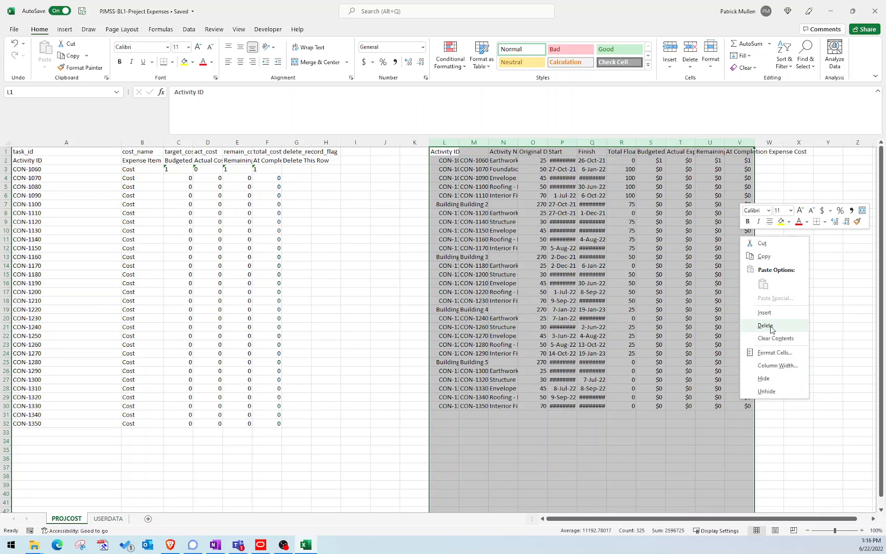
{"action": "left_click", "coordinate": [765, 325]}
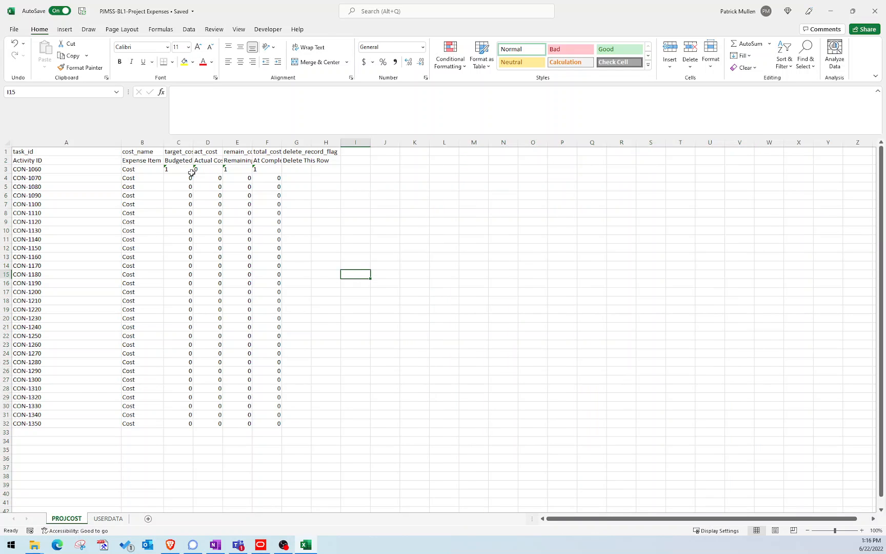
{"action": "left_click_drag", "start_coordinate": [178, 168], "coordinate": [237, 168]}
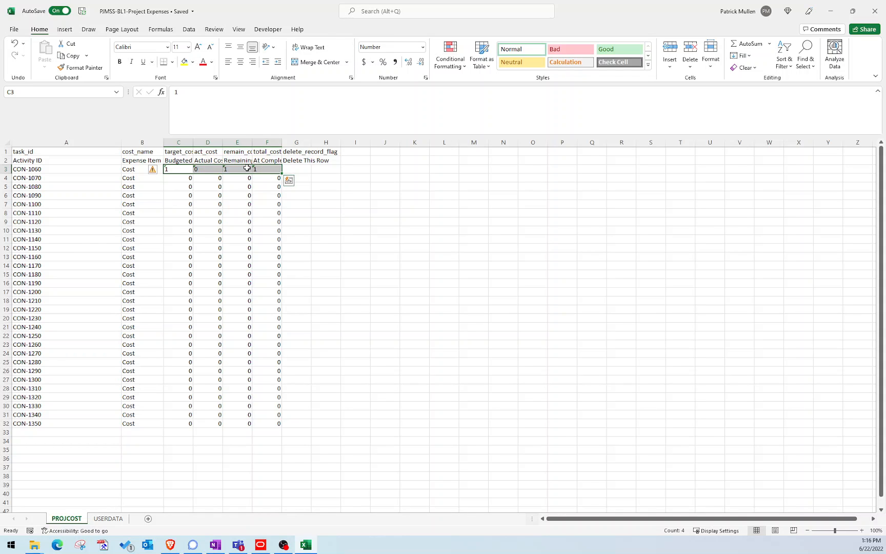
Convert CON-1060's text cost values in C3:F3 to numbers, then review the cost columns
{"action": "left_click", "coordinate": [154, 171]}
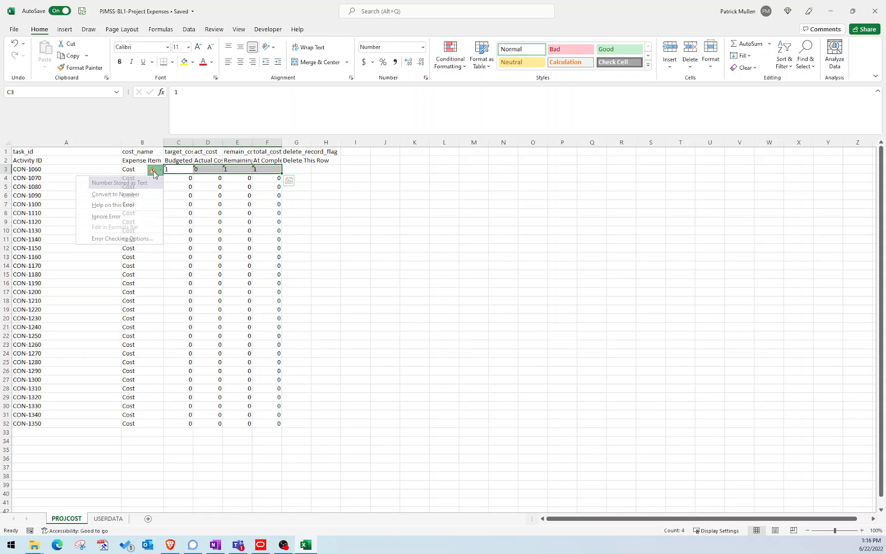
{"action": "left_click", "coordinate": [115, 193]}
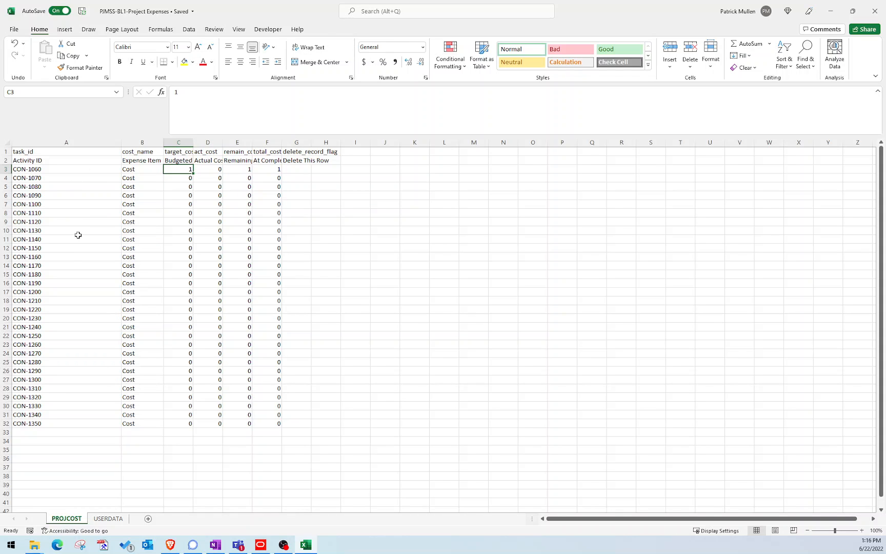
{"action": "left_click", "coordinate": [142, 248]}
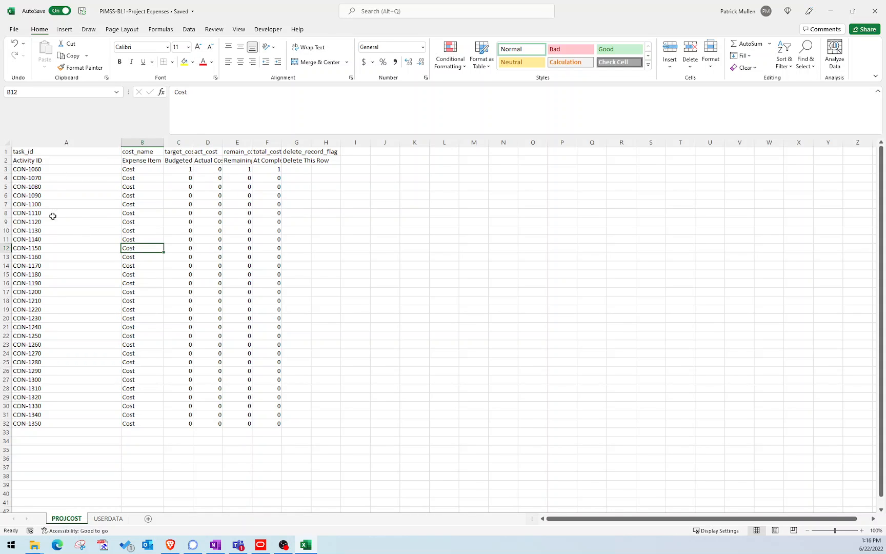
{"action": "mouse_move", "coordinate": [252, 302]}
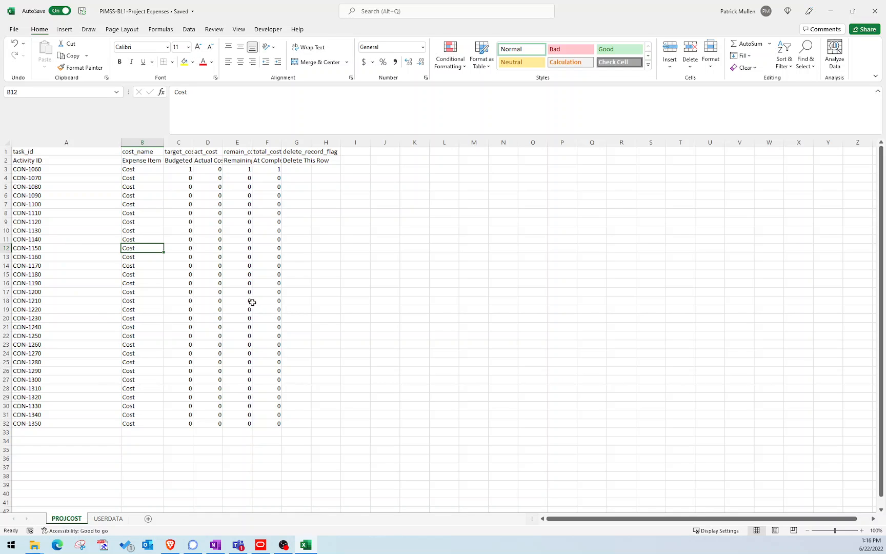
{"action": "mouse_move", "coordinate": [107, 177]}
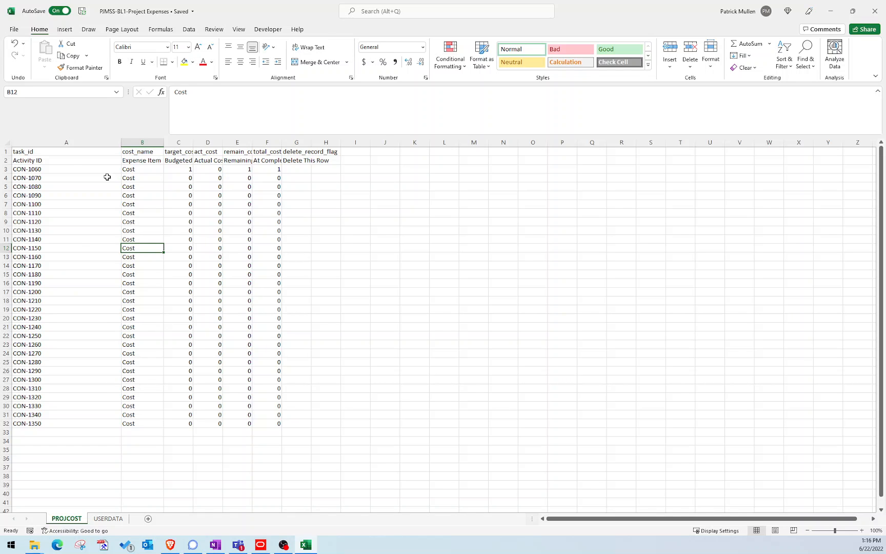
{"action": "left_click_drag", "start_coordinate": [66, 169], "coordinate": [66, 422]}
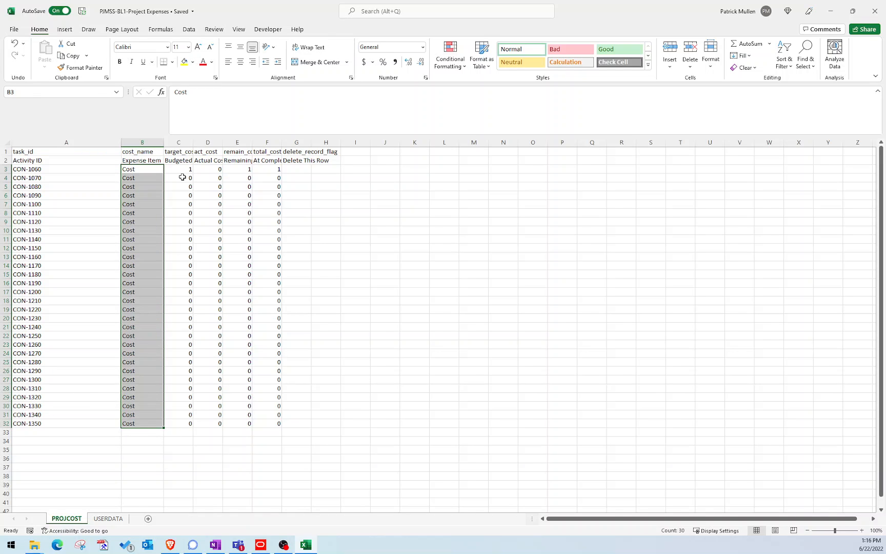
{"action": "left_click_drag", "start_coordinate": [179, 177], "coordinate": [277, 422]}
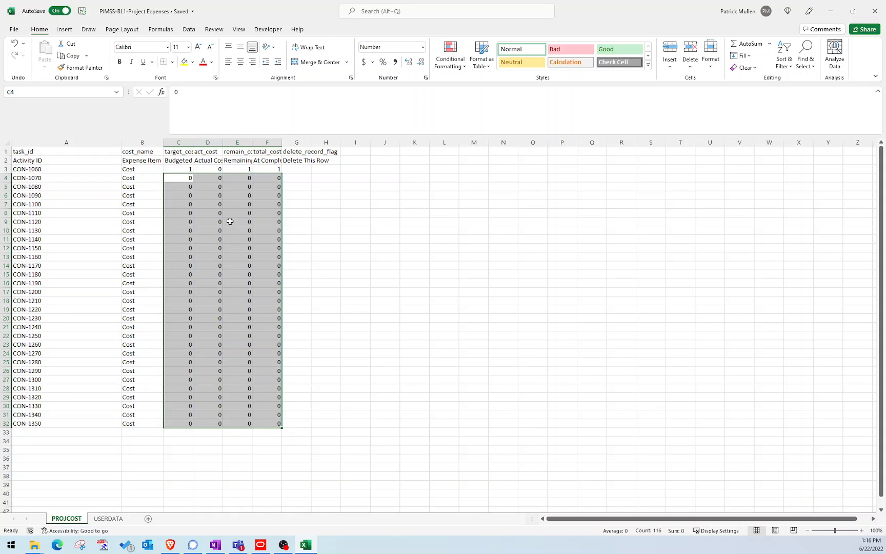
{"action": "mouse_move", "coordinate": [240, 200]}
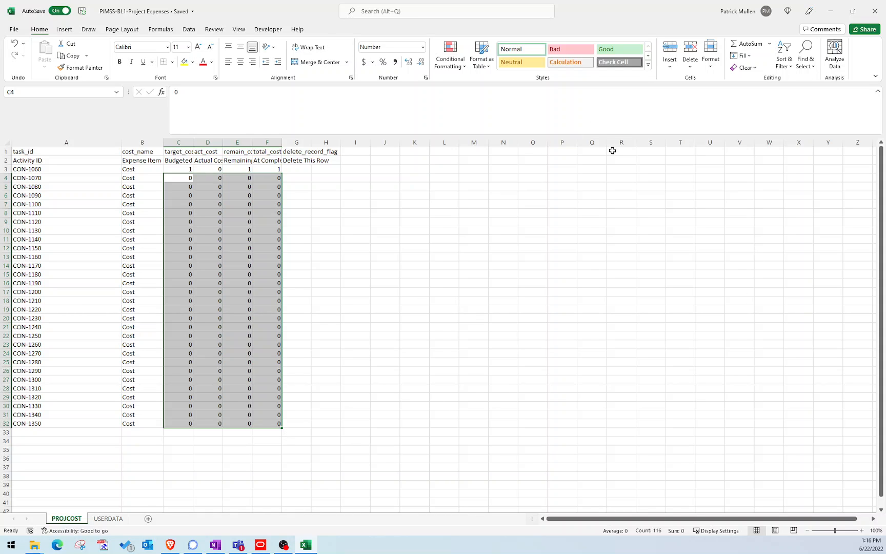
{"action": "mouse_move", "coordinate": [659, 193]}
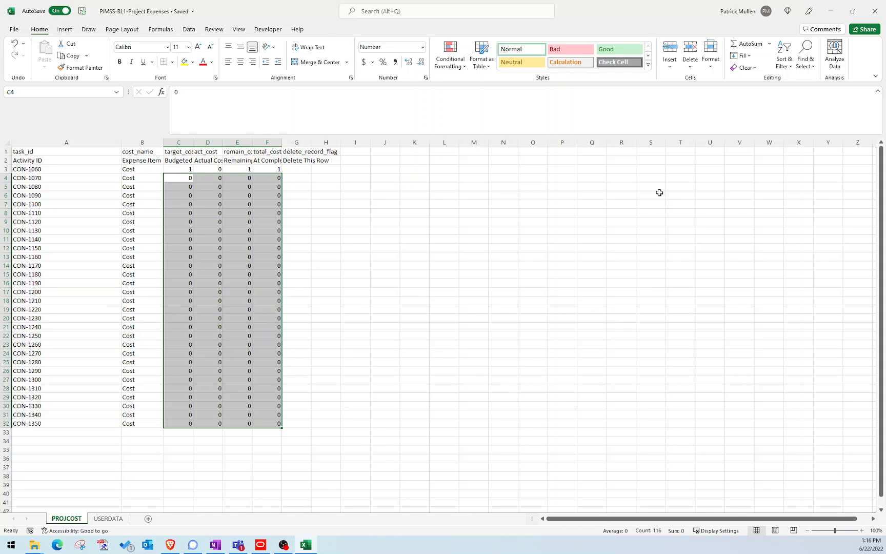
{"action": "mouse_move", "coordinate": [523, 243]}
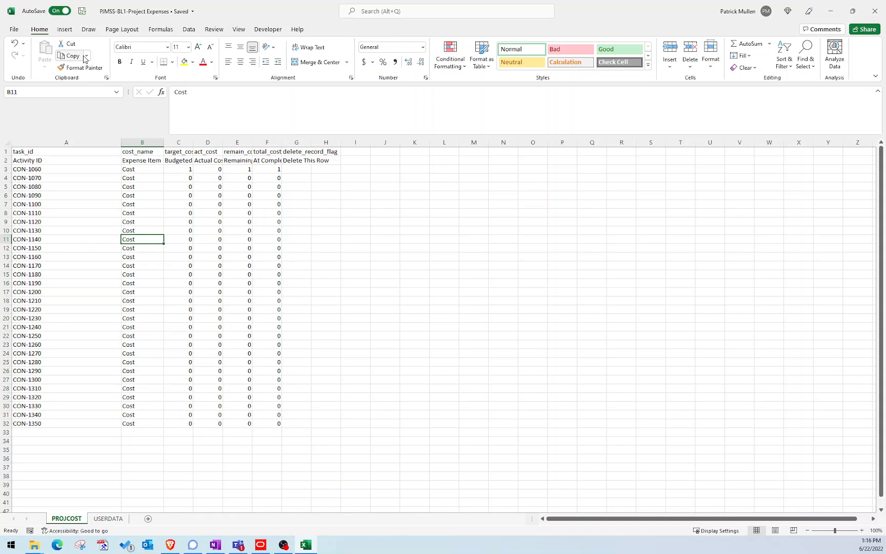
{"action": "mouse_move", "coordinate": [82, 10]}
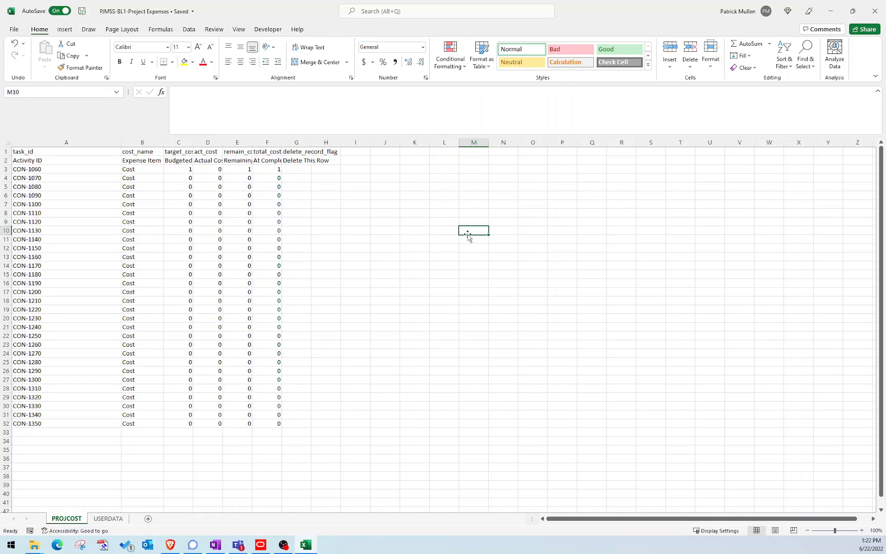
Close Excel and start a spreadsheet (XLSX) import in P6
{"action": "left_click", "coordinate": [874, 11]}
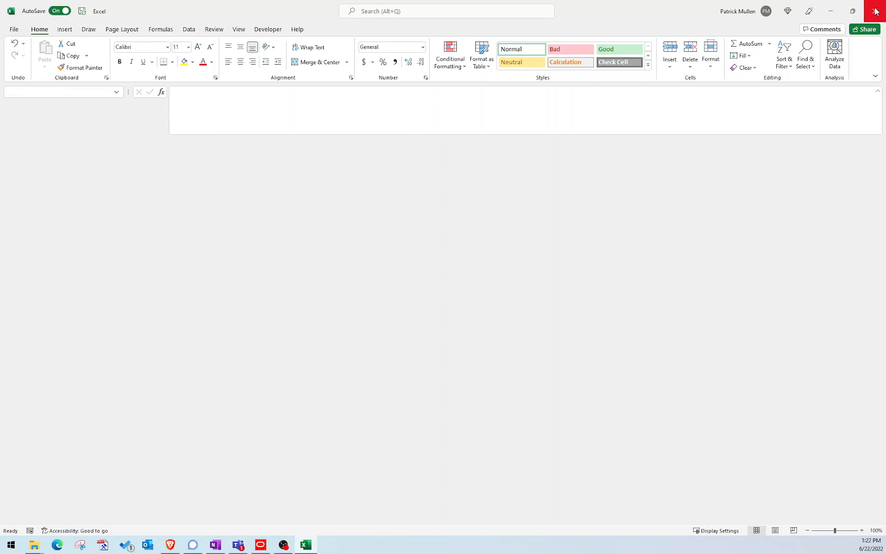
{"action": "left_click", "coordinate": [238, 545]}
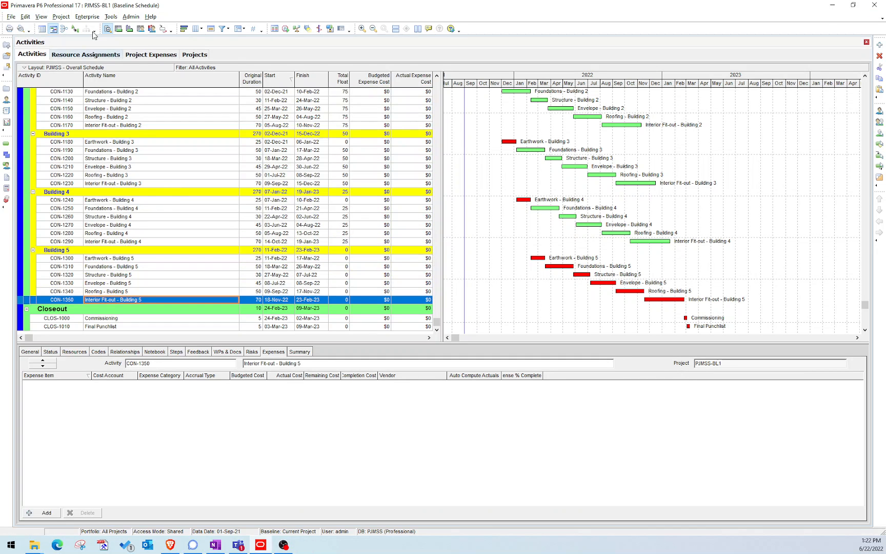
{"action": "left_click", "coordinate": [10, 16]}
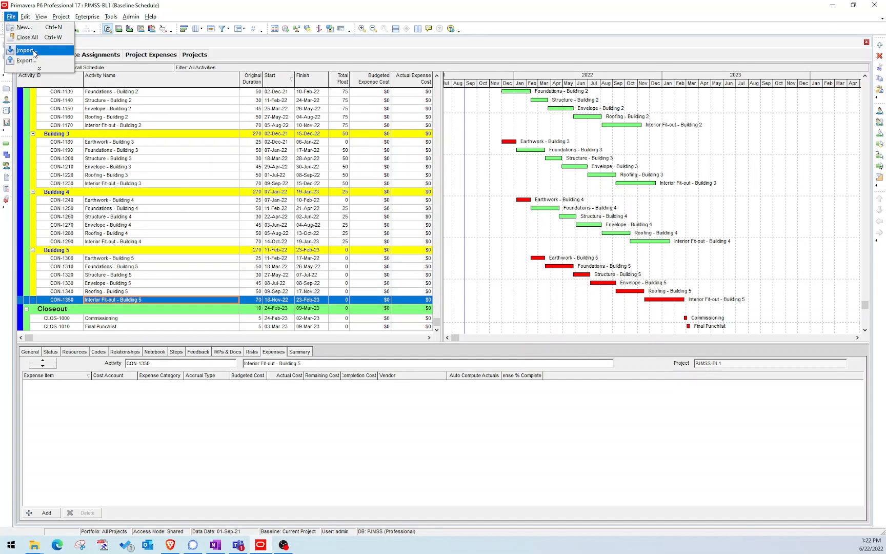
{"action": "left_click", "coordinate": [24, 50]}
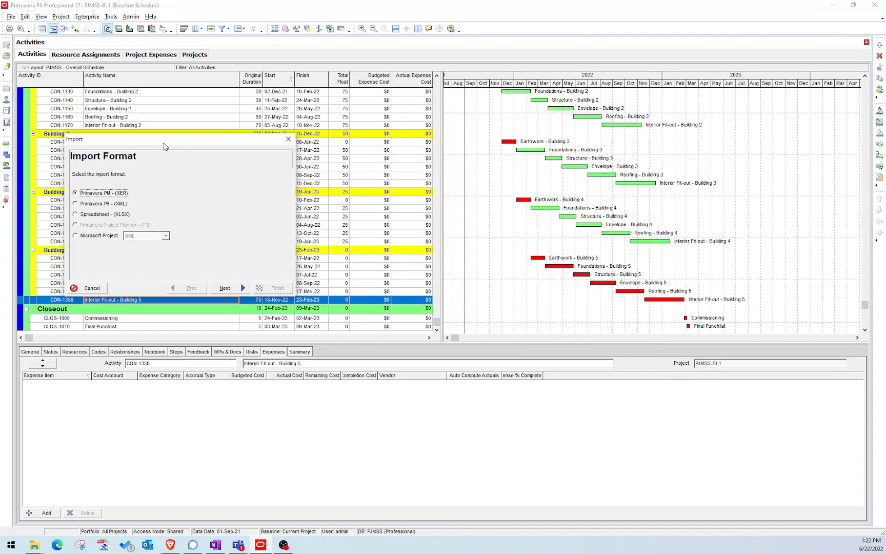
{"action": "left_click", "coordinate": [74, 214]}
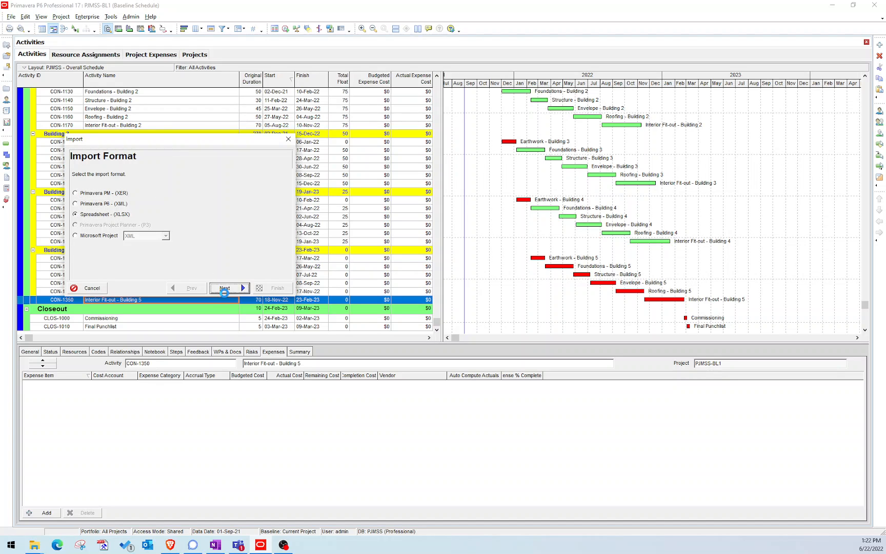
{"action": "left_click", "coordinate": [225, 288]}
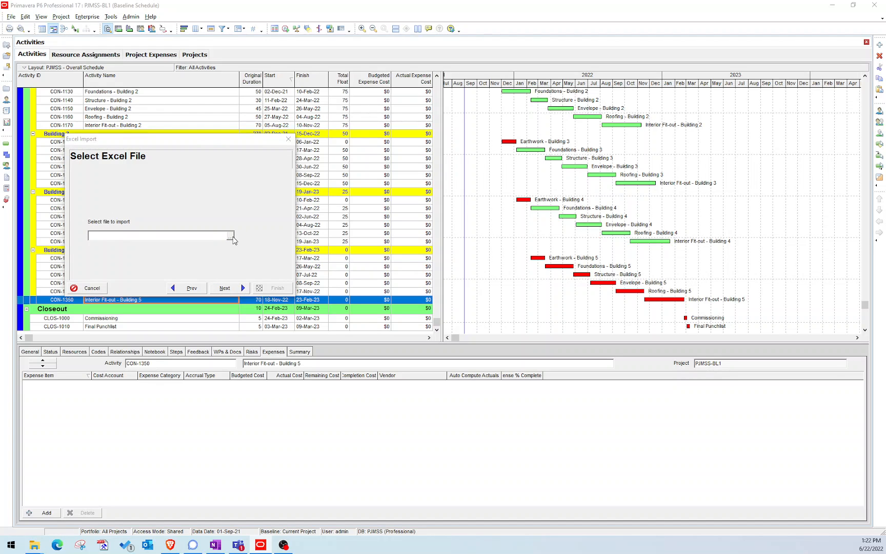
Import expenses from the Project Expenses workbook
{"action": "left_click", "coordinate": [230, 235]}
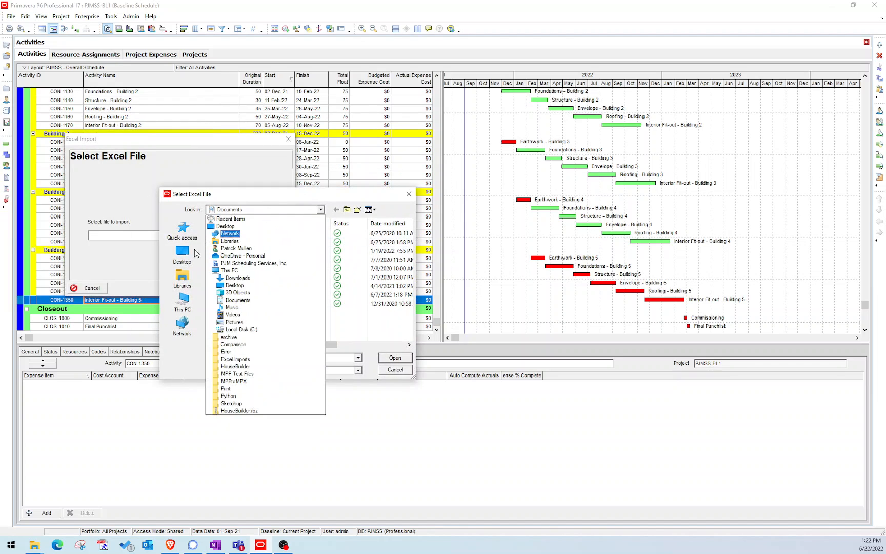
{"action": "left_click", "coordinate": [181, 253]}
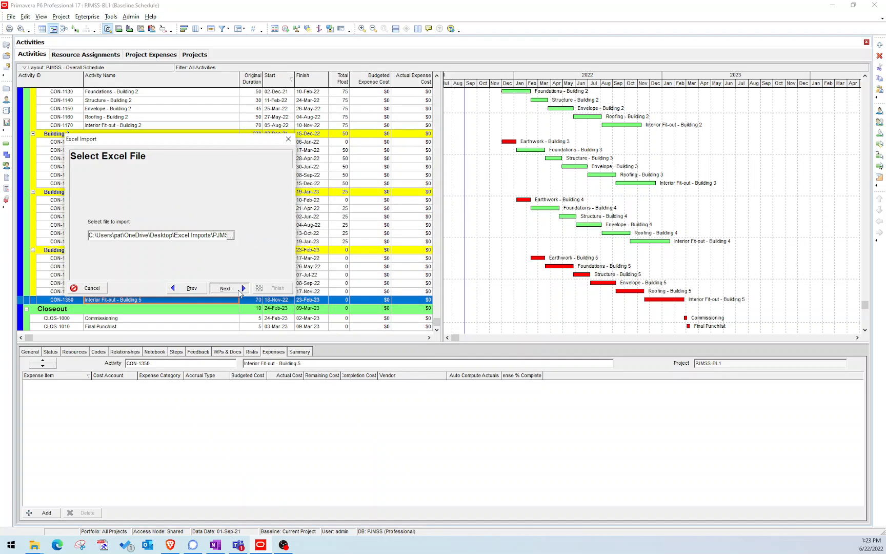
{"action": "left_click", "coordinate": [224, 287]}
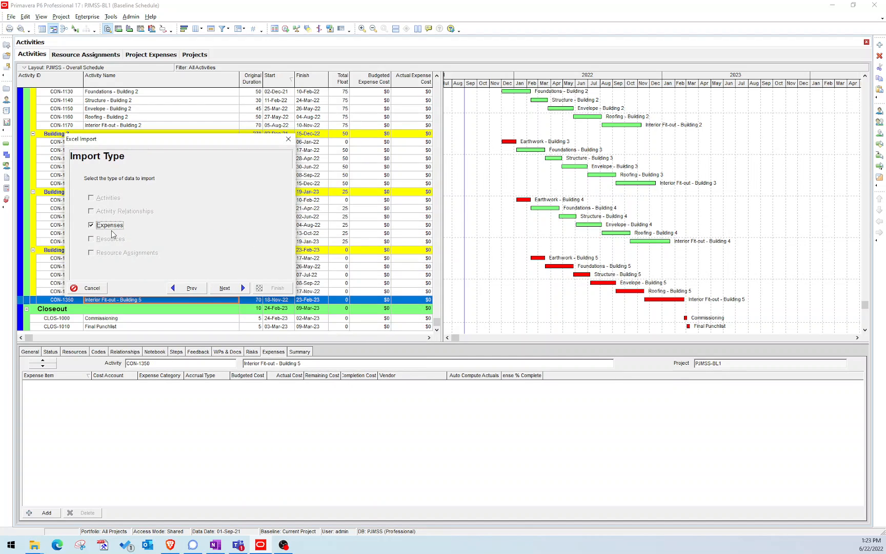
{"action": "left_click", "coordinate": [224, 288]}
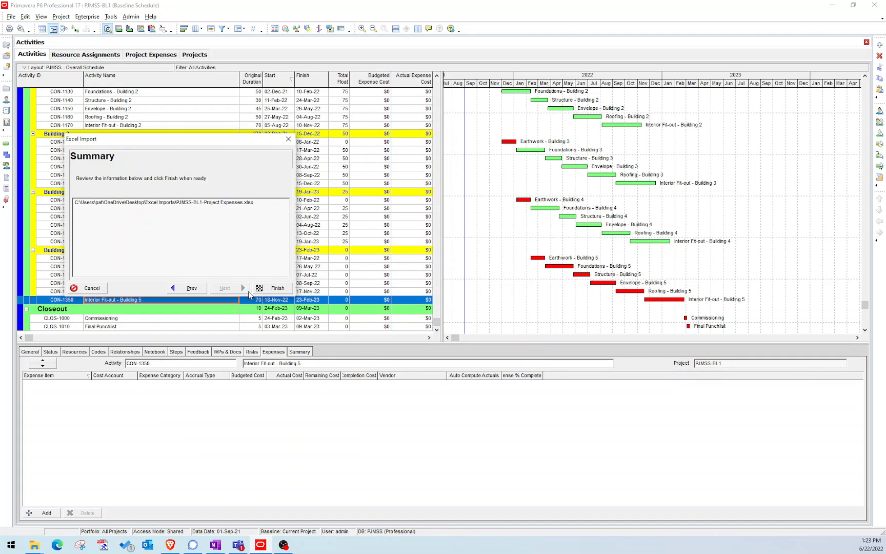
{"action": "left_click", "coordinate": [277, 288]}
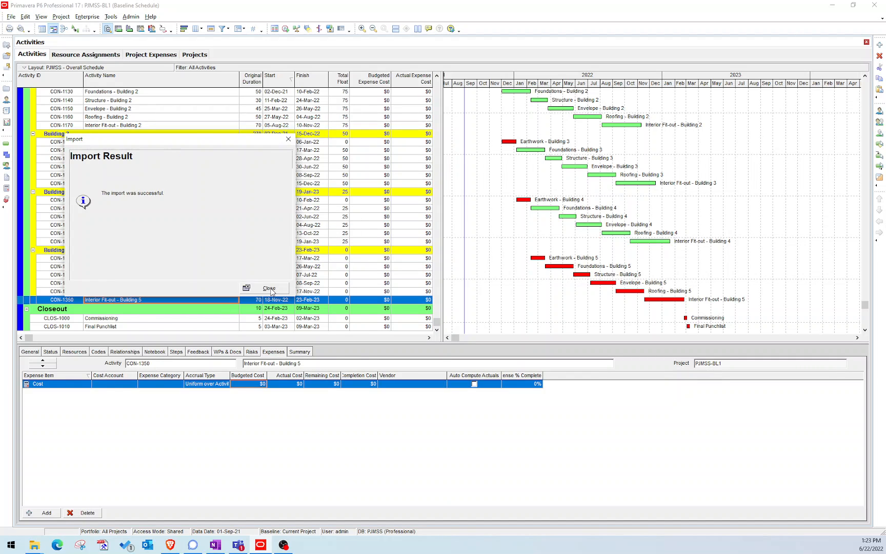
Close the import result, check several activities' expenses, and view the Project Expenses list
{"action": "left_click", "coordinate": [269, 288]}
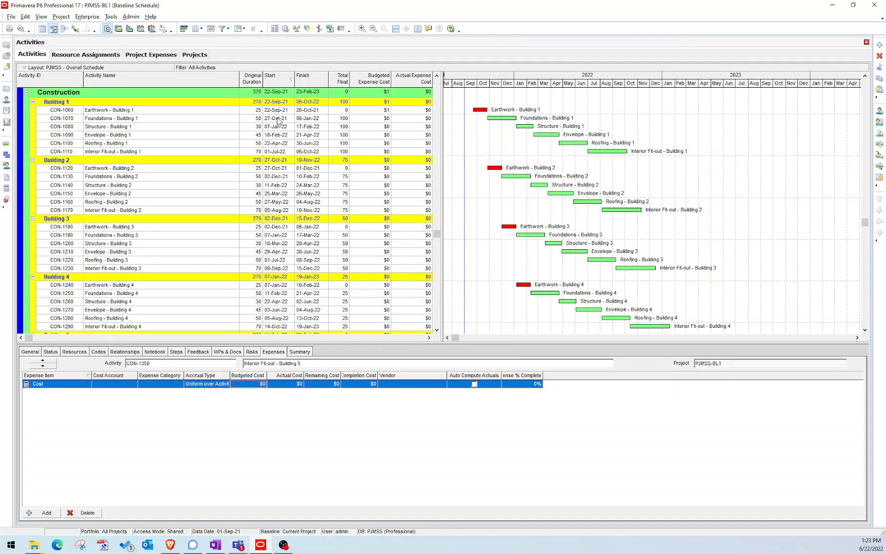
{"action": "left_click", "coordinate": [113, 126]}
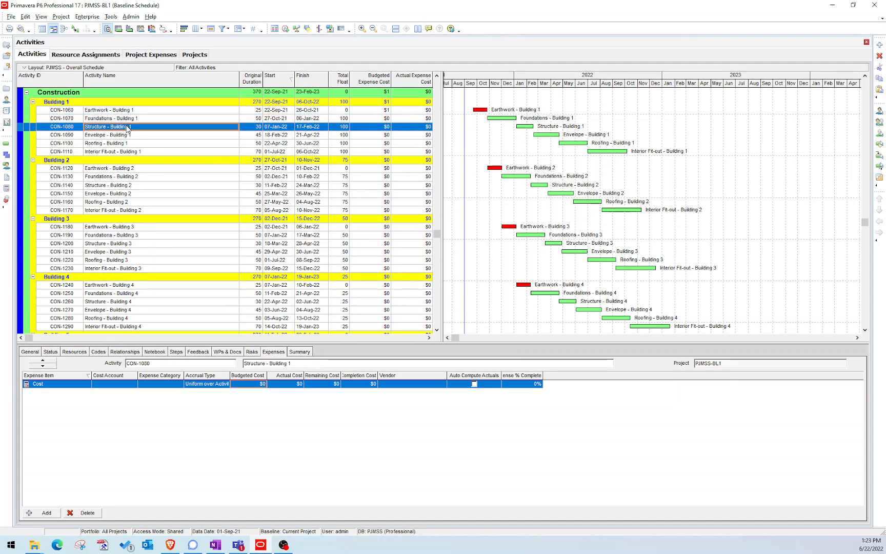
{"action": "left_click", "coordinate": [113, 134]}
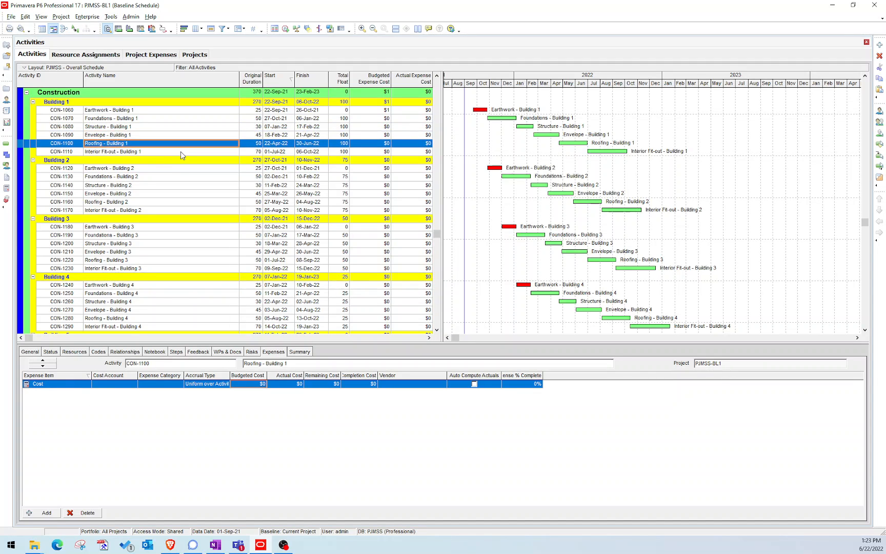
{"action": "left_click", "coordinate": [111, 168]}
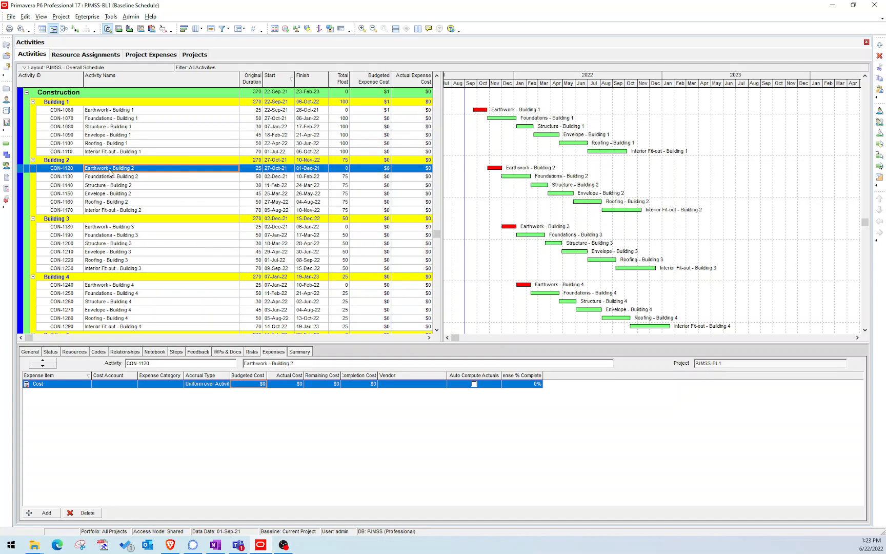
{"action": "mouse_move", "coordinate": [7, 189]}
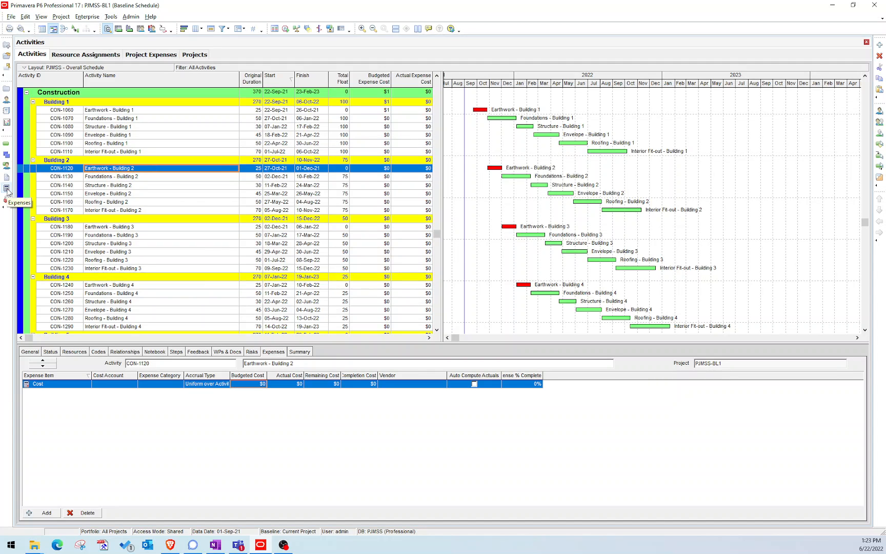
{"action": "left_click", "coordinate": [151, 55]}
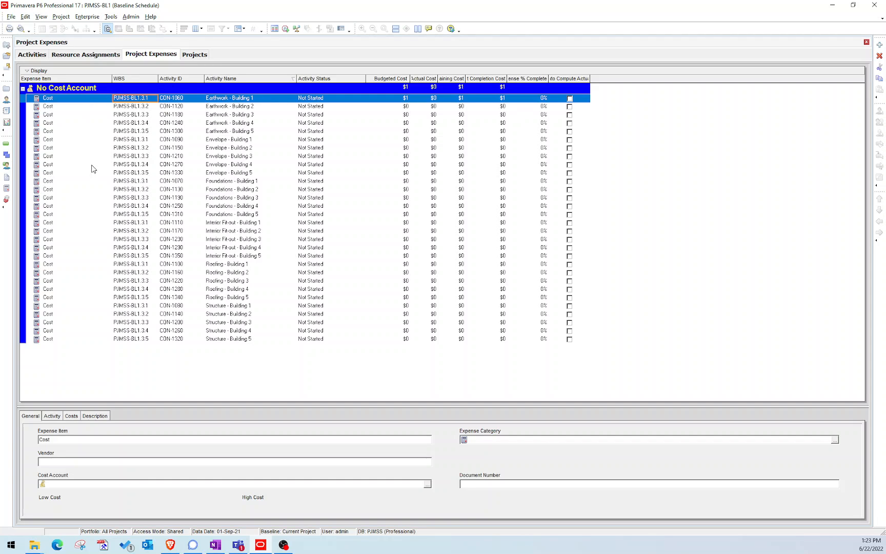
{"action": "mouse_move", "coordinate": [321, 320]}
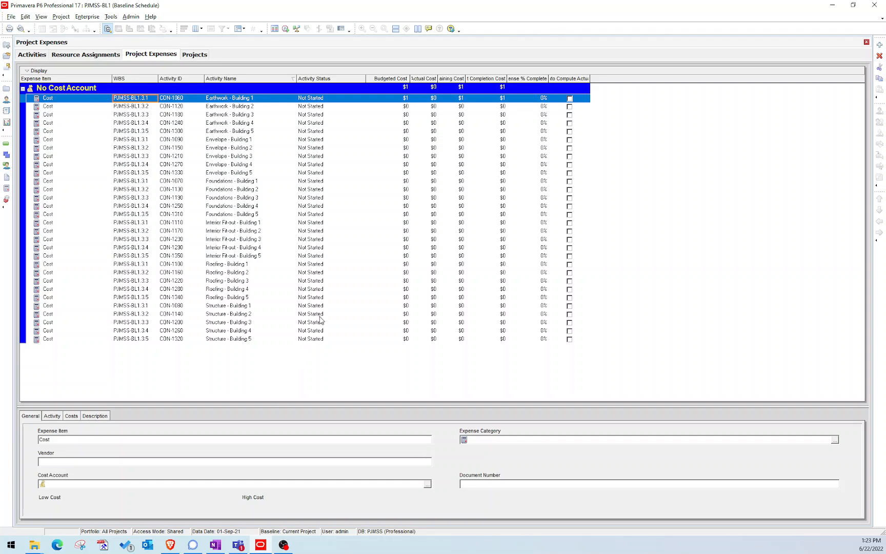
{"action": "left_click", "coordinate": [32, 54]}
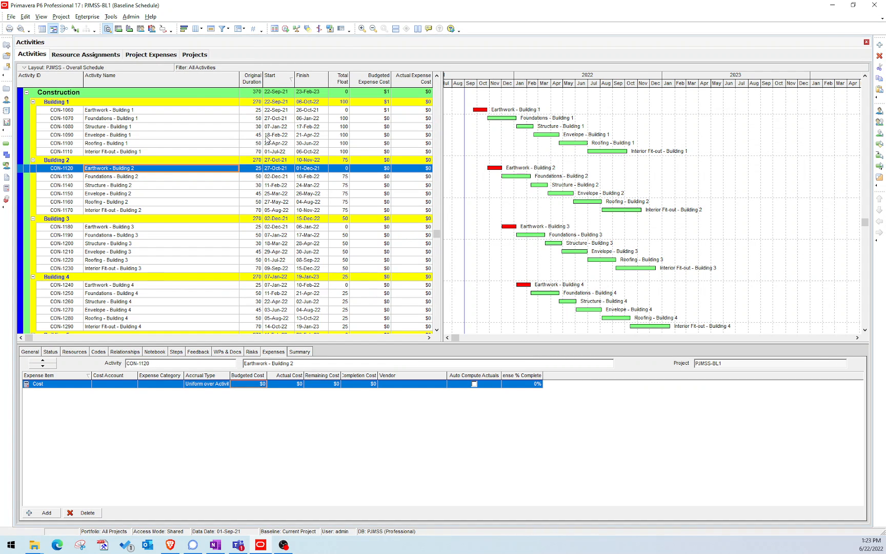
Check the Cost expenses of Envelope, Roofing, Foundations and Structure activities
{"action": "left_click", "coordinate": [113, 134]}
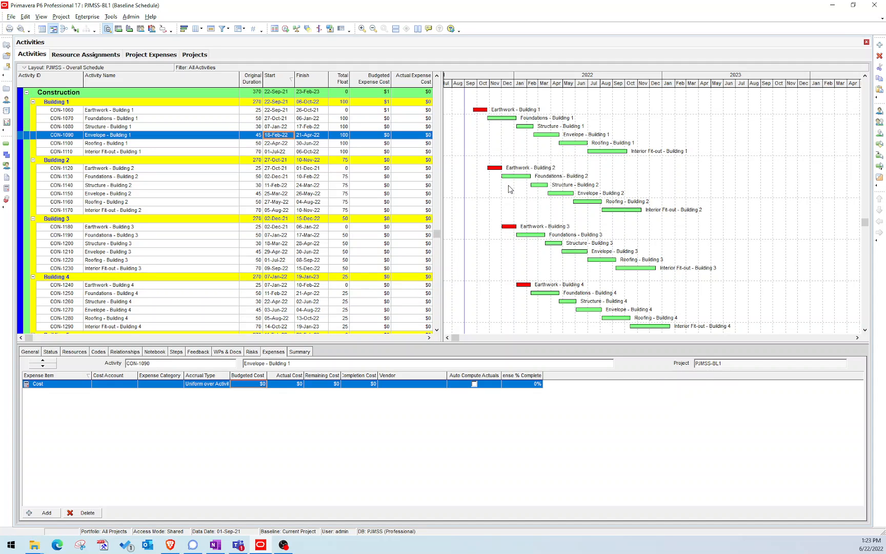
{"action": "mouse_move", "coordinate": [525, 221]}
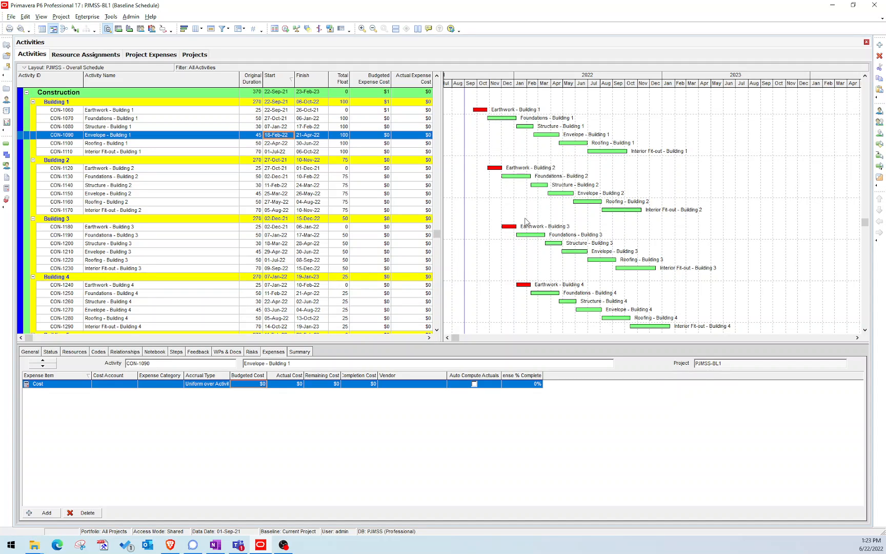
{"action": "mouse_move", "coordinate": [536, 234]}
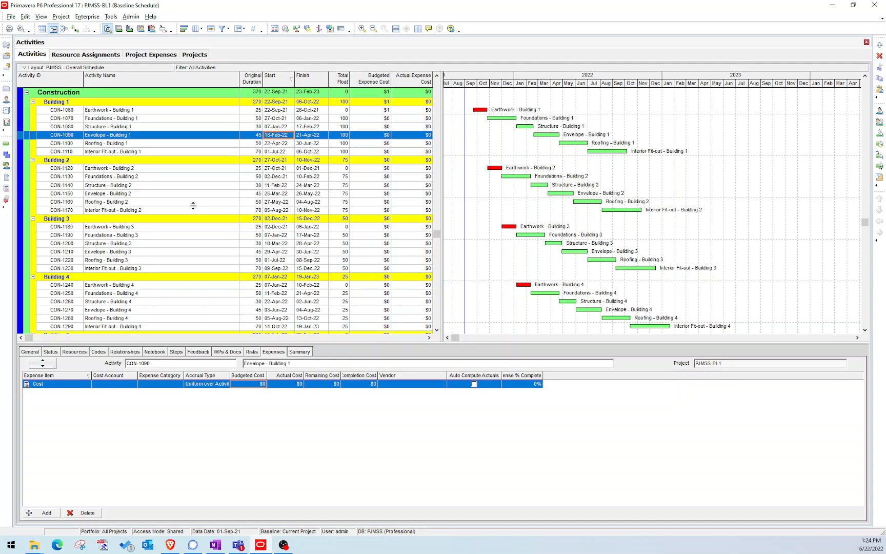
{"action": "left_click", "coordinate": [107, 201]}
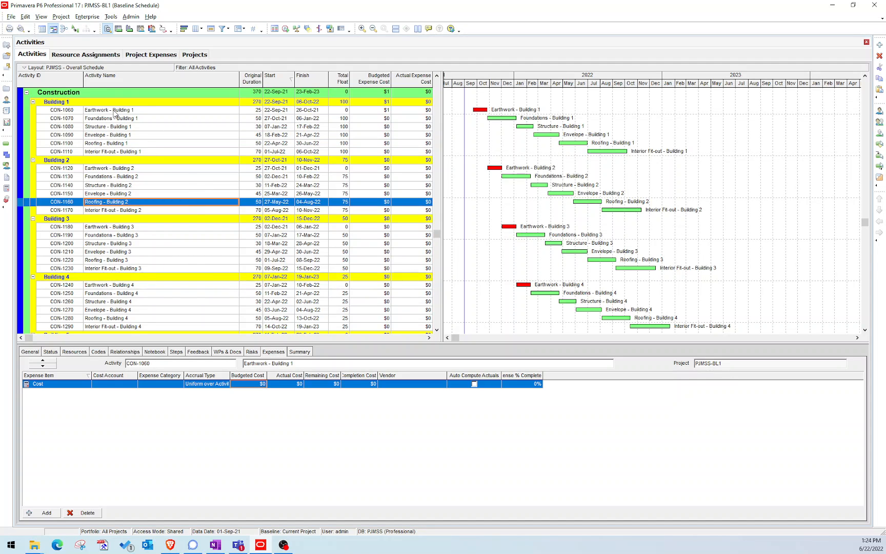
{"action": "left_click", "coordinate": [113, 118]}
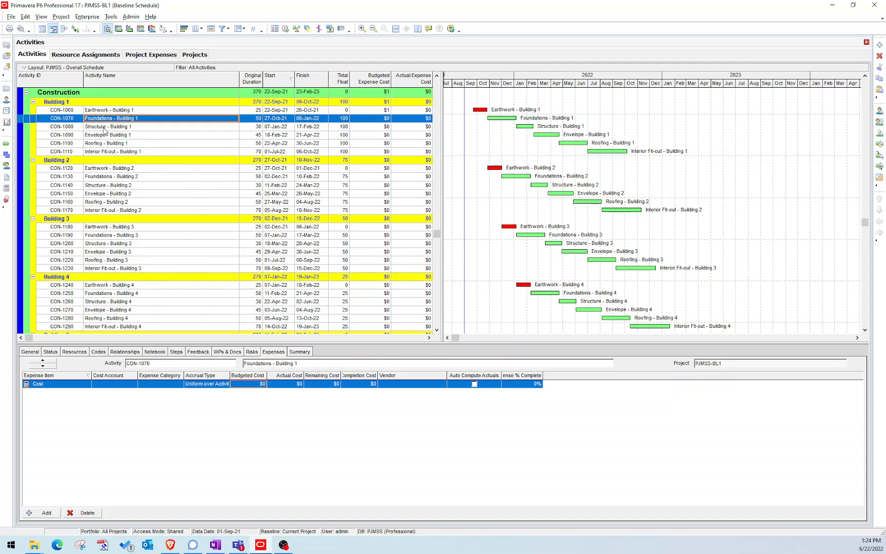
{"action": "left_click", "coordinate": [113, 126]}
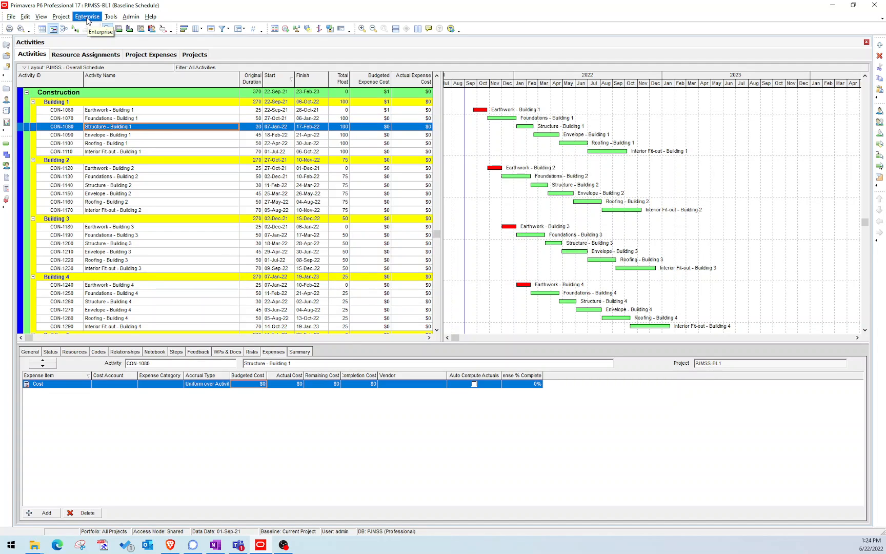
Open the enterprise cost accounts list and add account 300 Earthwork
{"action": "left_click", "coordinate": [87, 17]}
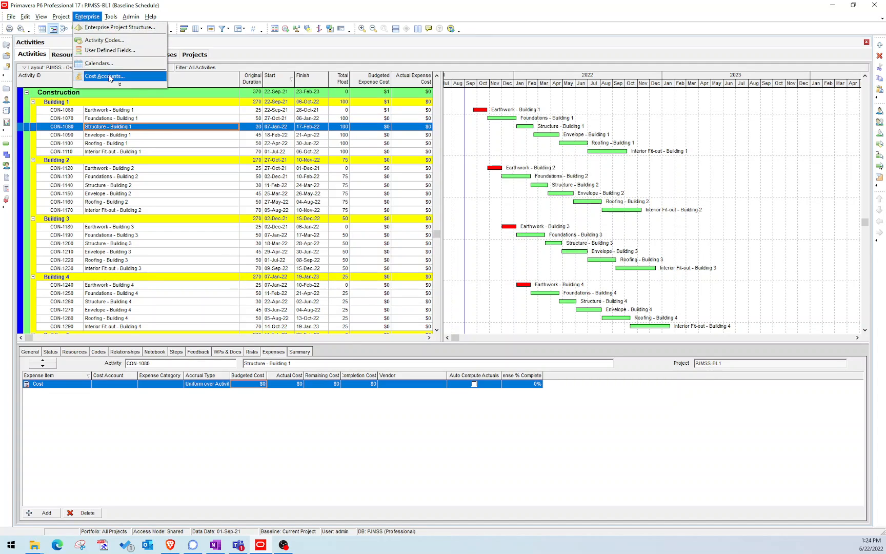
{"action": "left_click", "coordinate": [104, 76]}
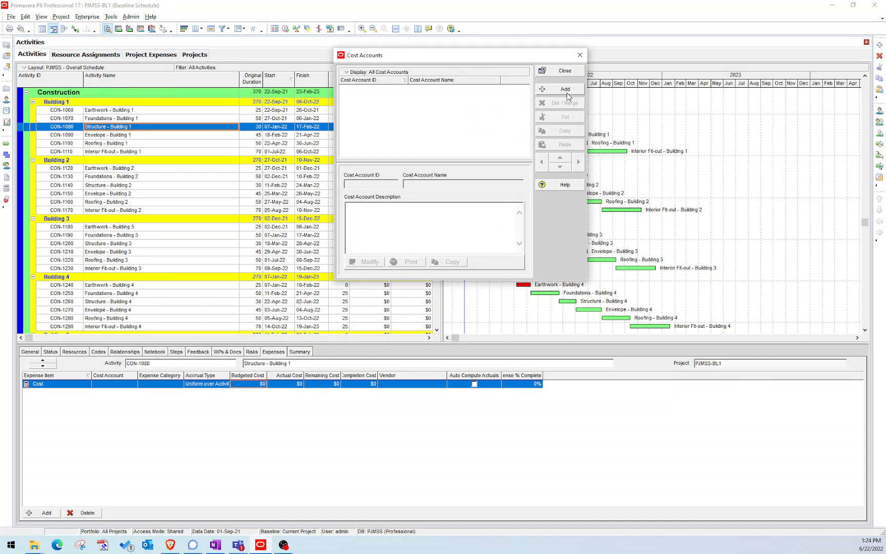
{"action": "left_click", "coordinate": [564, 89]}
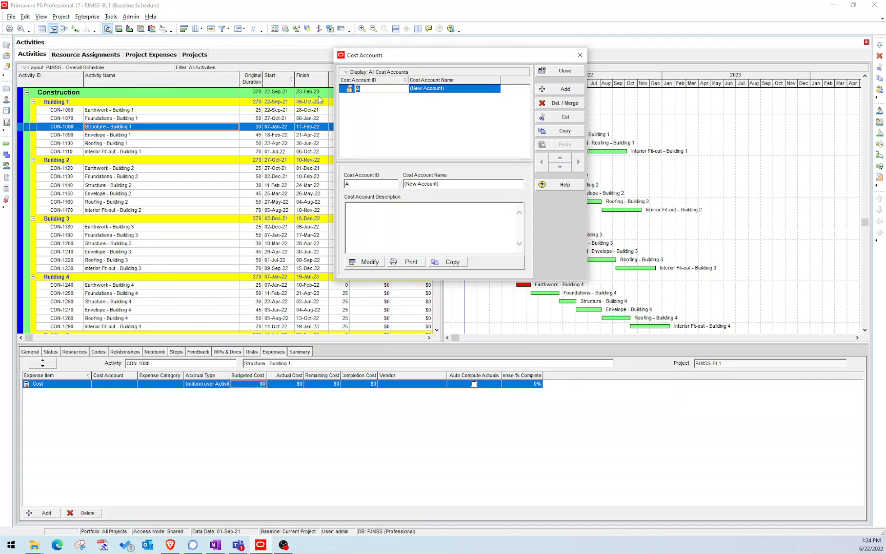
{"action": "type", "text": "C"}
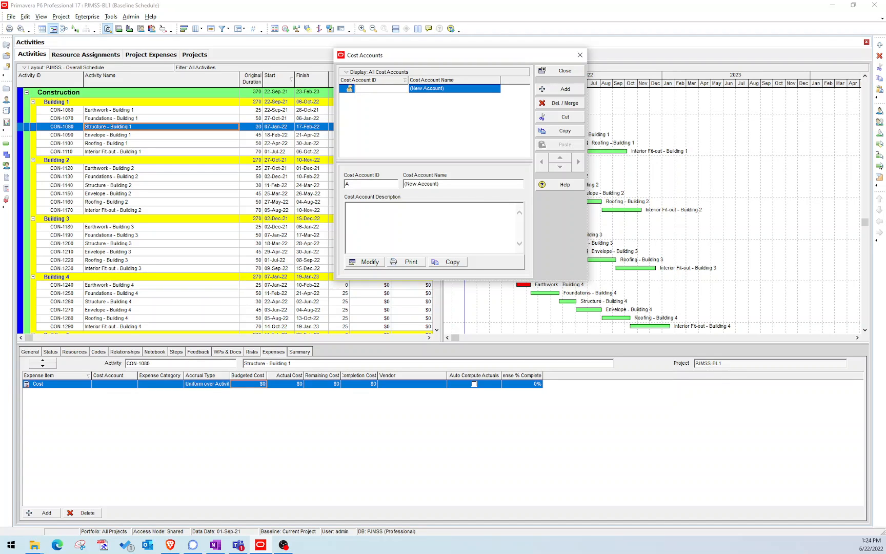
{"action": "type", "text": "300"}
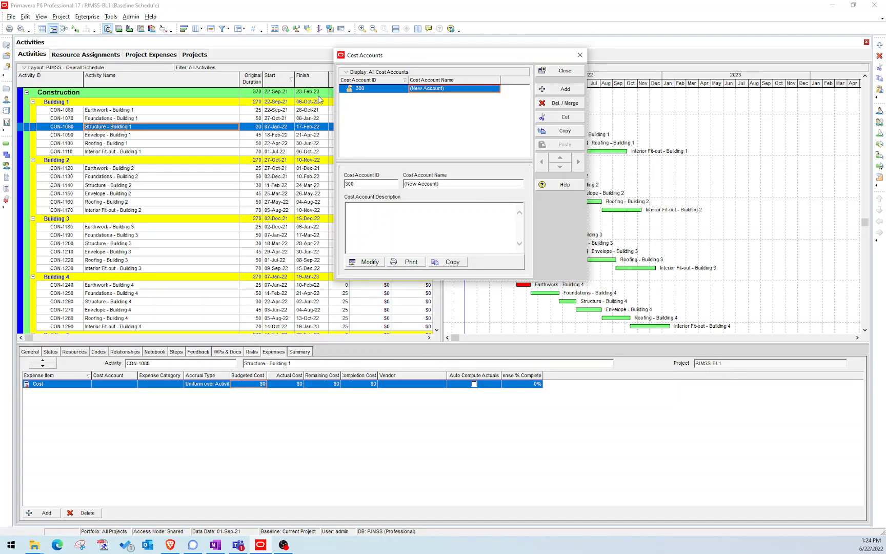
{"action": "type", "text": "Earthwork"}
{"action": "type", "text": "Foundations"}
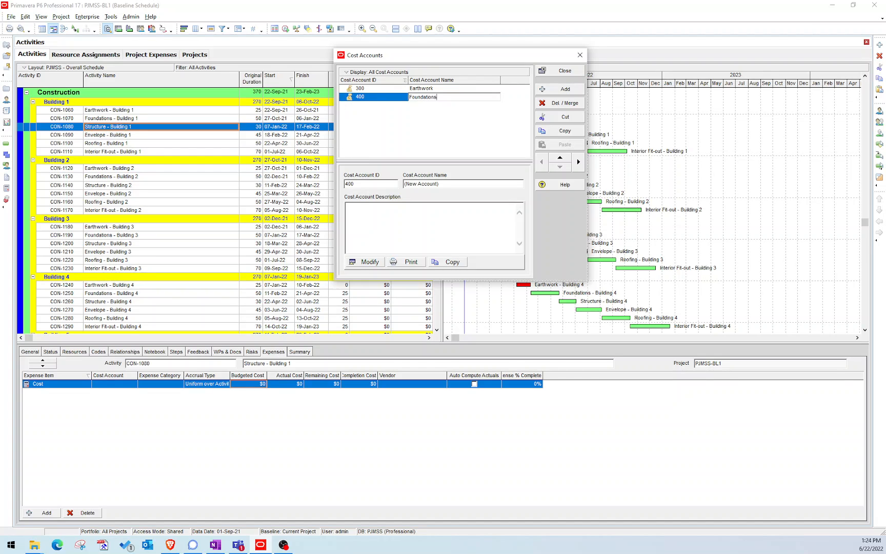
Add the remaining accounts, including 500 Structure, 600 Envelope and Roofing, then close the list
{"action": "left_click", "coordinate": [564, 88]}
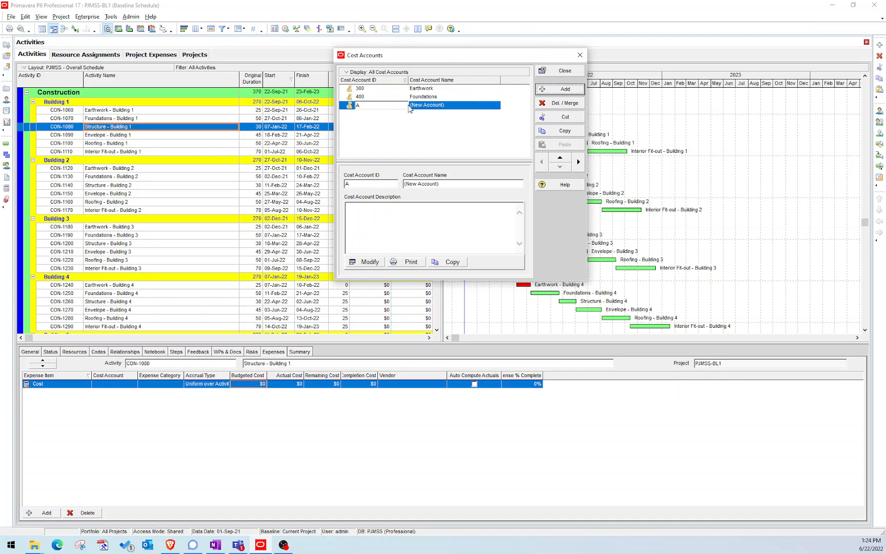
{"action": "type", "text": "500"}
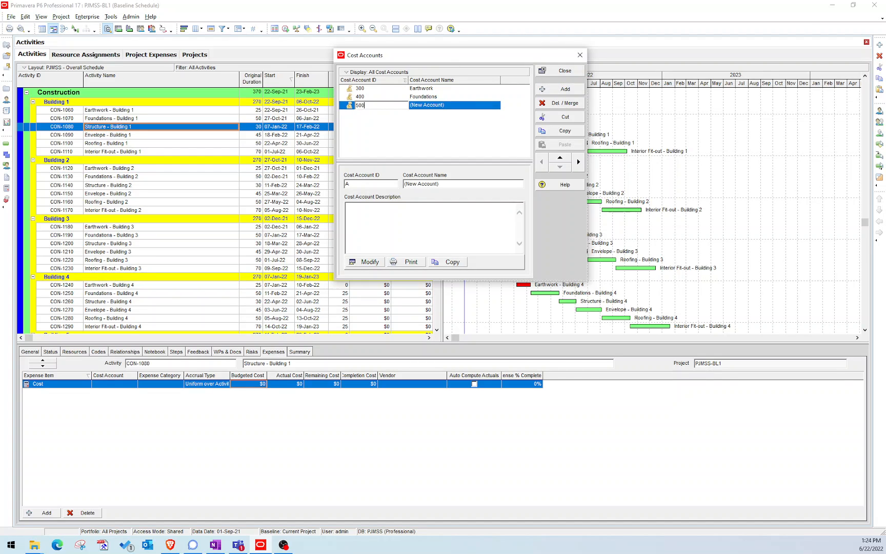
{"action": "type", "text": "Structure"}
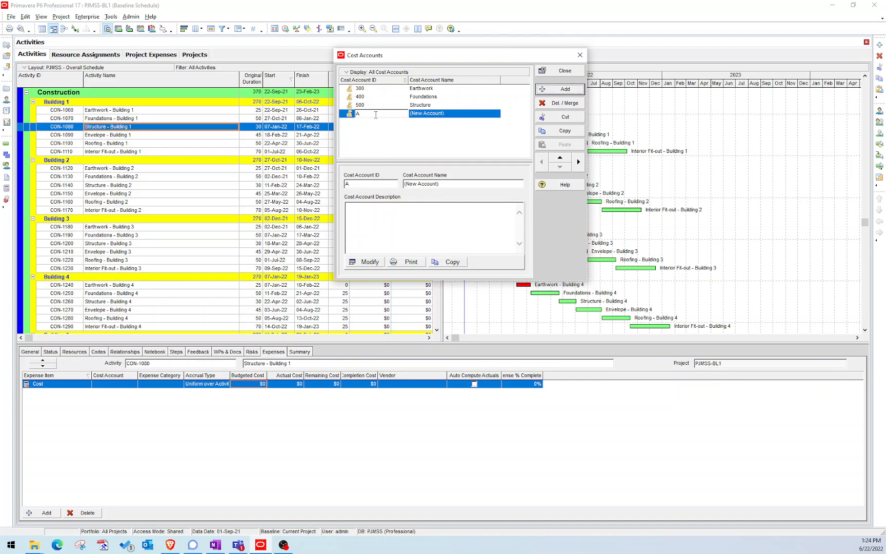
{"action": "type", "text": "600"}
{"action": "left_click", "coordinate": [455, 112]}
{"action": "type", "text": "E"}
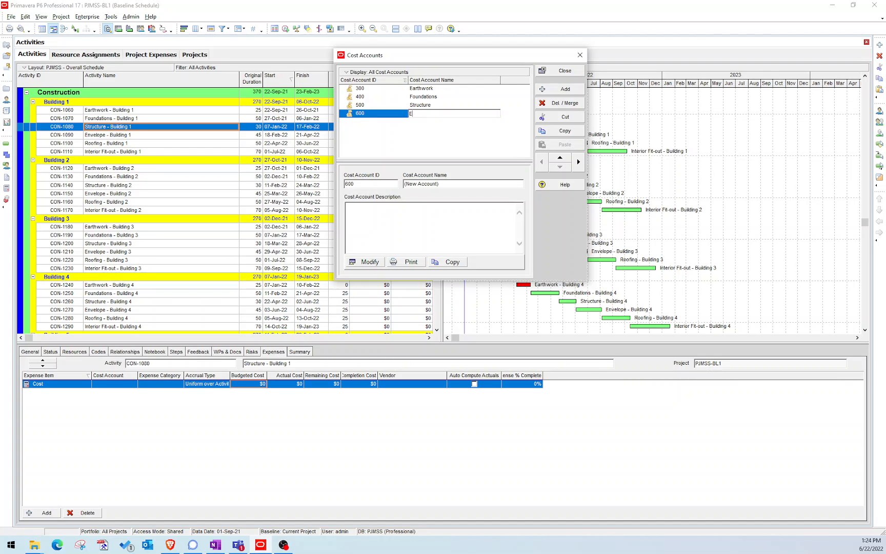
{"action": "type", "text": "nvelope"}
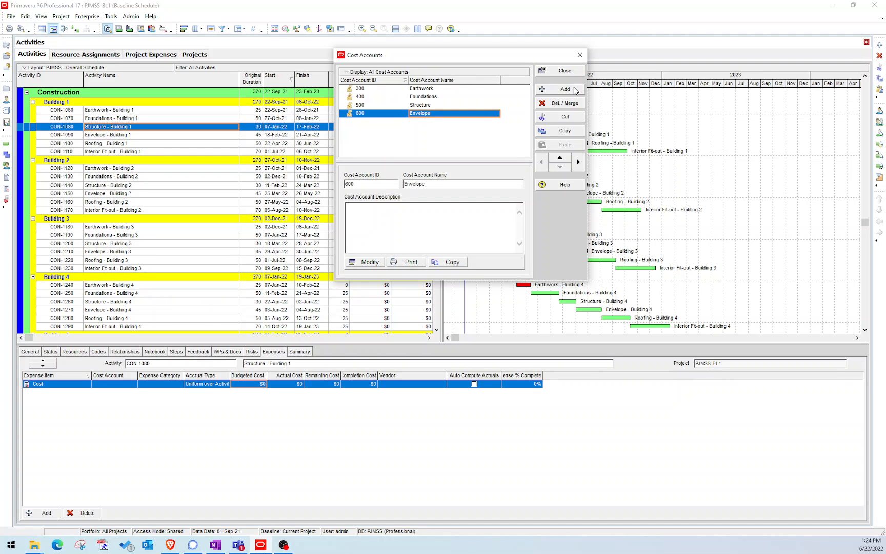
{"action": "left_click", "coordinate": [564, 89]}
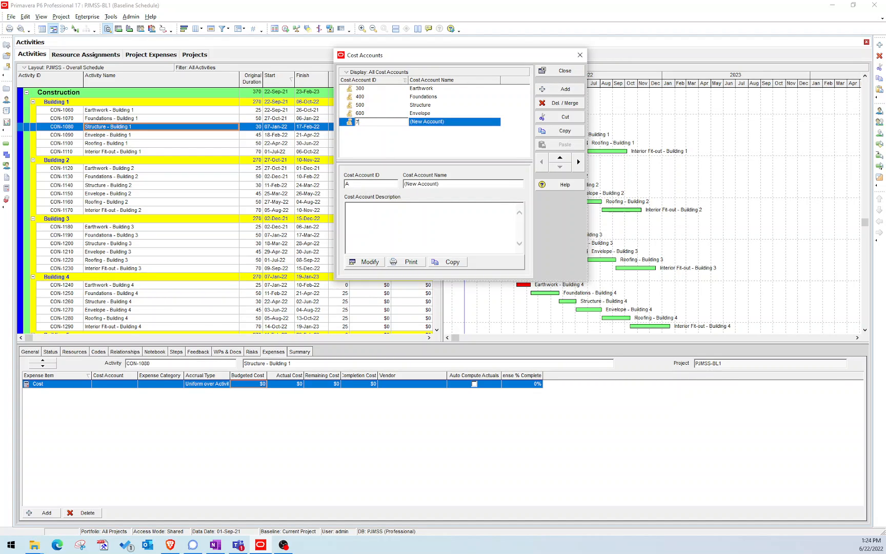
{"action": "type", "text": "Roof"}
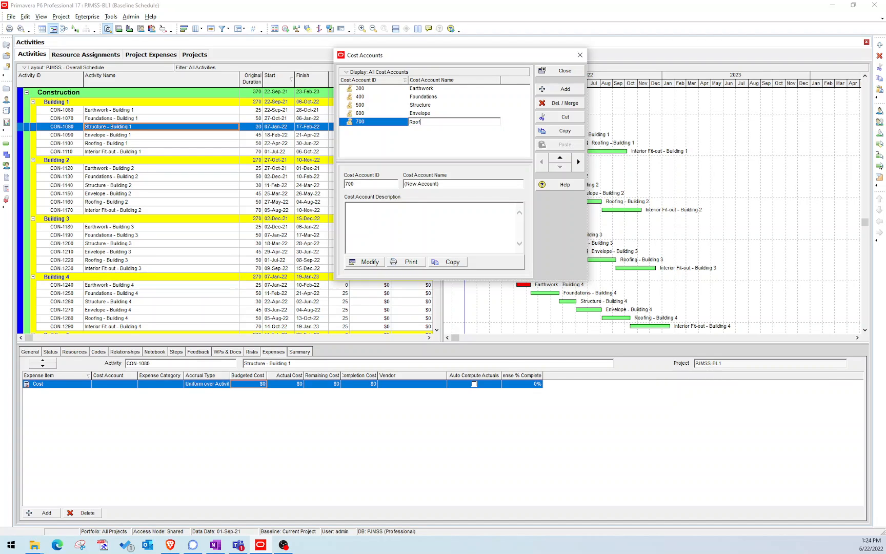
{"action": "left_click", "coordinate": [564, 88]}
{"action": "type", "text": "Interior Fit-out"}
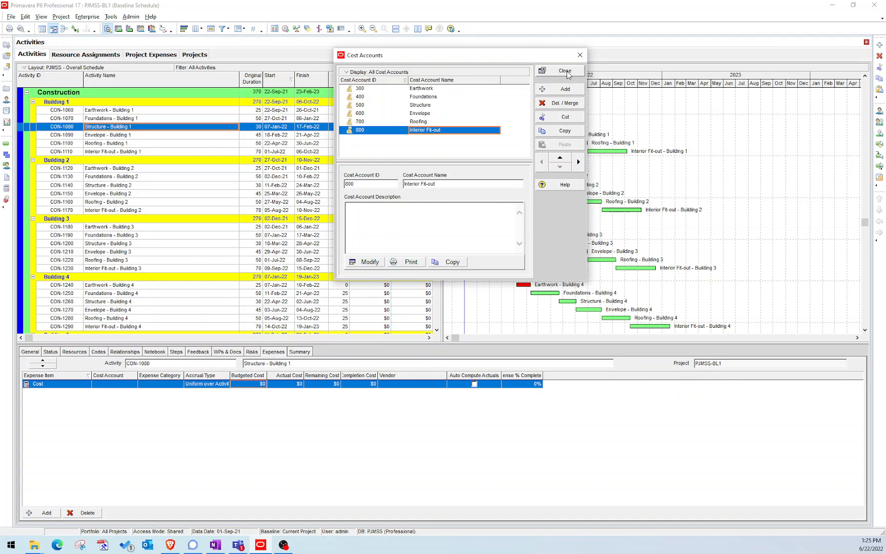
{"action": "left_click", "coordinate": [564, 71]}
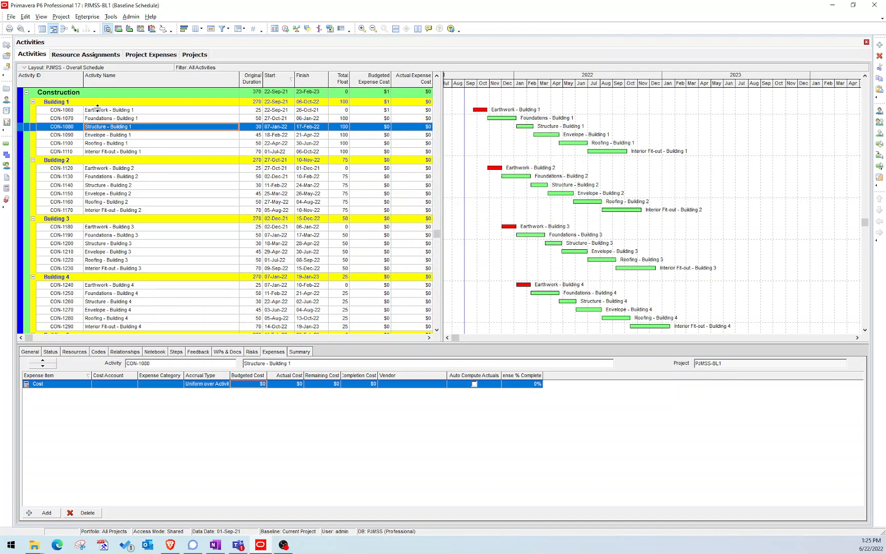
{"action": "mouse_move", "coordinate": [17, 171]}
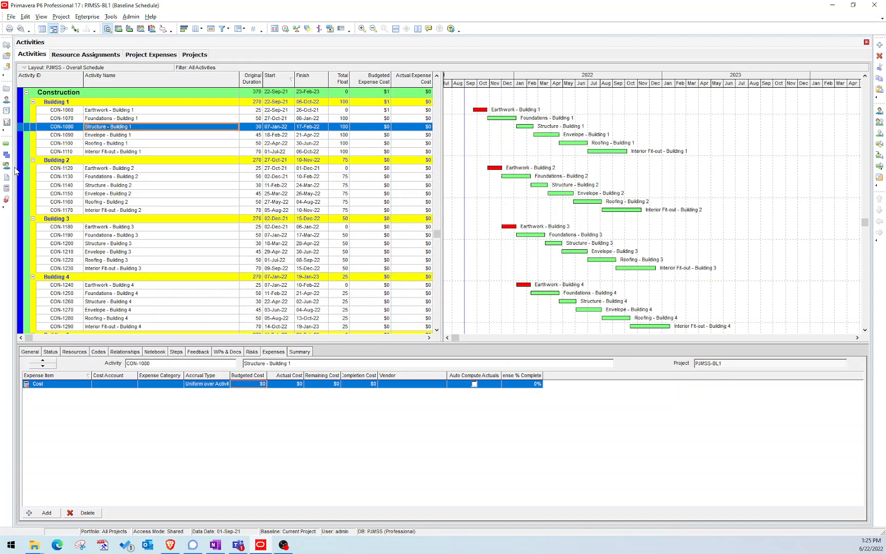
{"action": "mouse_move", "coordinate": [112, 126]}
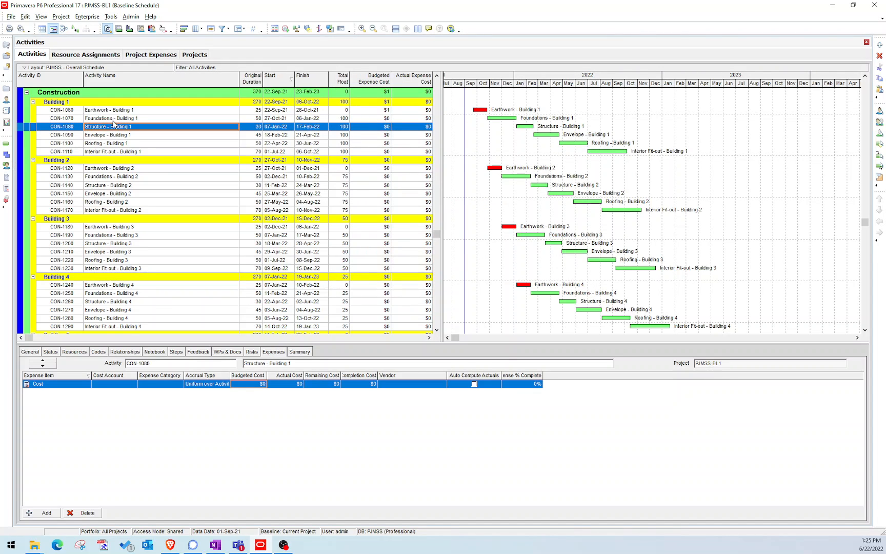
{"action": "mouse_move", "coordinate": [6, 188]}
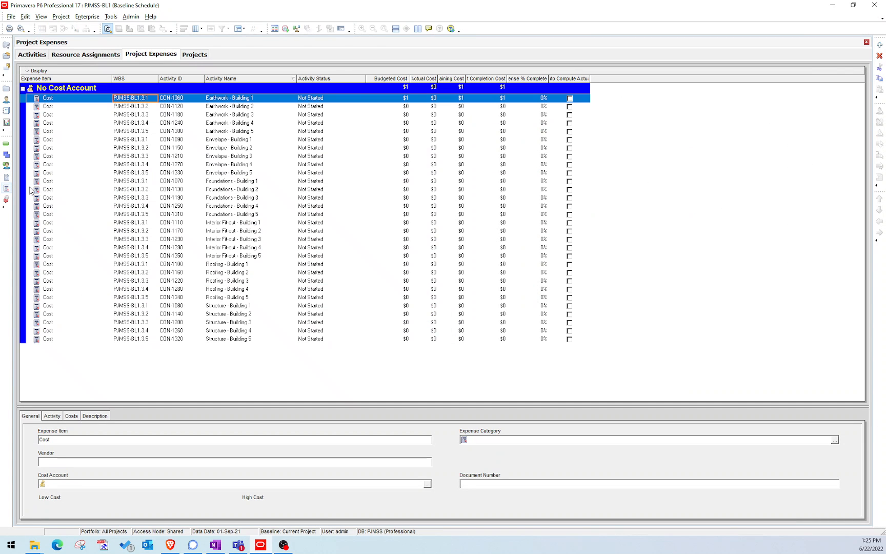
{"action": "mouse_move", "coordinate": [160, 185]}
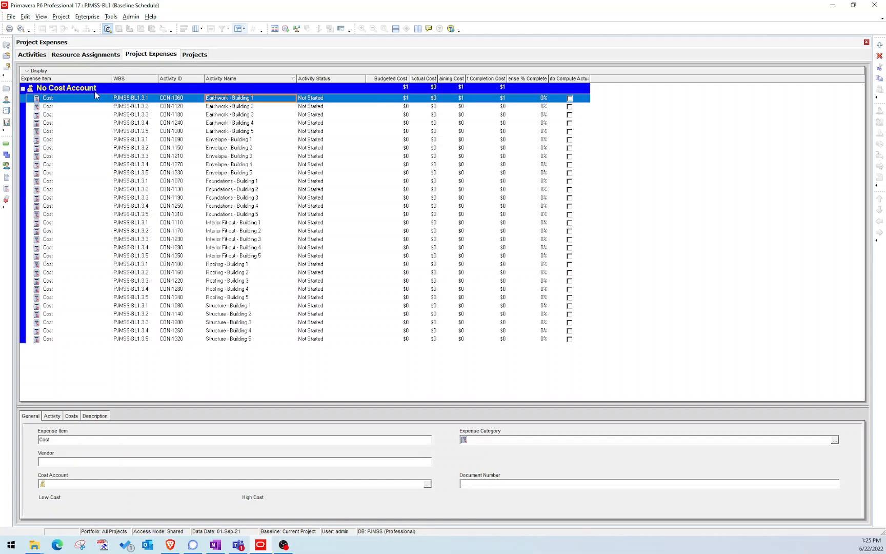
{"action": "mouse_move", "coordinate": [188, 95]}
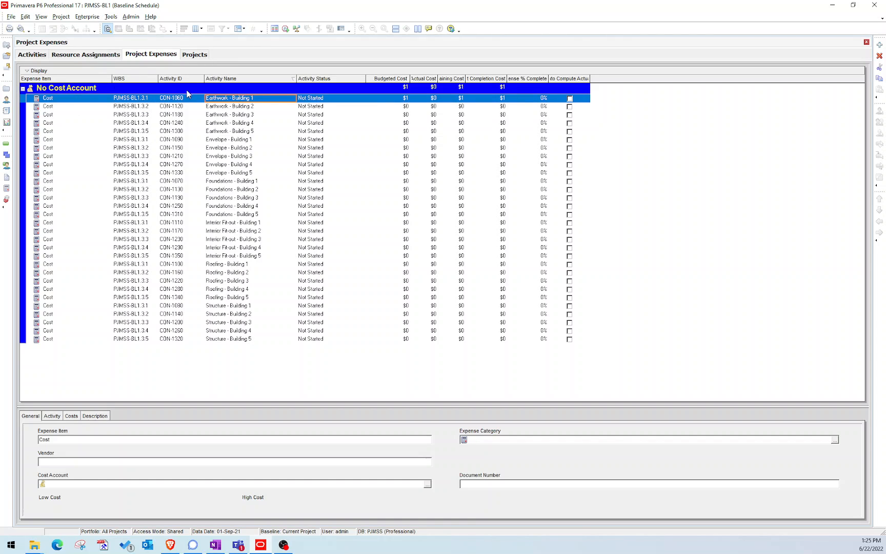
{"action": "mouse_move", "coordinate": [67, 423]}
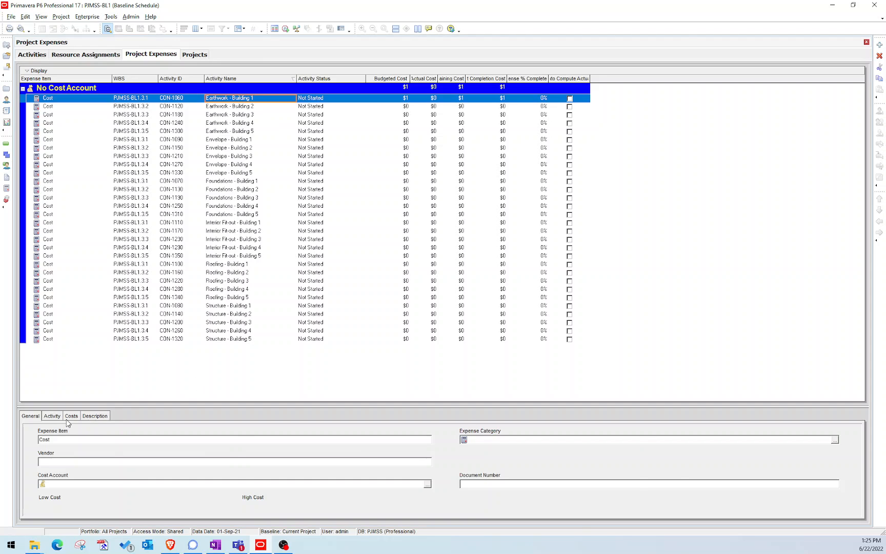
Review the selected expense's Activity tab, then return to its General details
{"action": "left_click", "coordinate": [51, 415]}
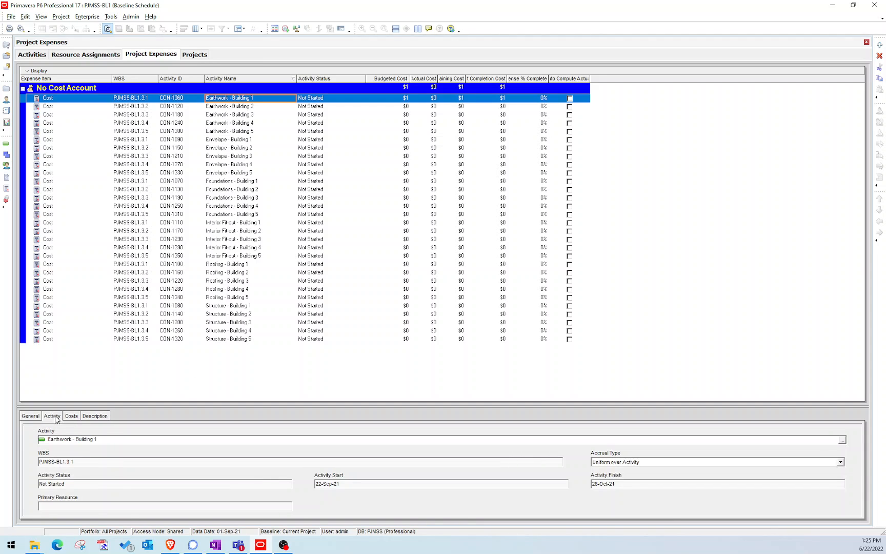
{"action": "left_click", "coordinate": [29, 416]}
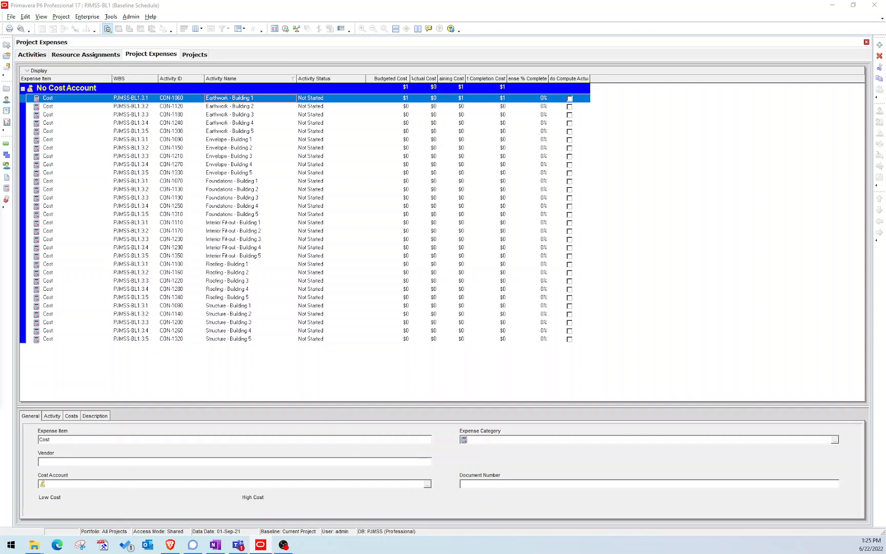
Assign cost accounts to Earthwork/Envelope Building 1 and Structure/Roofing/Interior Fit-out Building 5 expenses
{"action": "left_click", "coordinate": [426, 484]}
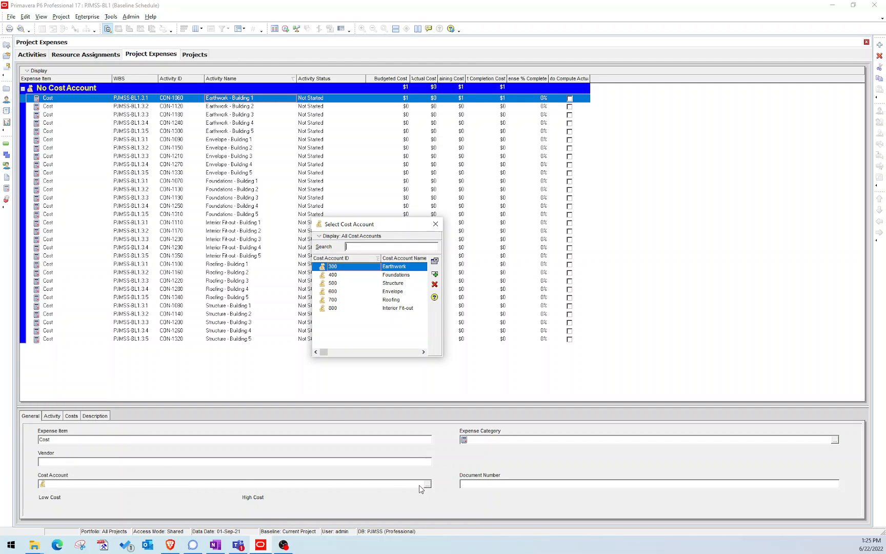
{"action": "mouse_move", "coordinate": [432, 490]}
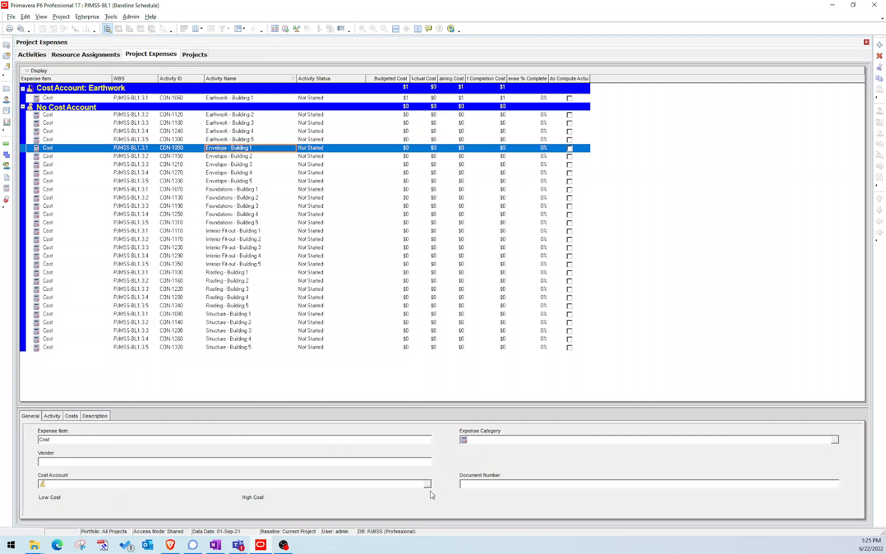
{"action": "left_click", "coordinate": [427, 483]}
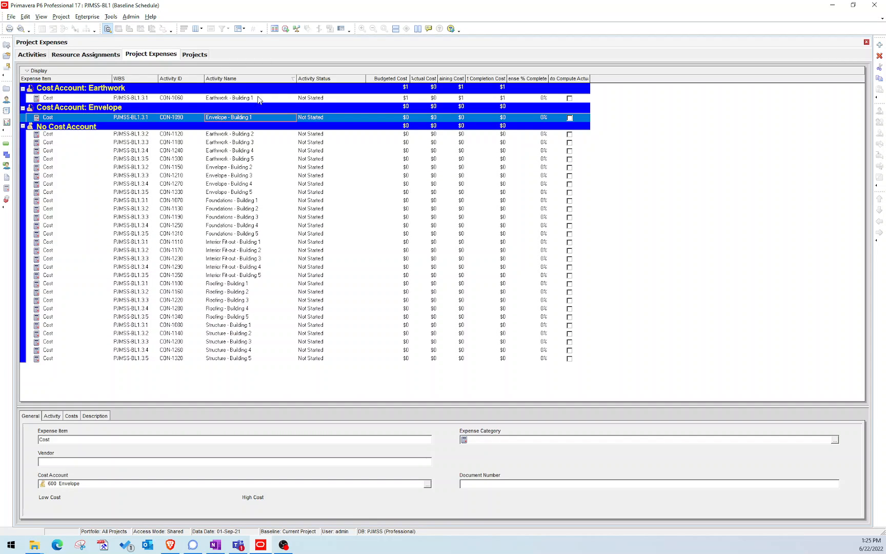
{"action": "mouse_move", "coordinate": [246, 87]}
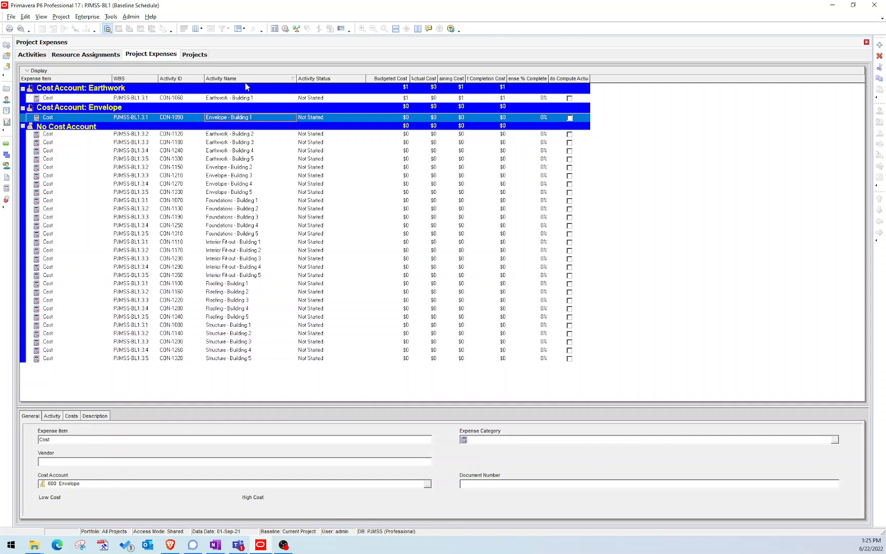
{"action": "mouse_move", "coordinate": [222, 333]}
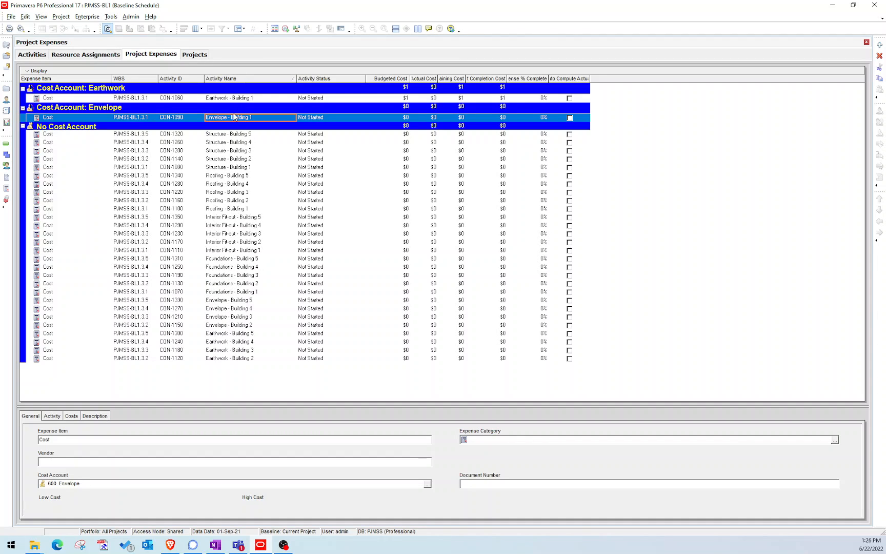
{"action": "left_click", "coordinate": [228, 134]}
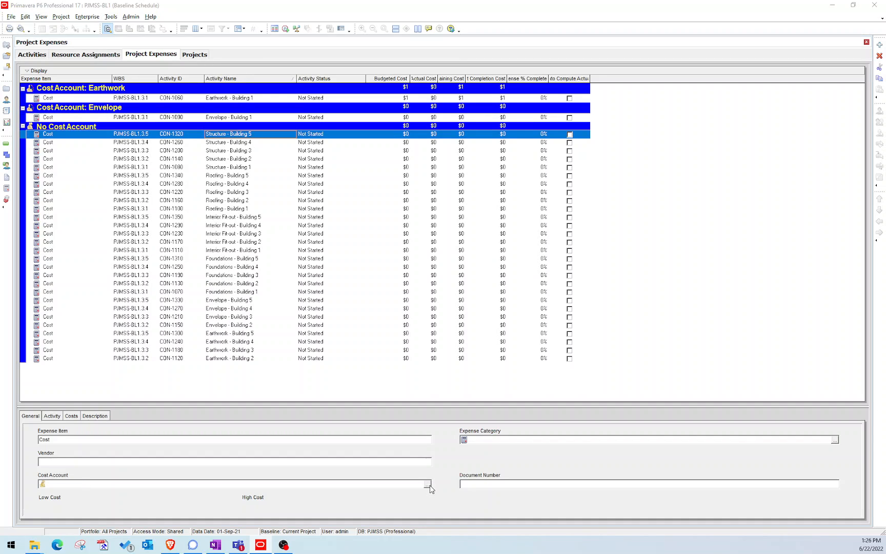
{"action": "left_click", "coordinate": [427, 484]}
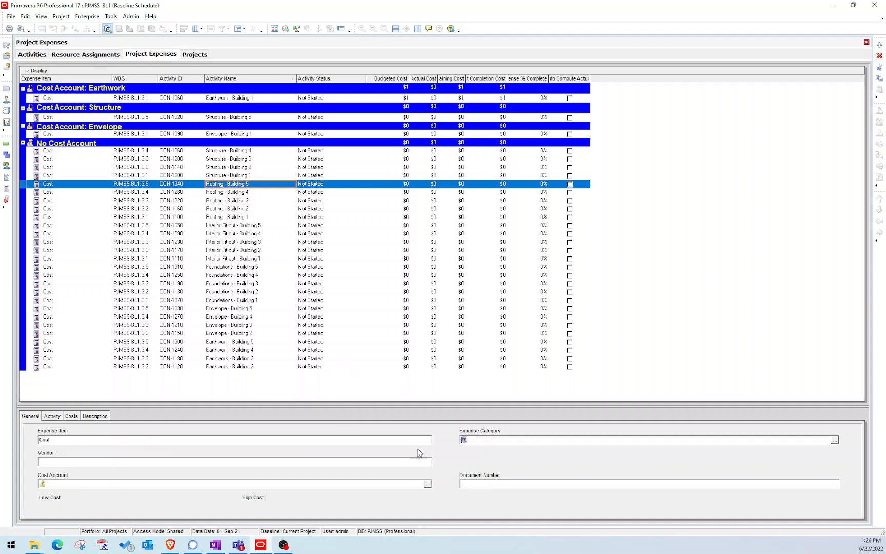
{"action": "left_click", "coordinate": [427, 483]}
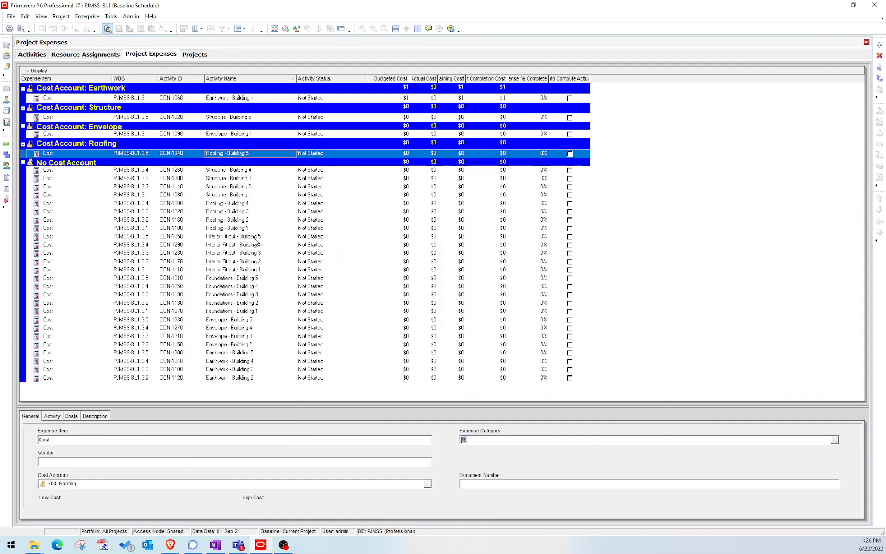
{"action": "left_click", "coordinate": [234, 237]}
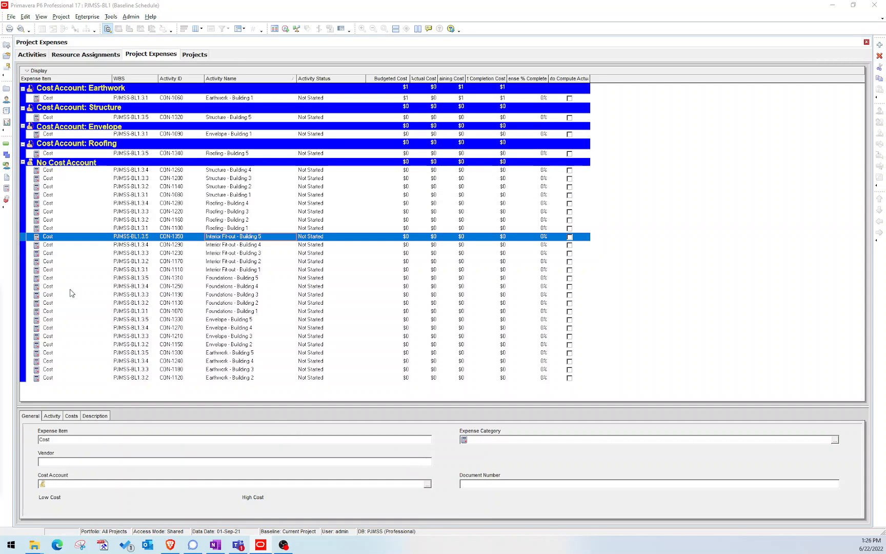
{"action": "left_click", "coordinate": [428, 483]}
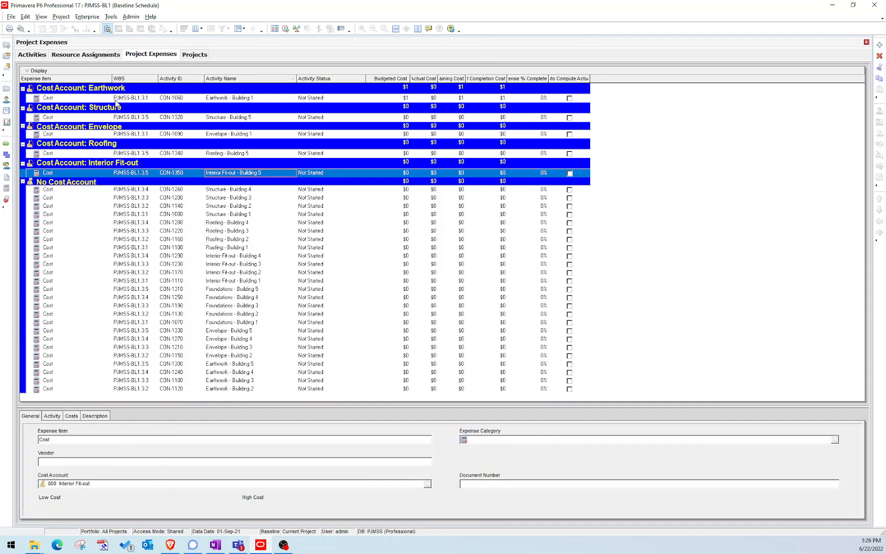
Assign the remaining expenses to their matching Earthwork through Interior Fit-out cost accounts
{"action": "left_click", "coordinate": [228, 189]}
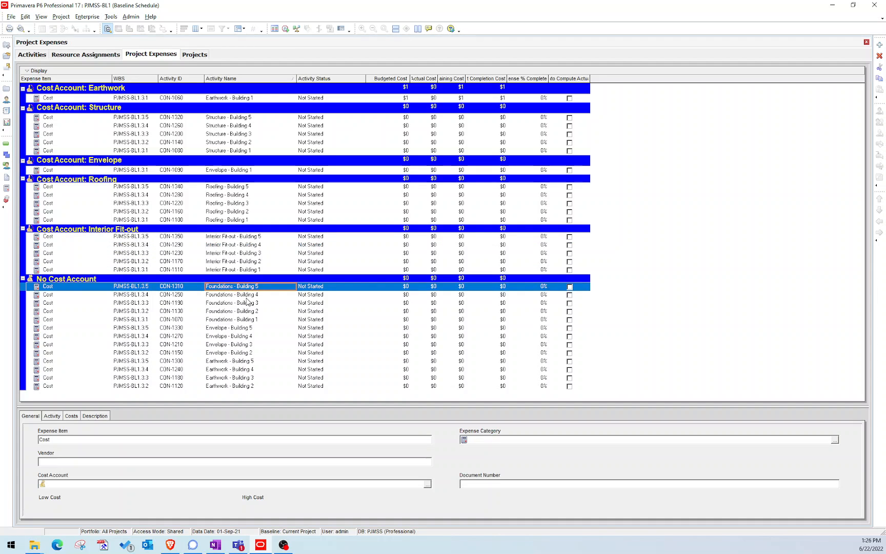
{"action": "mouse_move", "coordinate": [395, 497]}
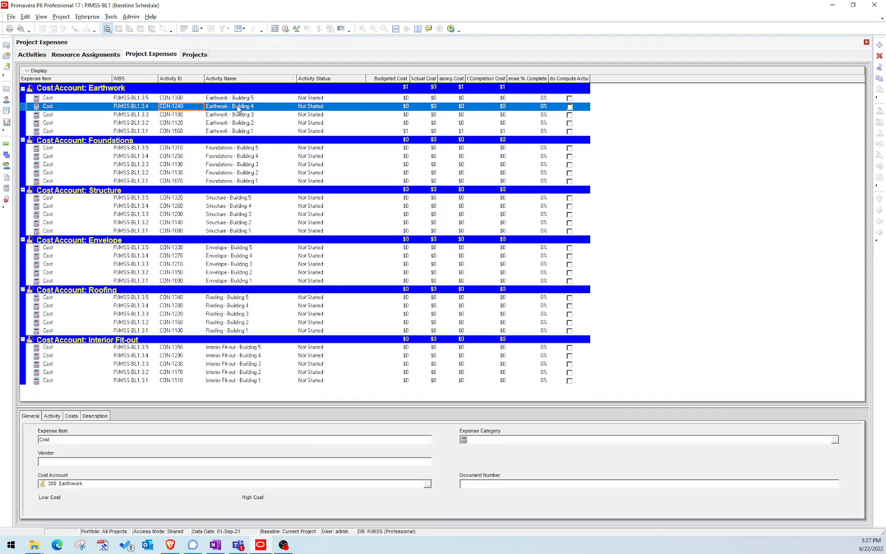
{"action": "mouse_move", "coordinate": [222, 213]}
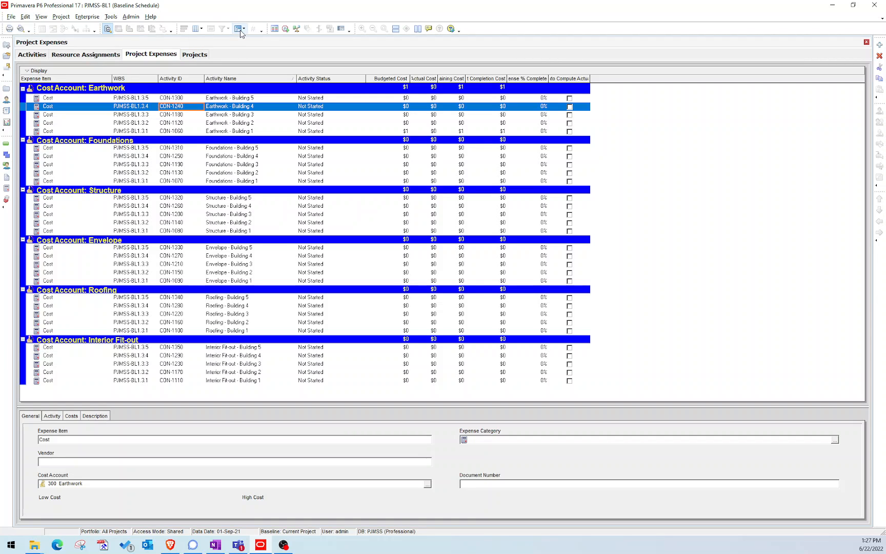
Regroup the expenses by WBS, then back by Cost Account
{"action": "left_click", "coordinate": [237, 28]}
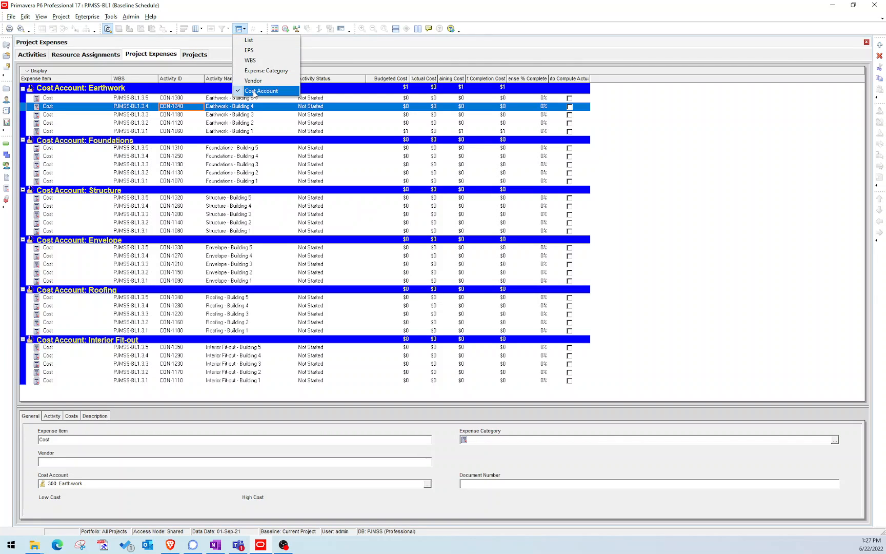
{"action": "left_click", "coordinate": [251, 61]}
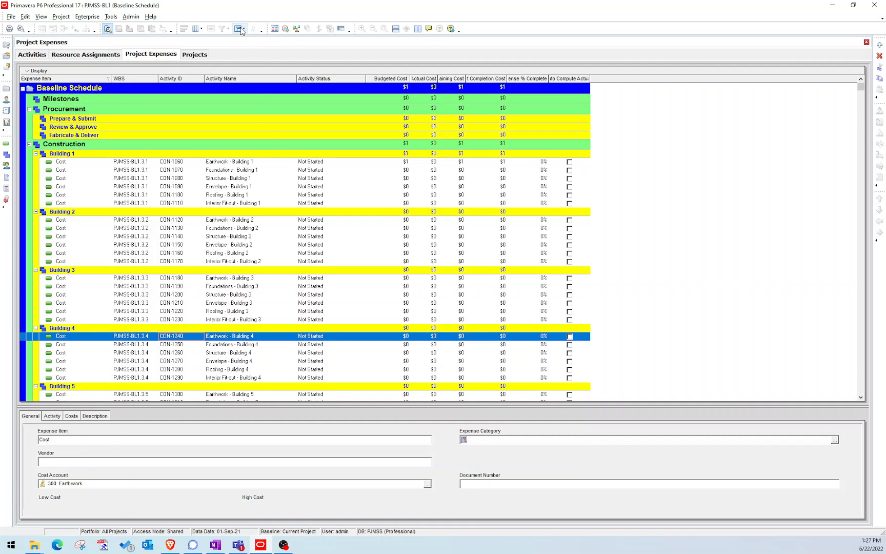
{"action": "mouse_move", "coordinate": [239, 29]}
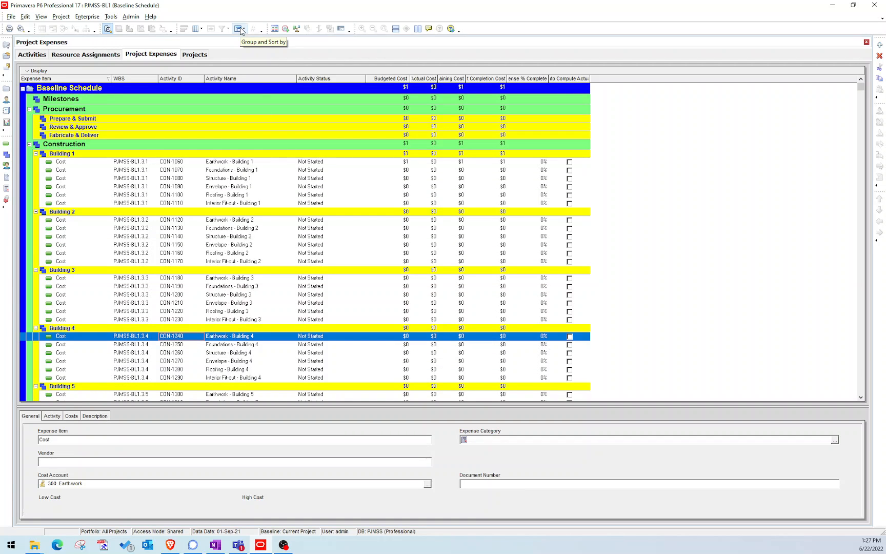
{"action": "left_click", "coordinate": [238, 29]}
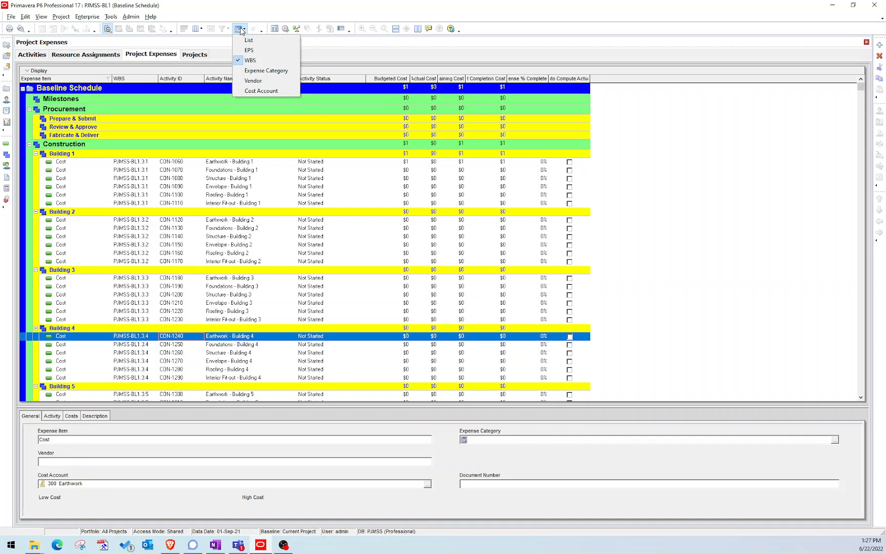
{"action": "left_click", "coordinate": [261, 91]}
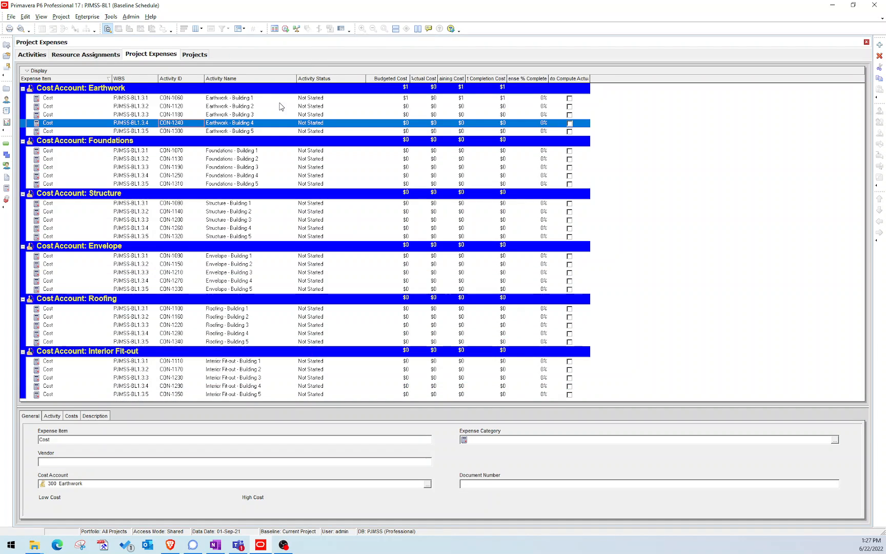
{"action": "mouse_move", "coordinate": [271, 143]}
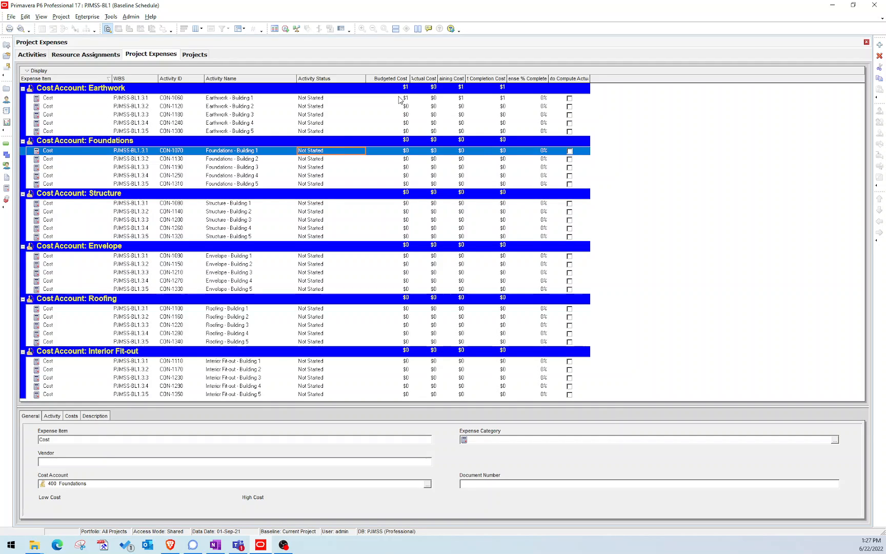
Budget the Earthwork expenses at $20,000 and fill it down to all buildings
{"action": "left_click", "coordinate": [404, 98]}
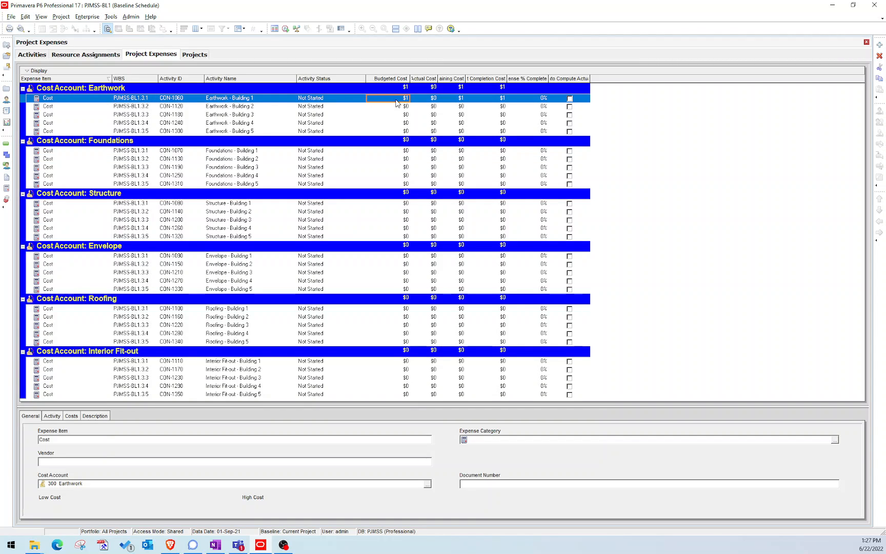
{"action": "mouse_move", "coordinate": [393, 94]}
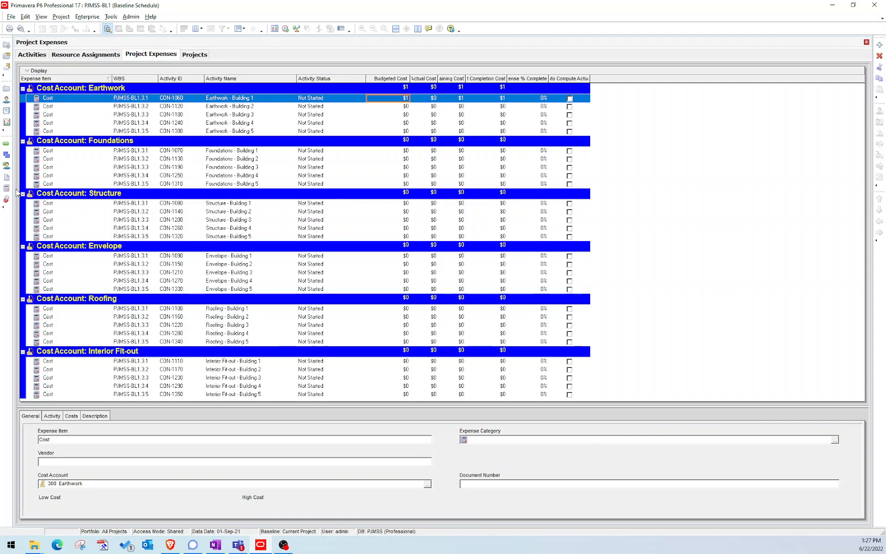
{"action": "mouse_move", "coordinate": [386, 122]}
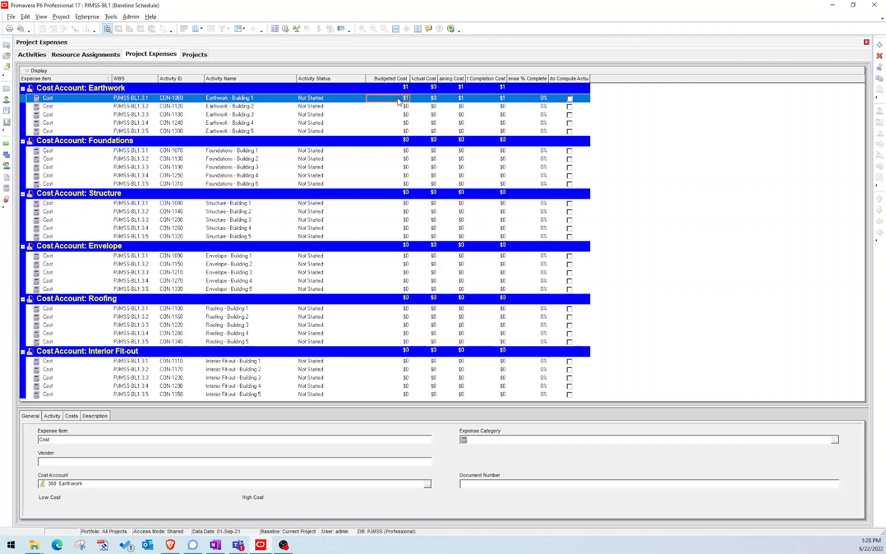
{"action": "type", "text": "2000"}
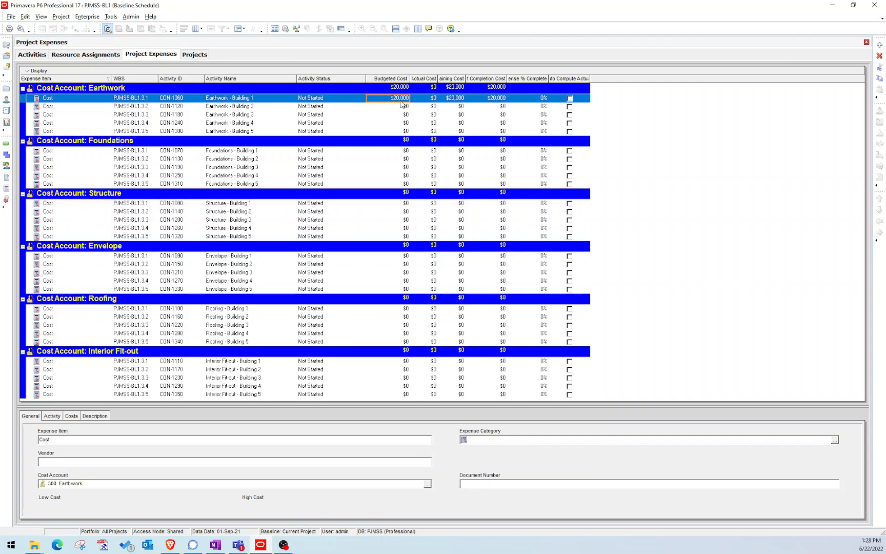
{"action": "mouse_move", "coordinate": [405, 134]}
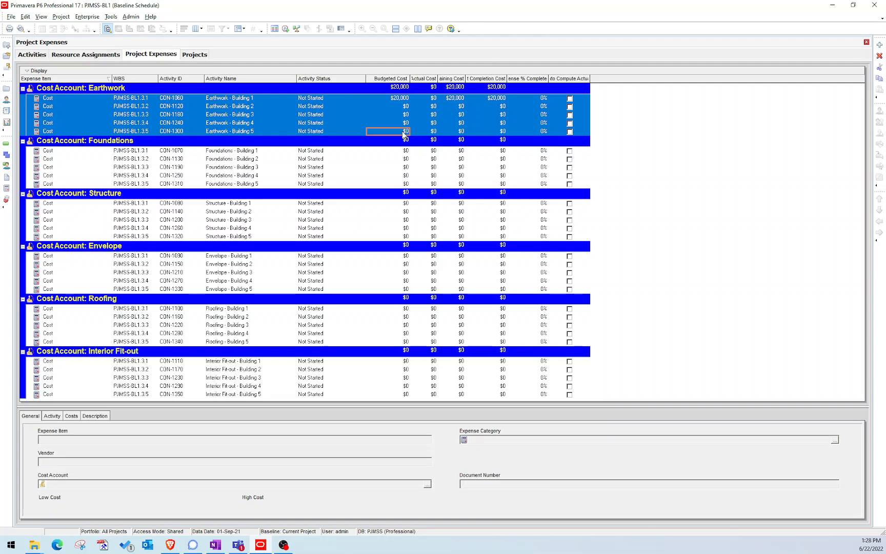
{"action": "right_click", "coordinate": [388, 131]}
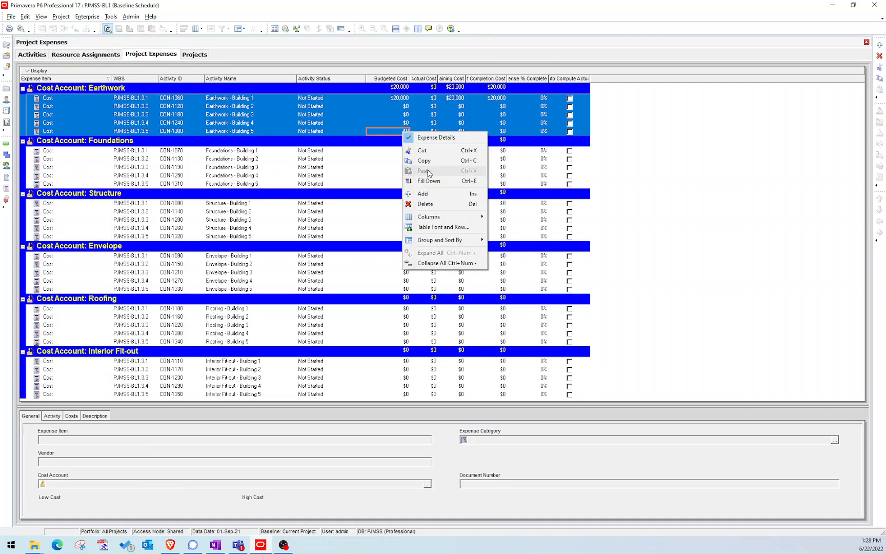
{"action": "mouse_move", "coordinate": [436, 181]}
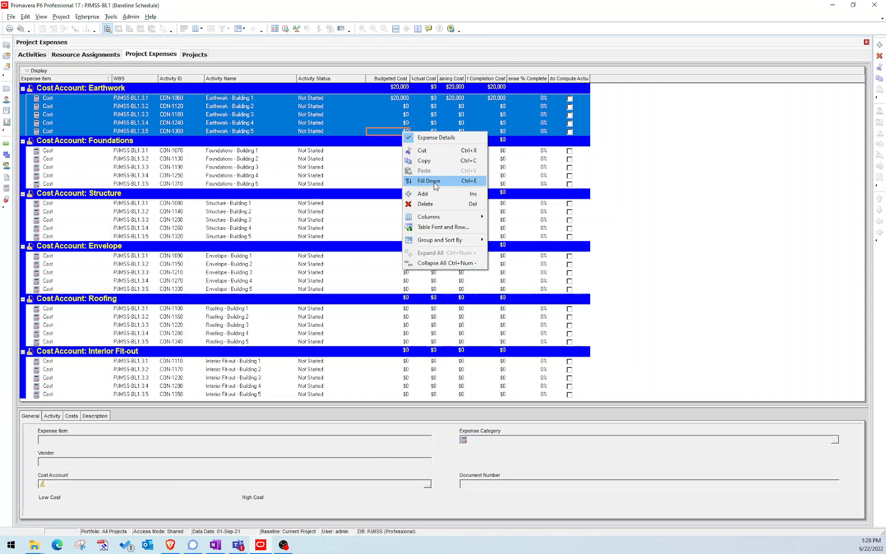
{"action": "mouse_move", "coordinate": [479, 183]}
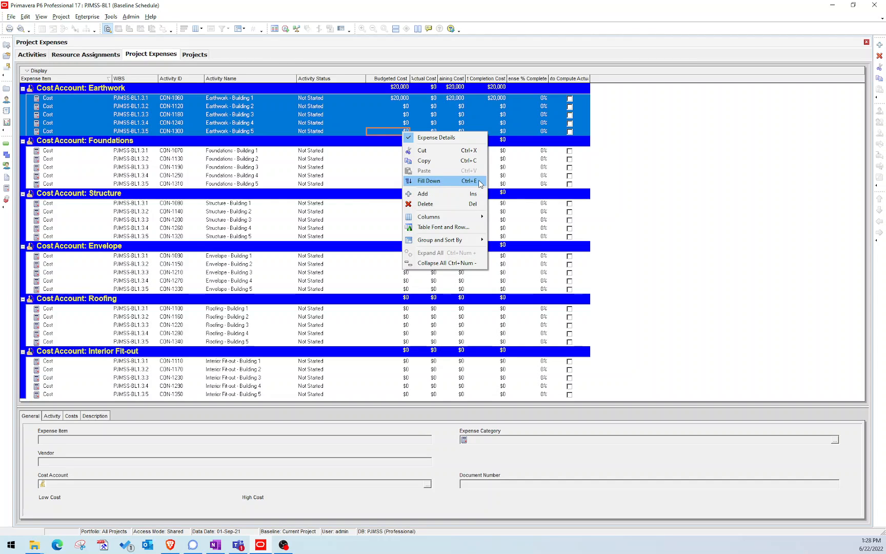
{"action": "left_click", "coordinate": [429, 181]}
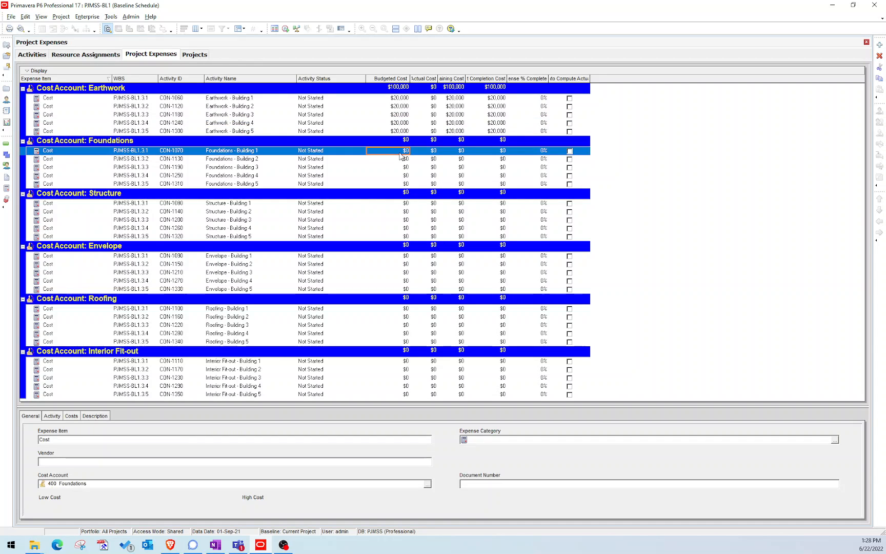
Enter budgets for foundations $120,000, structure $200,000, envelope $80,000 and roofing $55,000
{"action": "type", "text": "1200000"}
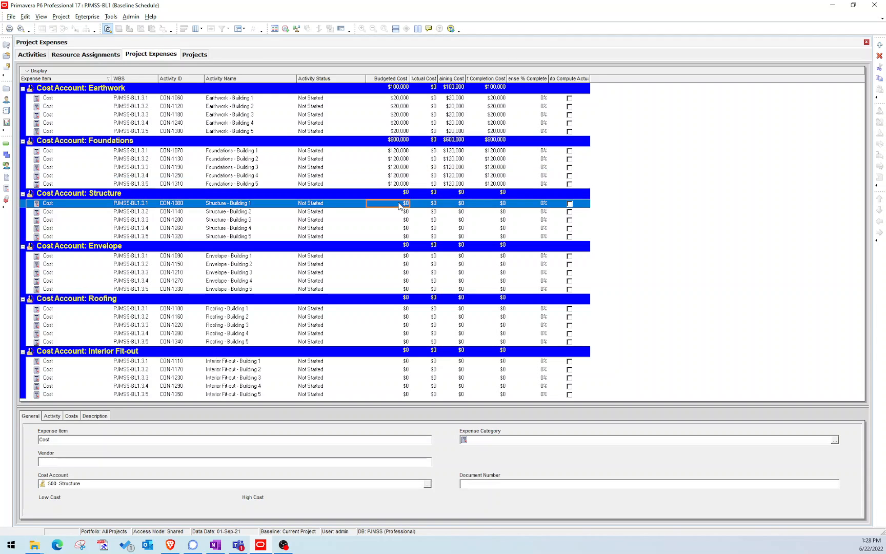
{"action": "type", "text": "20000"}
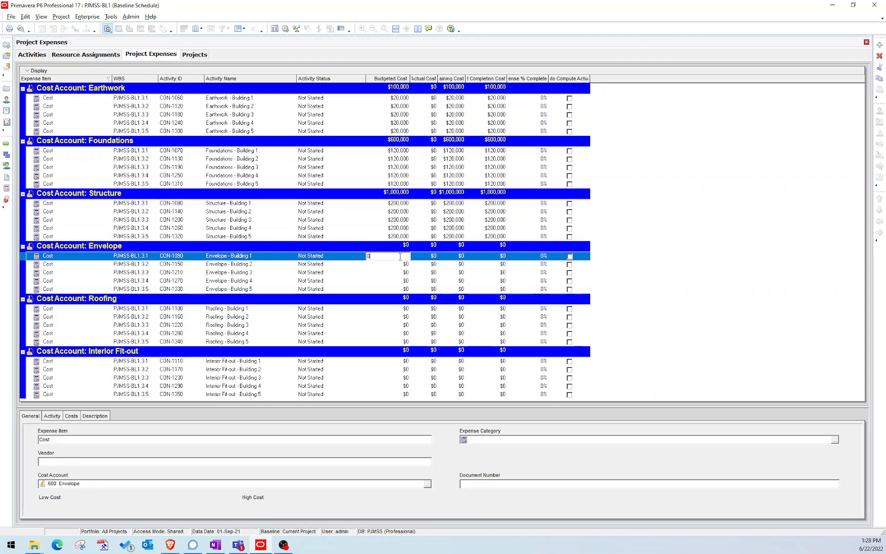
{"action": "type", "text": "800000"}
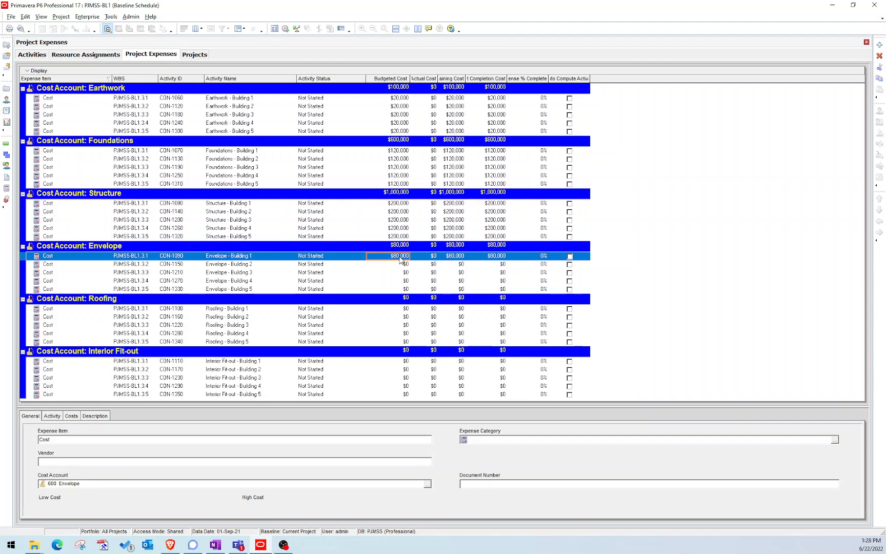
{"action": "left_click", "coordinate": [394, 308]}
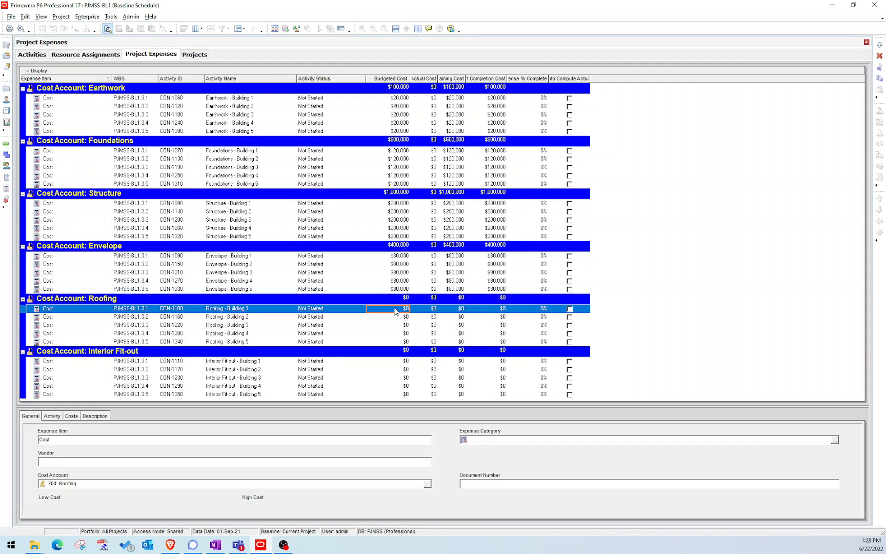
{"action": "type", "text": "5500"}
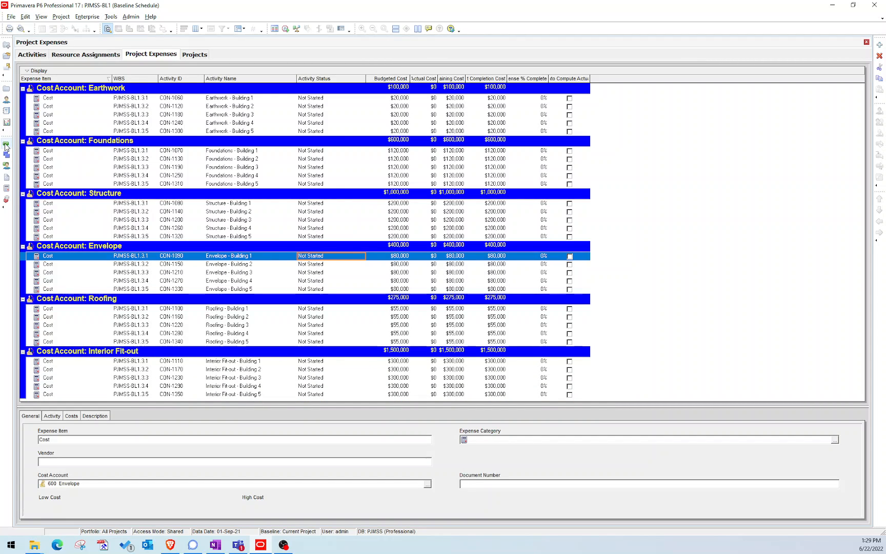
Switch to the Activities view to see each Building's $775,000 budgeted expense total
{"action": "left_click", "coordinate": [31, 54]}
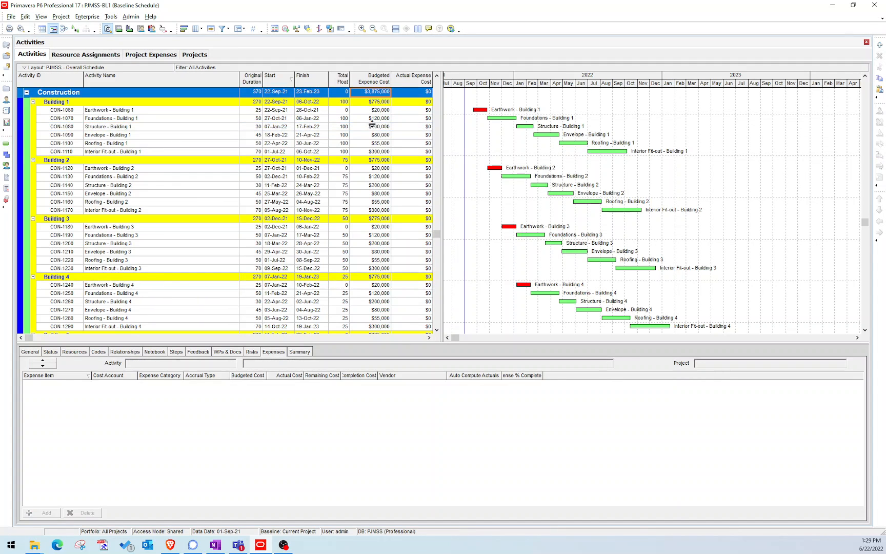
{"action": "scroll", "scroll_direction": "down", "scroll_amount": 3}
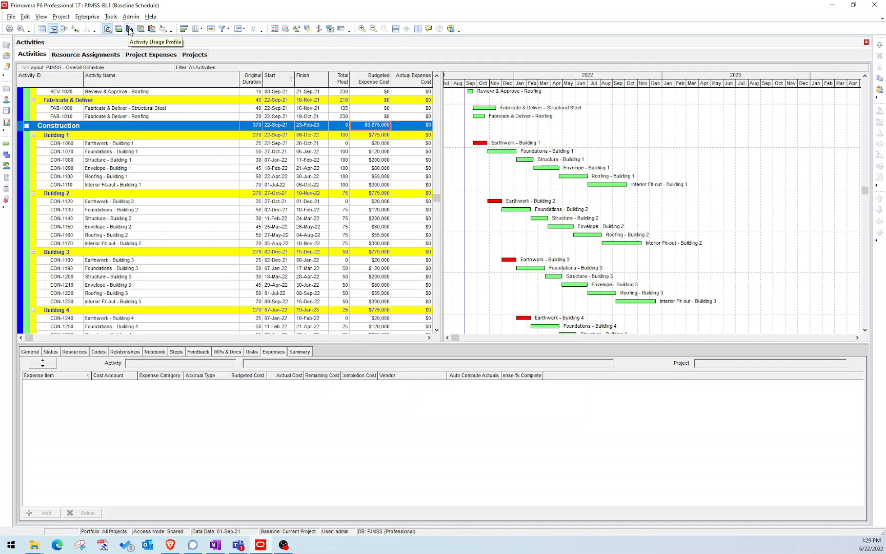
Show the activity usage profile, then open and close its profile options dialog
{"action": "left_click", "coordinate": [128, 29]}
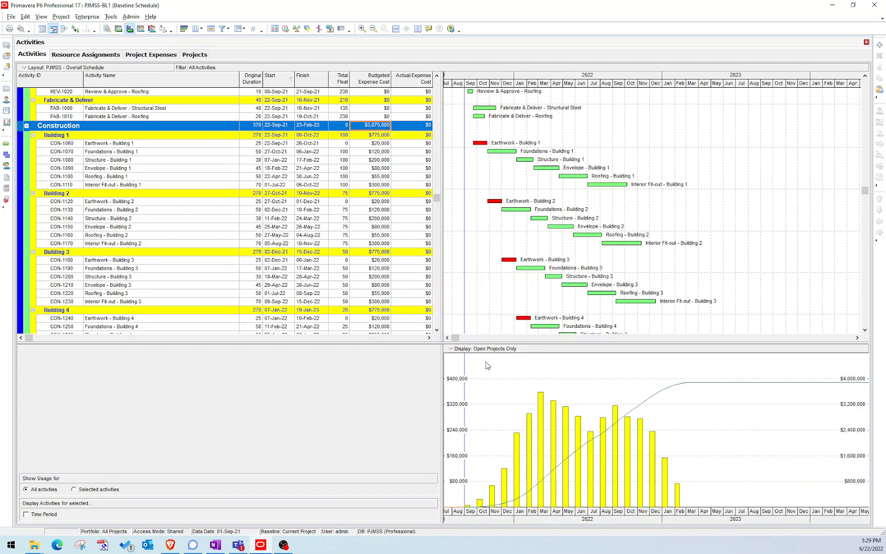
{"action": "right_click", "coordinate": [487, 365]}
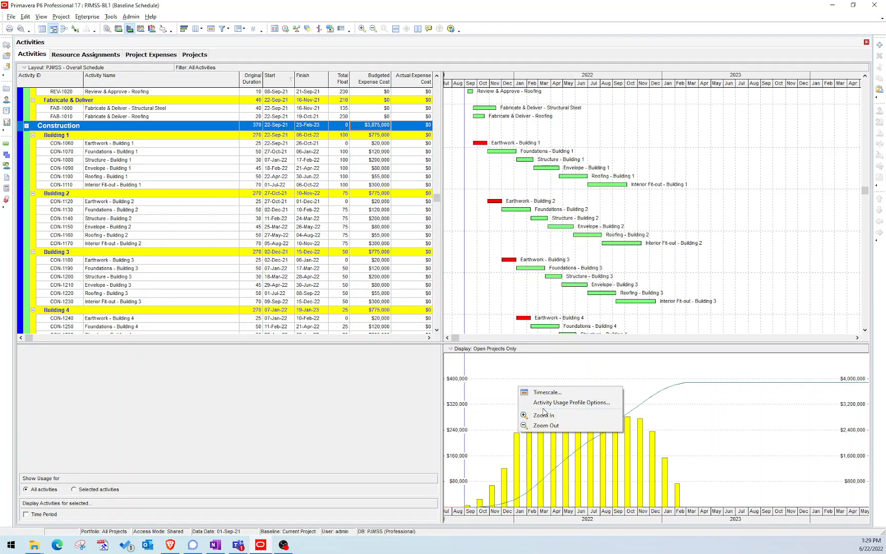
{"action": "left_click", "coordinate": [572, 402]}
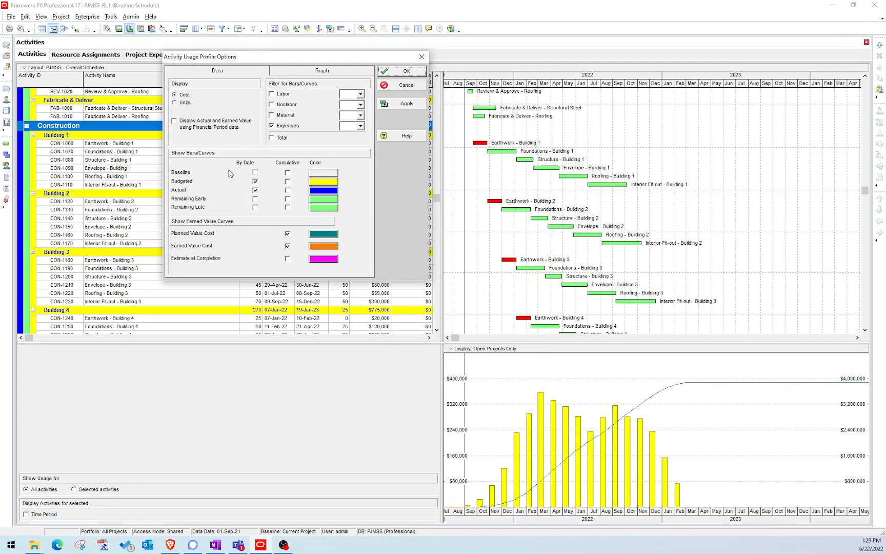
{"action": "left_click", "coordinate": [176, 102]}
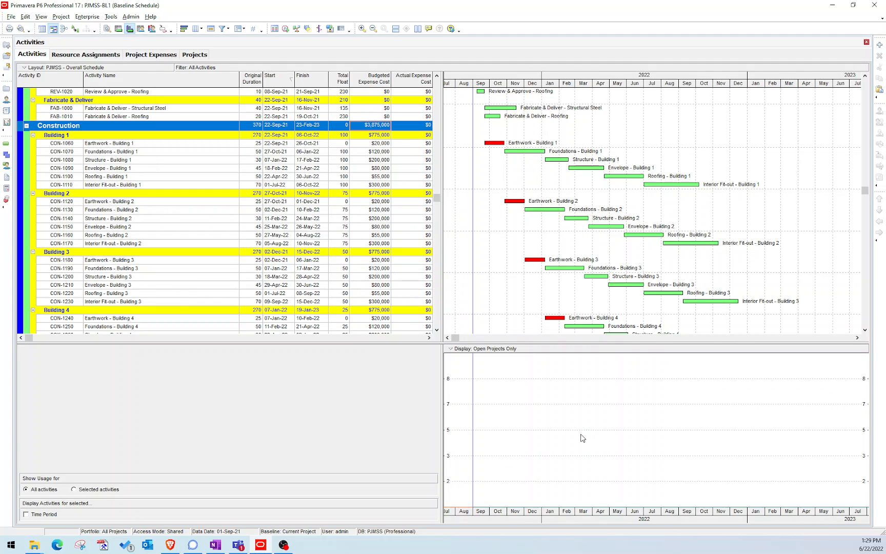
{"action": "mouse_move", "coordinate": [572, 436]}
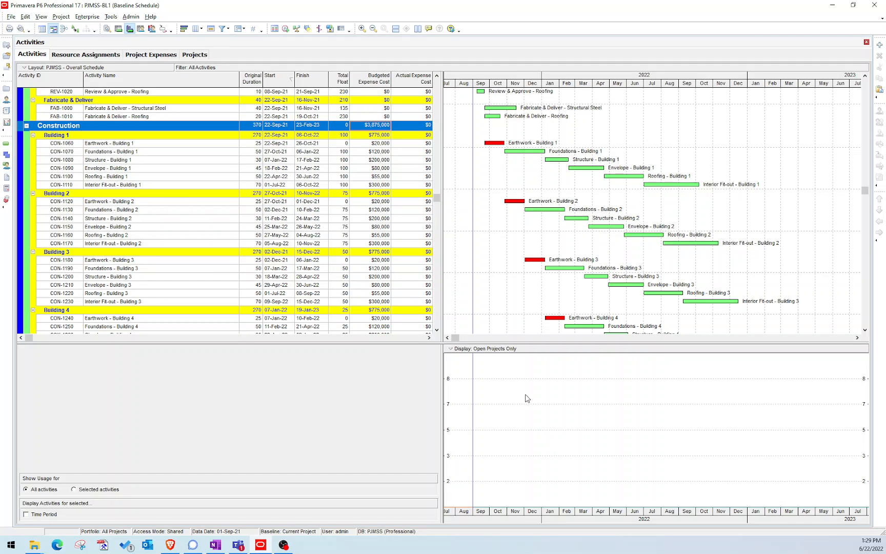
Switch the usage profile options to Cost, with expenses and budgeted and actual bars
{"action": "right_click", "coordinate": [526, 398]}
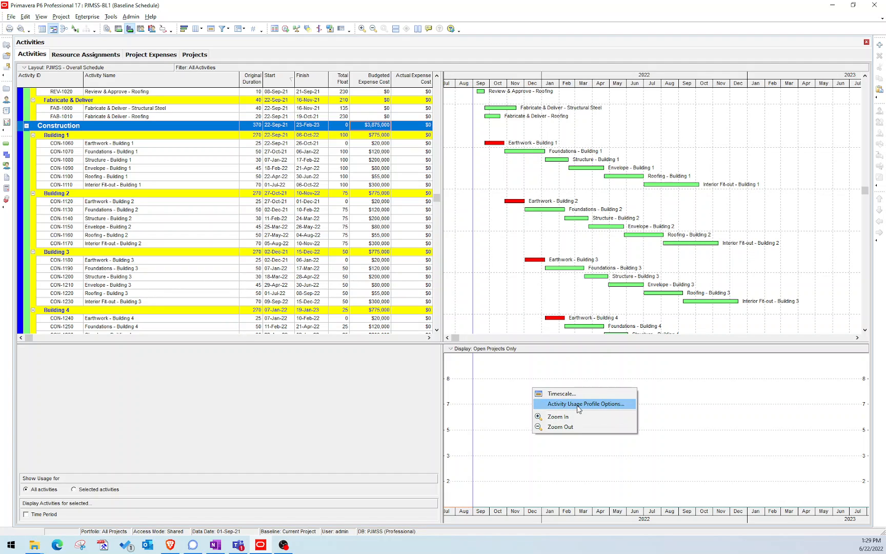
{"action": "left_click", "coordinate": [585, 404]}
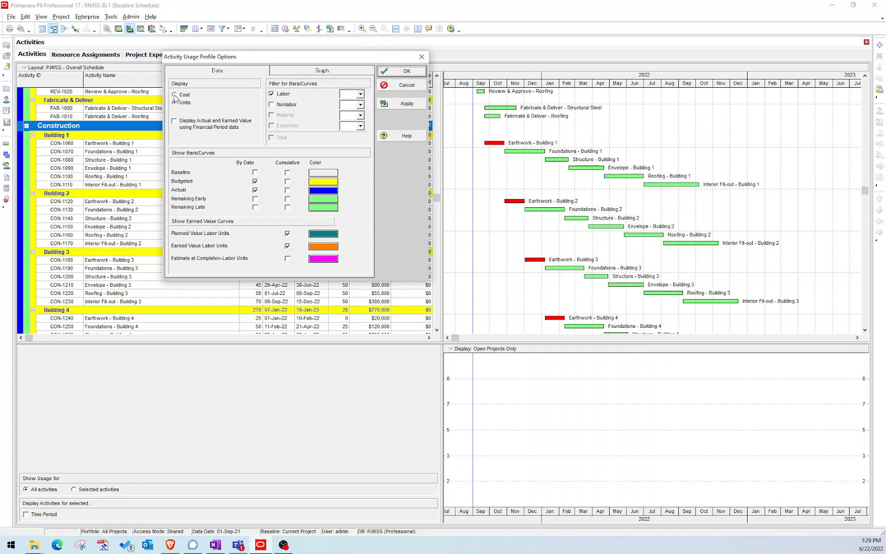
{"action": "left_click", "coordinate": [176, 94]}
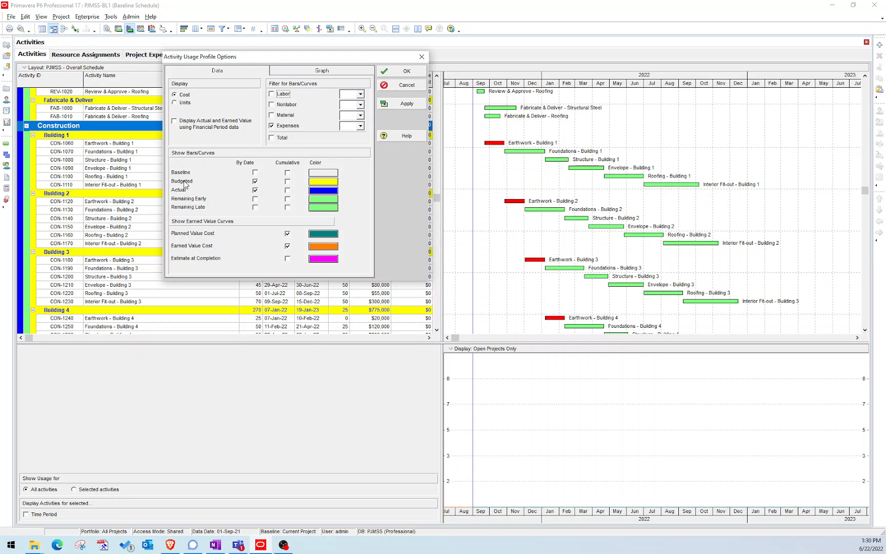
{"action": "mouse_move", "coordinate": [244, 187]}
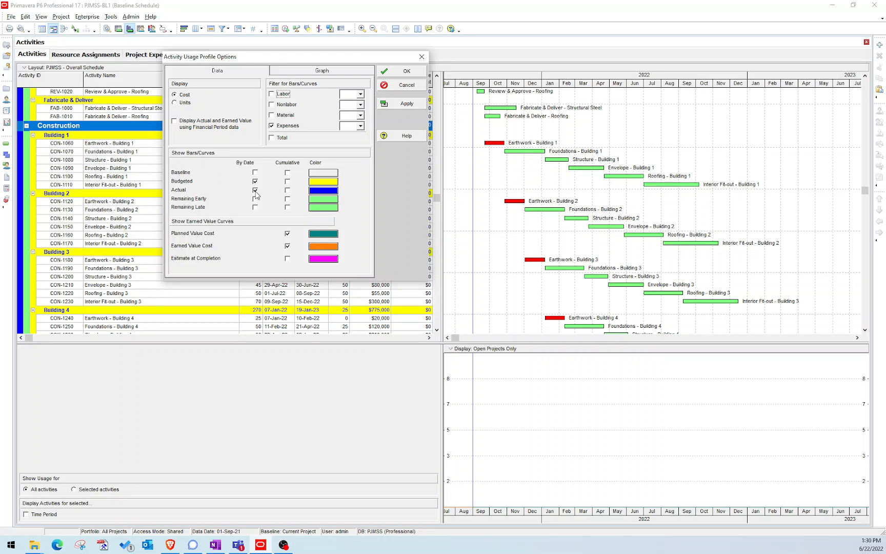
{"action": "left_click", "coordinate": [287, 181]}
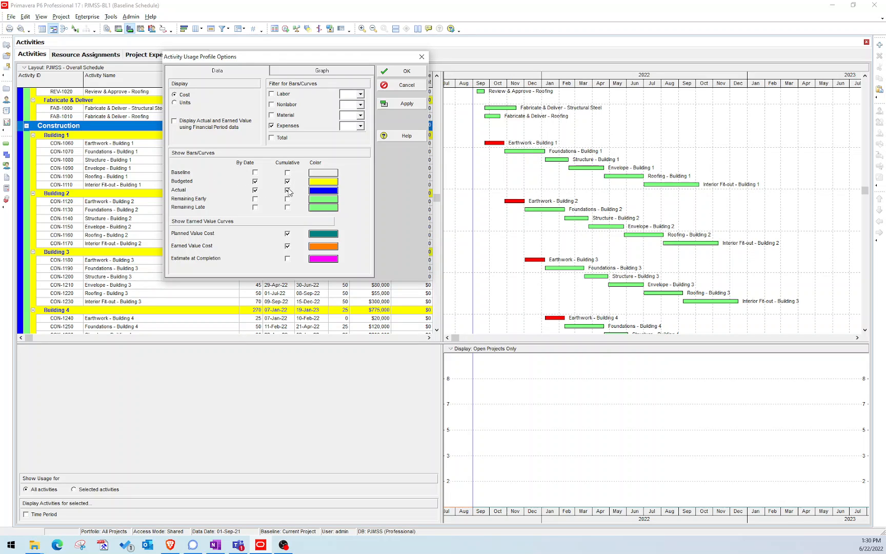
{"action": "left_click", "coordinate": [287, 181]}
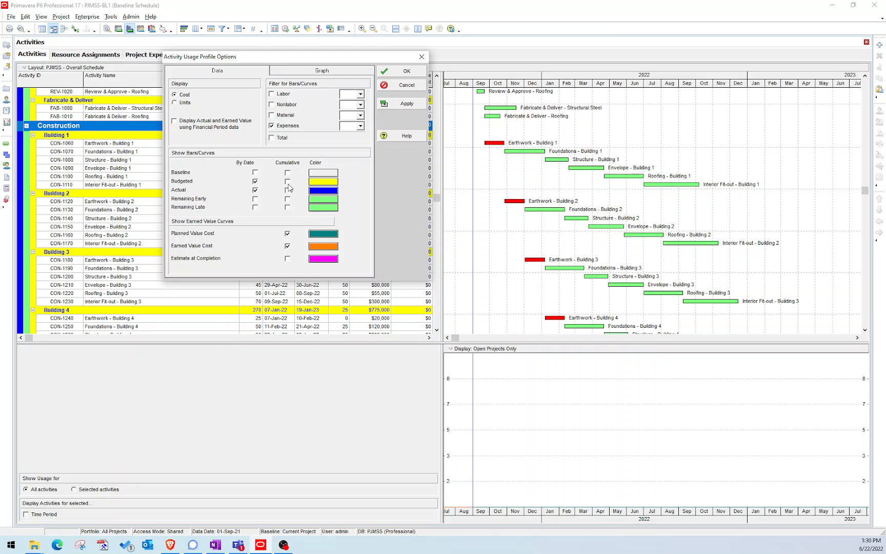
{"action": "mouse_move", "coordinate": [275, 188]}
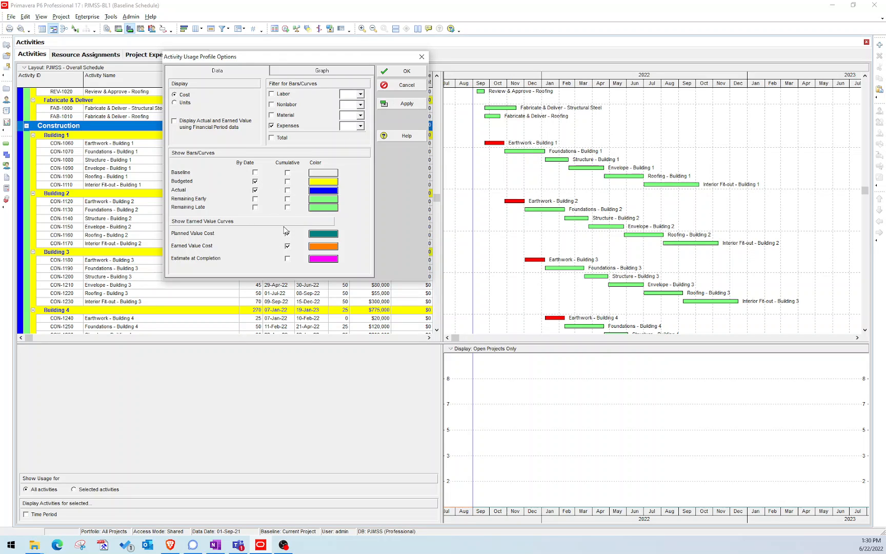
{"action": "left_click", "coordinate": [287, 233]}
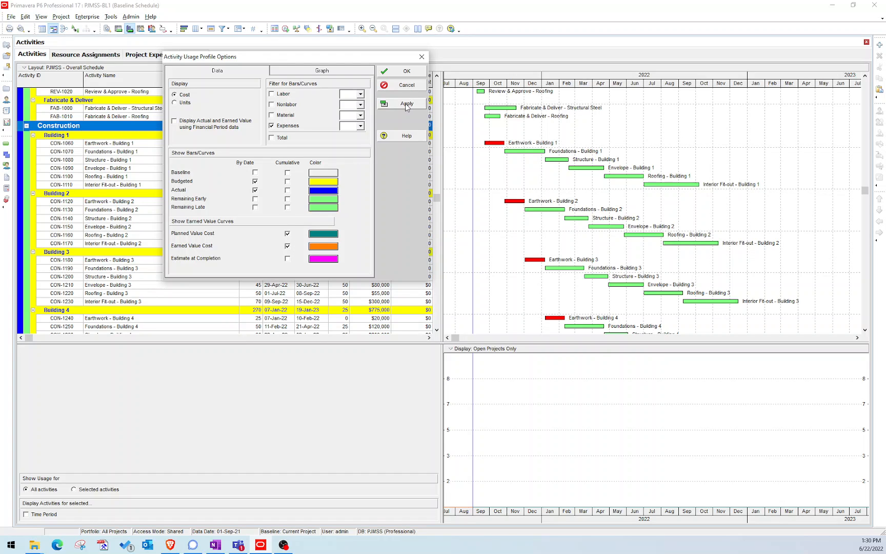
Apply the new cost profile settings and adjust the display checkboxes
{"action": "left_click", "coordinate": [404, 104]}
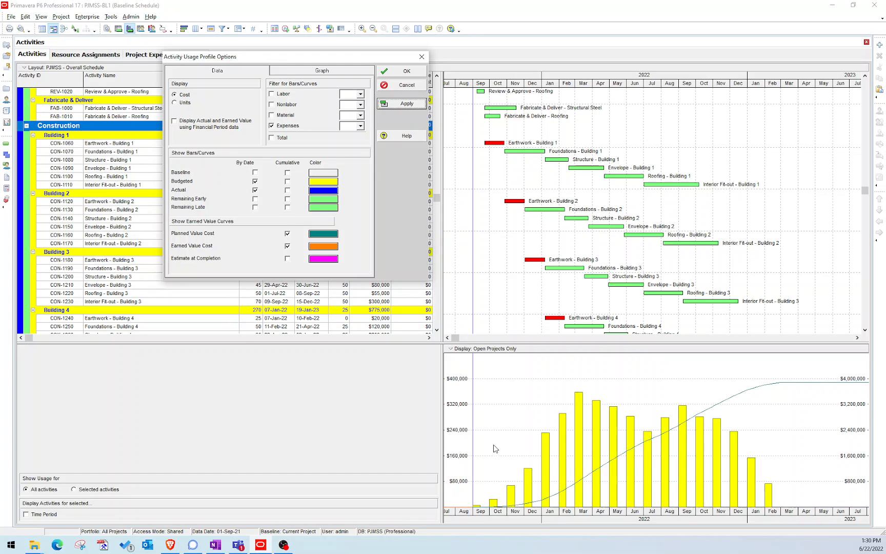
{"action": "mouse_move", "coordinate": [364, 279]}
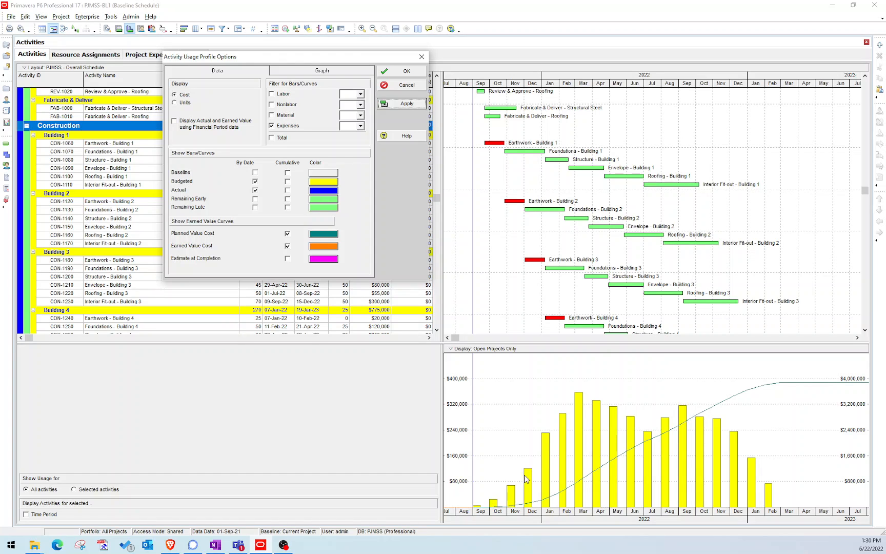
{"action": "mouse_move", "coordinate": [577, 409]}
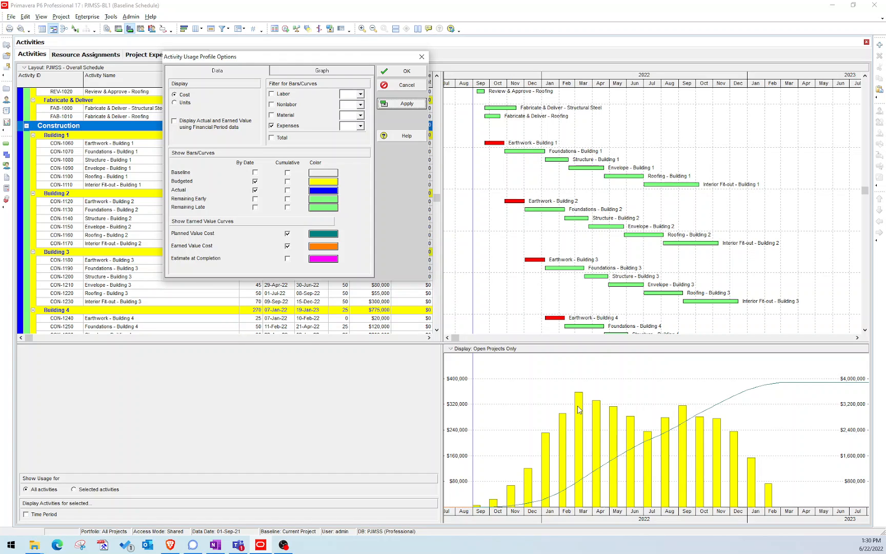
{"action": "mouse_move", "coordinate": [685, 401]}
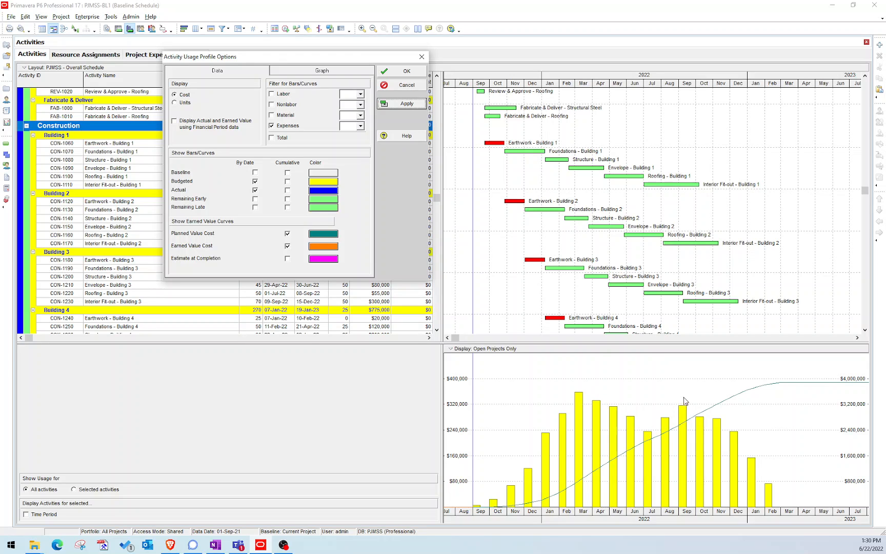
{"action": "mouse_move", "coordinate": [778, 490]}
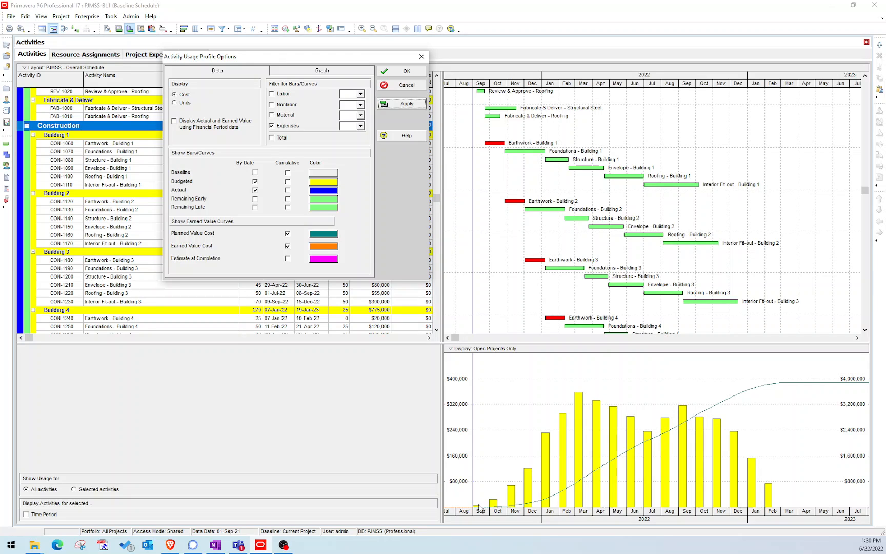
{"action": "left_click", "coordinate": [322, 190]}
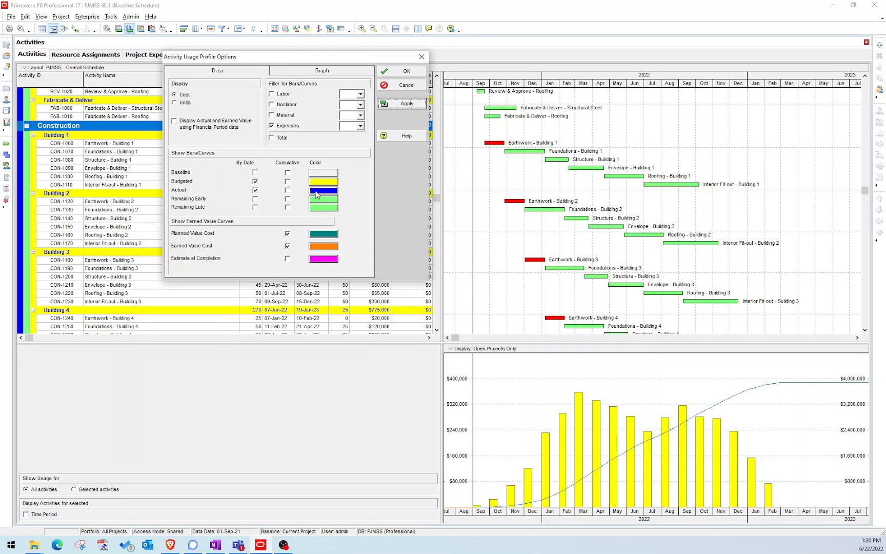
{"action": "left_click", "coordinate": [323, 190]}
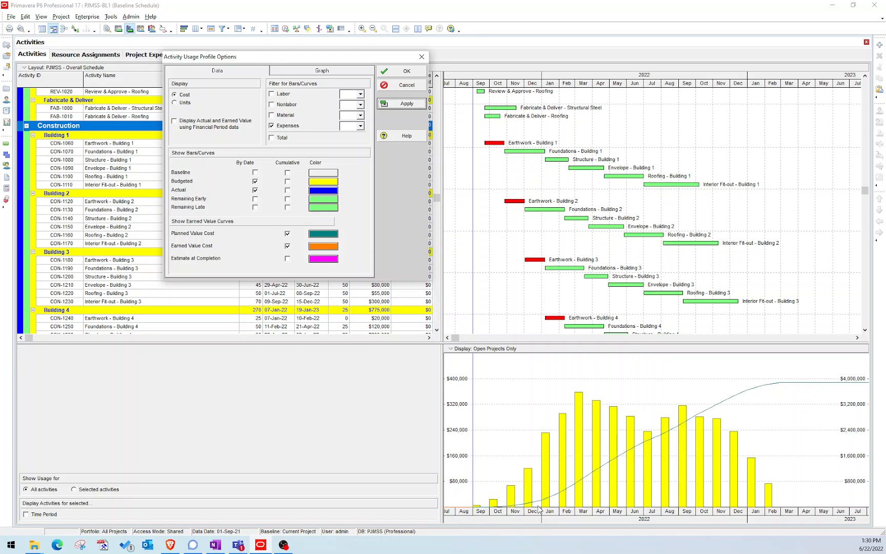
{"action": "mouse_move", "coordinate": [547, 500]}
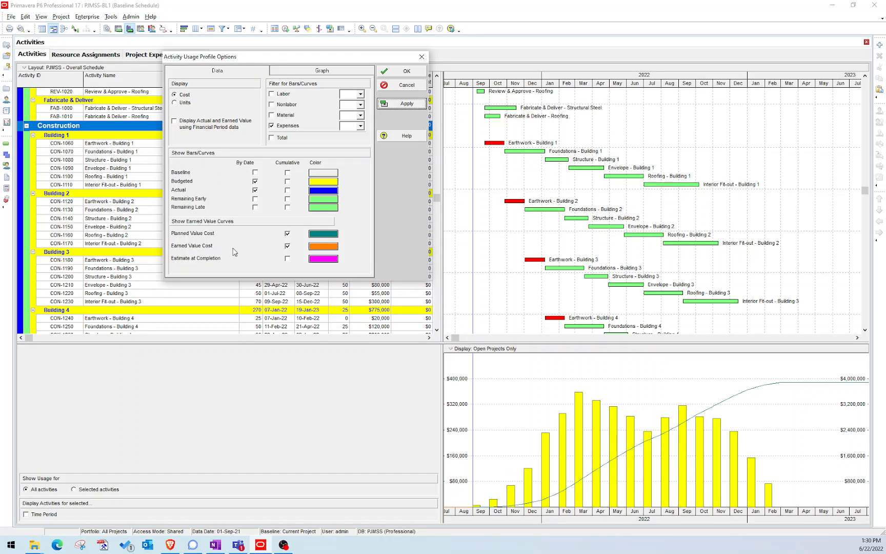
{"action": "left_click", "coordinate": [287, 233]}
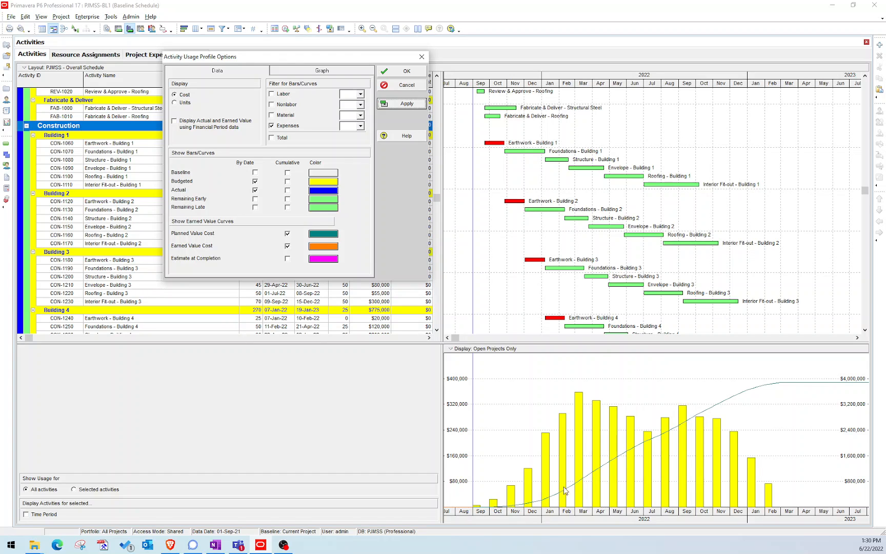
{"action": "mouse_move", "coordinate": [661, 437]}
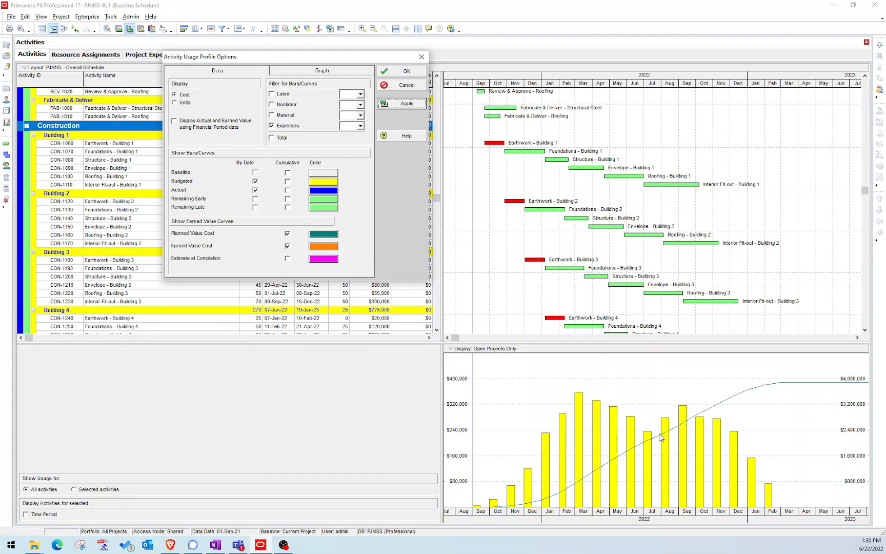
{"action": "mouse_move", "coordinate": [865, 385]}
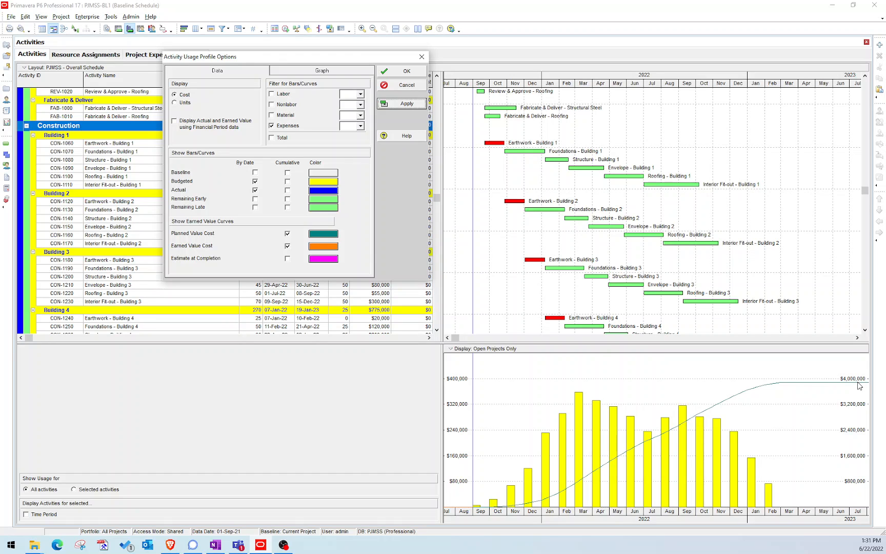
{"action": "mouse_move", "coordinate": [193, 252]}
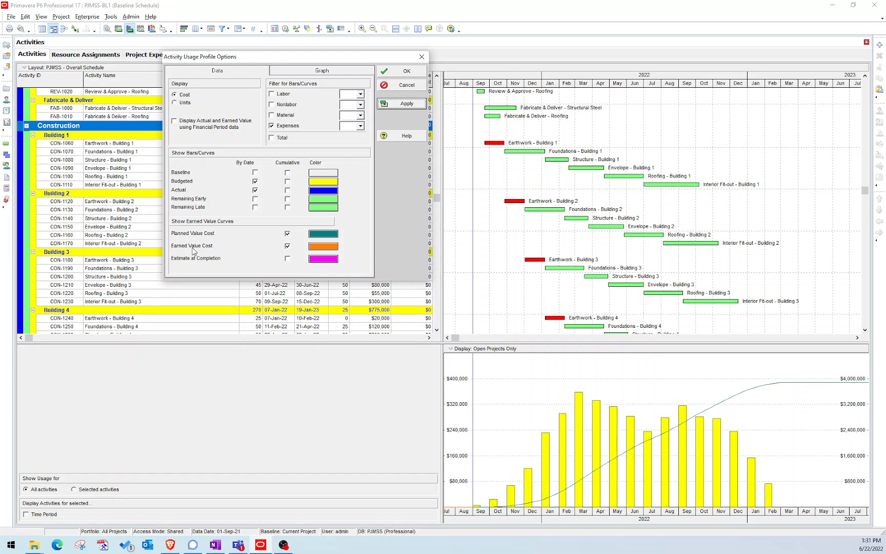
{"action": "mouse_move", "coordinate": [494, 508]}
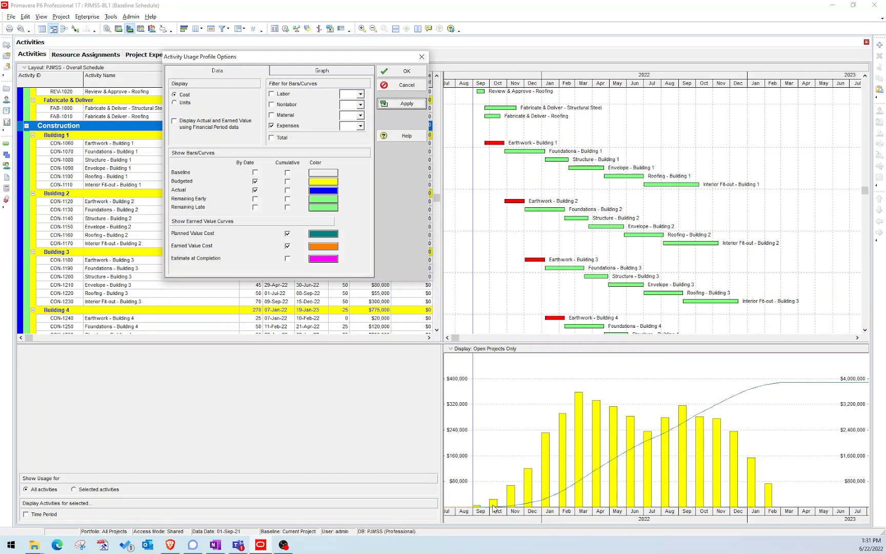
{"action": "mouse_move", "coordinate": [483, 502]}
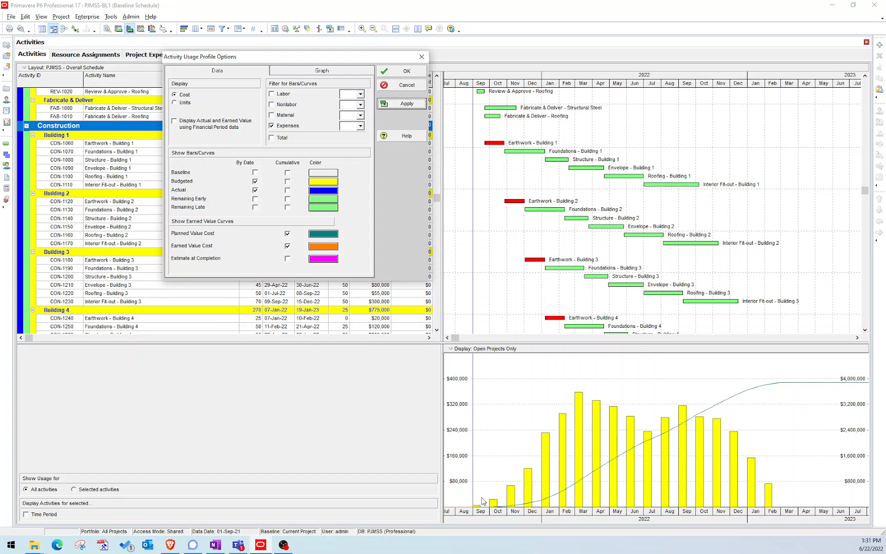
{"action": "mouse_move", "coordinate": [484, 500]}
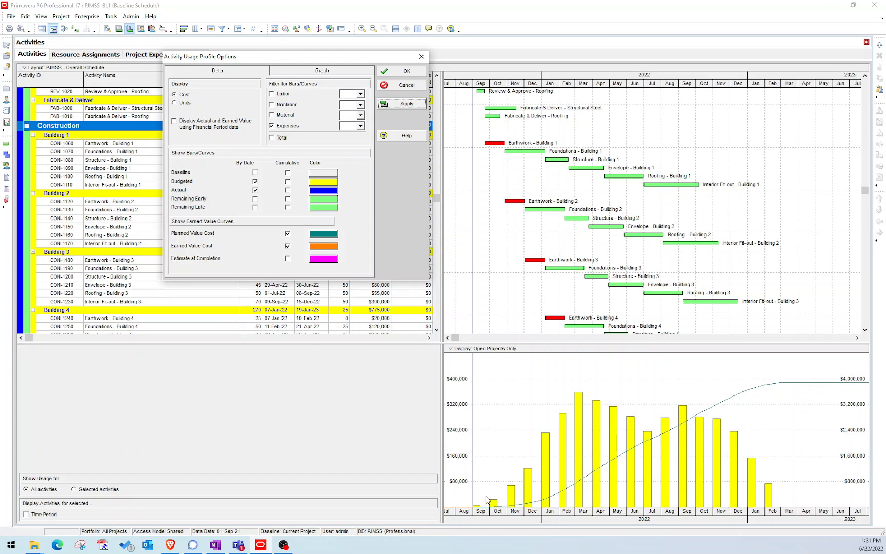
Recolor the budgeted cost bars orange and accept the profile options
{"action": "left_click", "coordinate": [323, 181]}
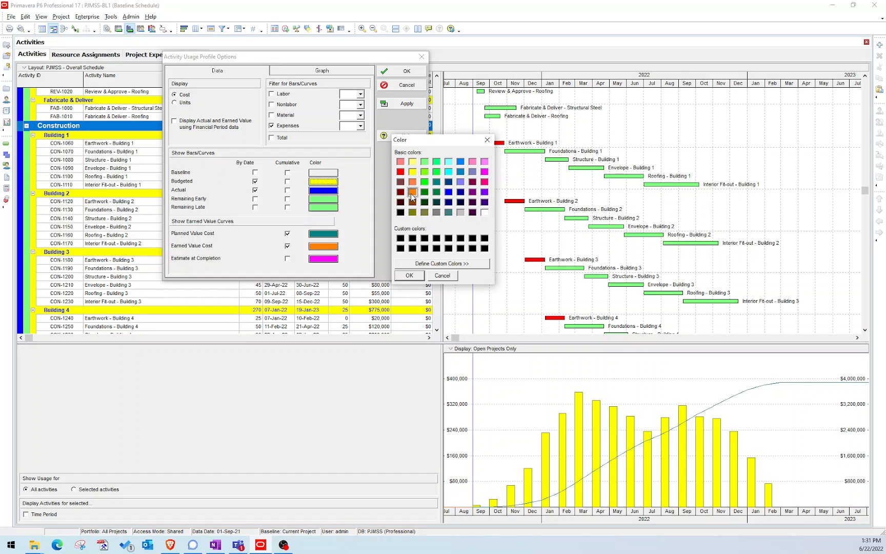
{"action": "left_click", "coordinate": [409, 275]}
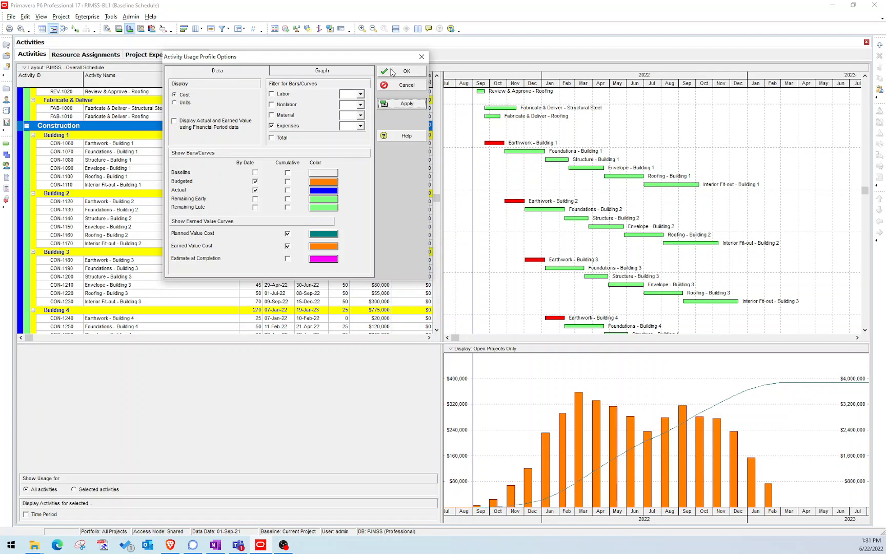
{"action": "left_click", "coordinate": [404, 71]}
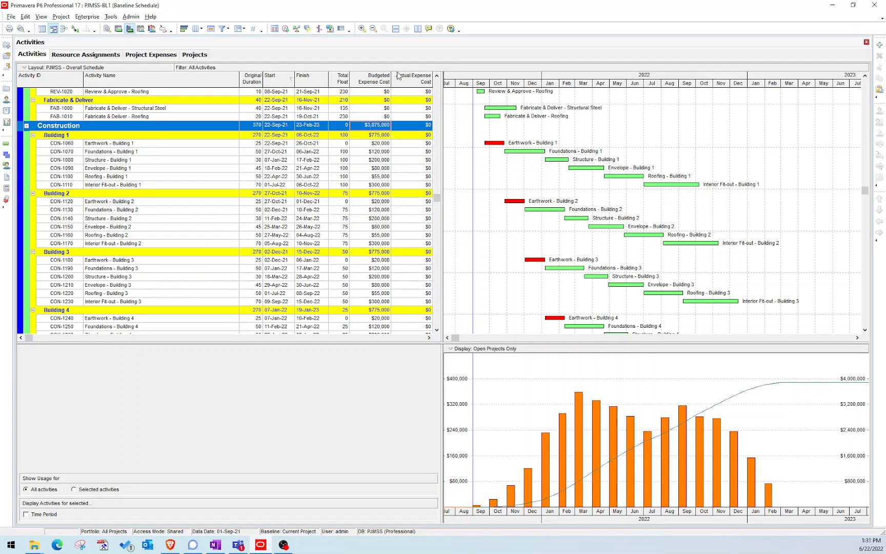
{"action": "mouse_move", "coordinate": [566, 411]}
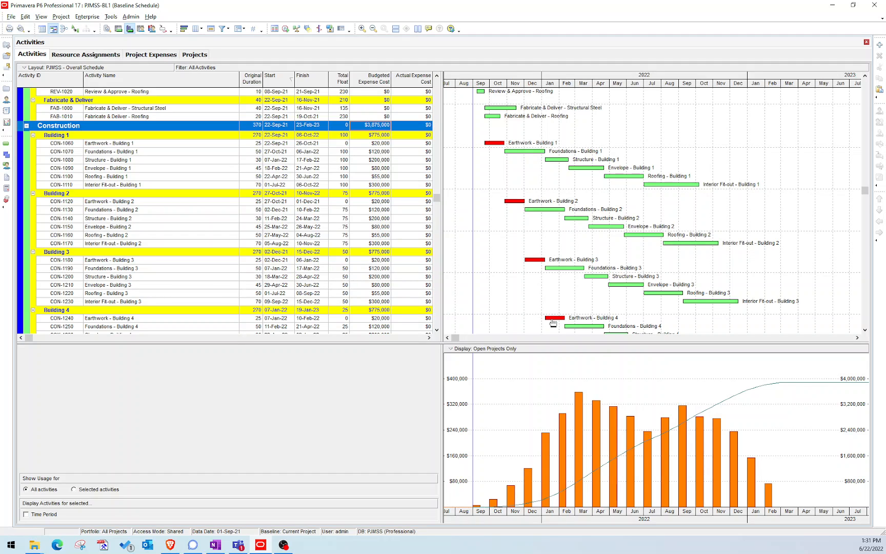
{"action": "mouse_move", "coordinate": [505, 254]}
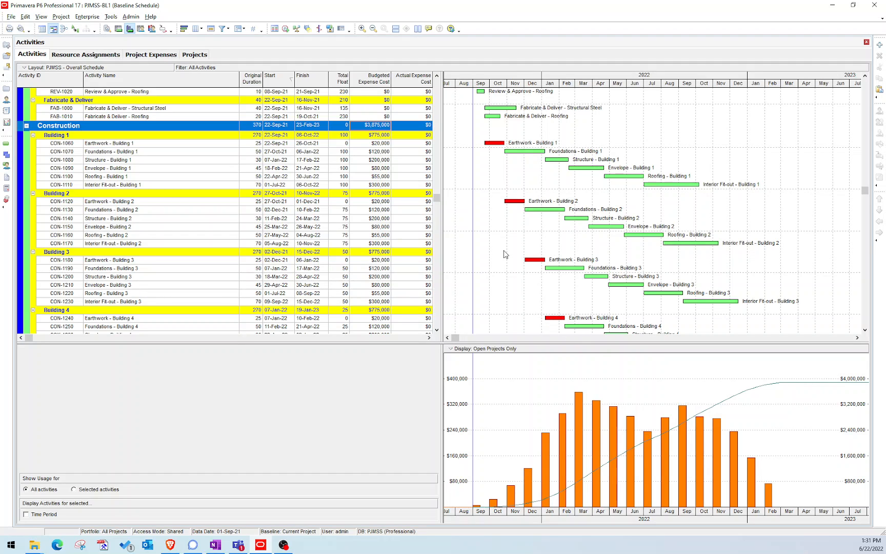
Finish Earthwork - Building 1 (01–15 Sep 2021) and start Foundations - Building 1 on 16-Sep-21 at 50%
{"action": "left_click", "coordinate": [113, 143]}
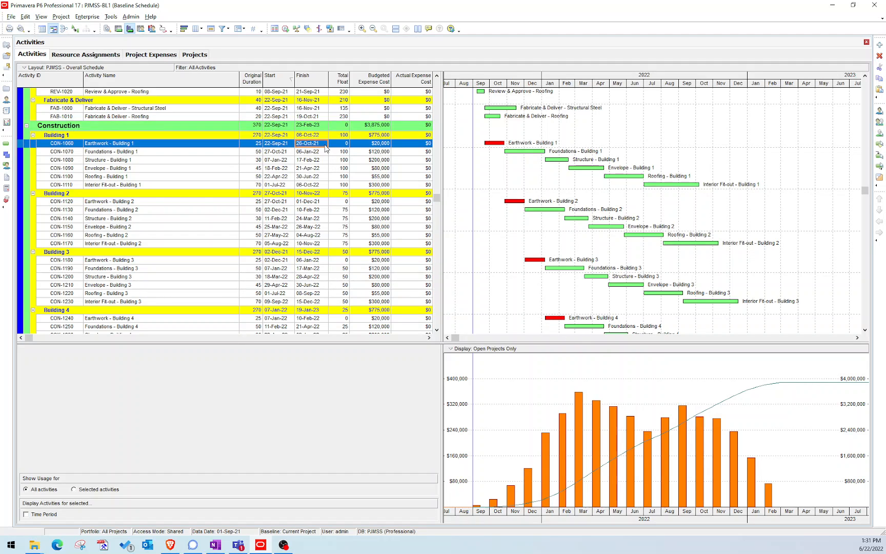
{"action": "mouse_move", "coordinate": [209, 83]}
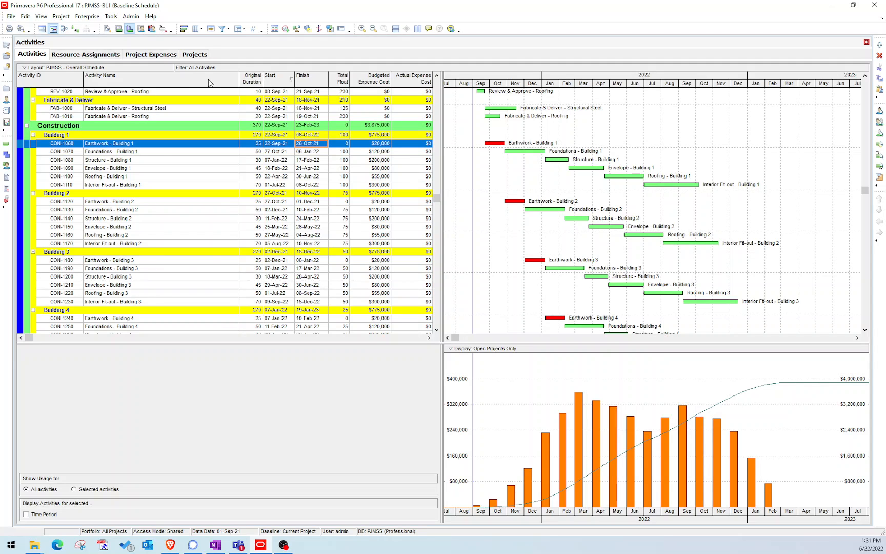
{"action": "mouse_move", "coordinate": [395, 154]}
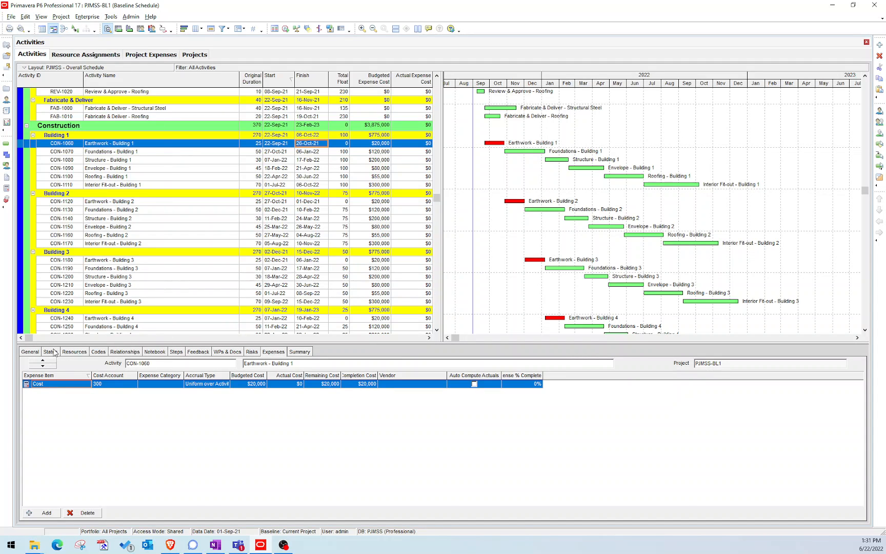
{"action": "left_click", "coordinate": [50, 350]}
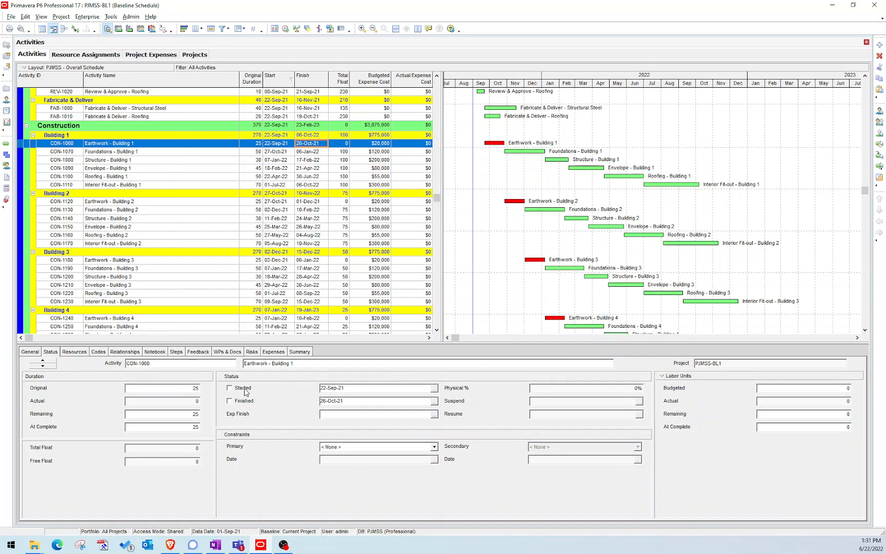
{"action": "left_click", "coordinate": [229, 388]}
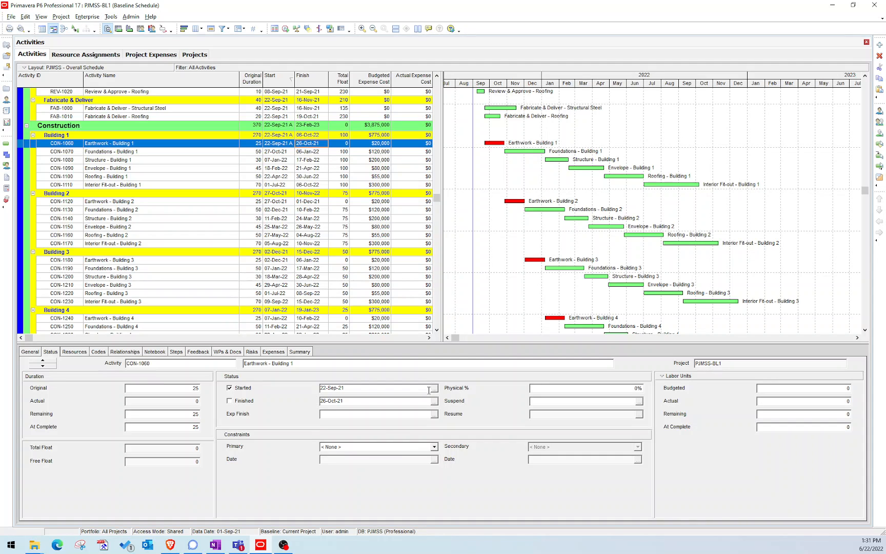
{"action": "mouse_move", "coordinate": [515, 194]}
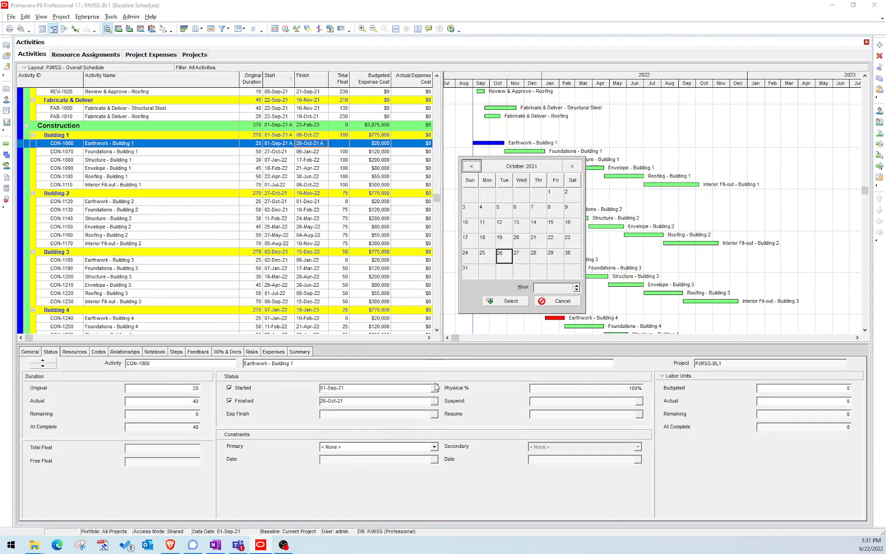
{"action": "left_click", "coordinate": [471, 166]}
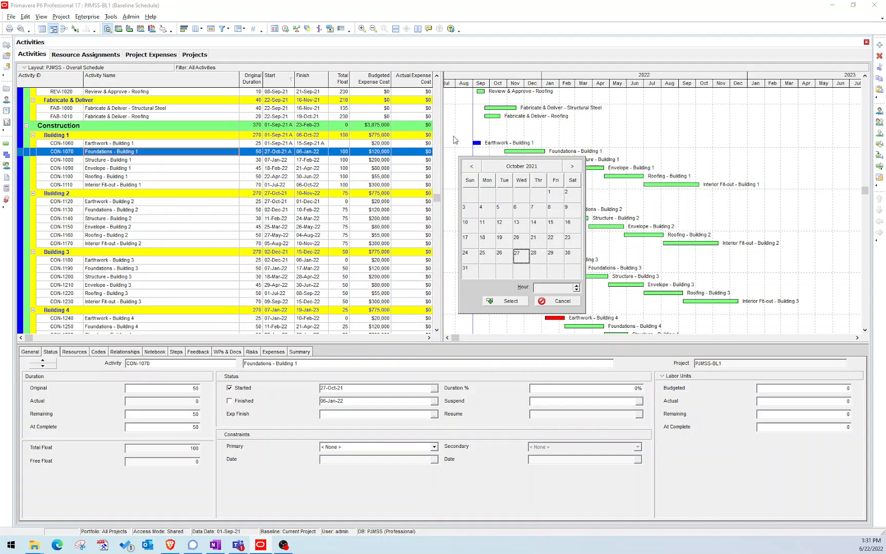
{"action": "left_click", "coordinate": [470, 165]}
{"action": "type", "text": "50"}
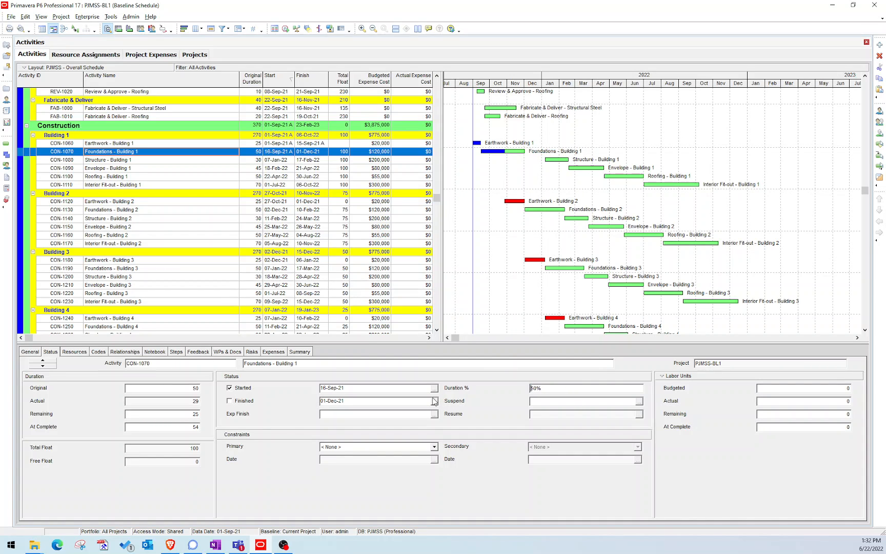
{"action": "mouse_move", "coordinate": [406, 77]}
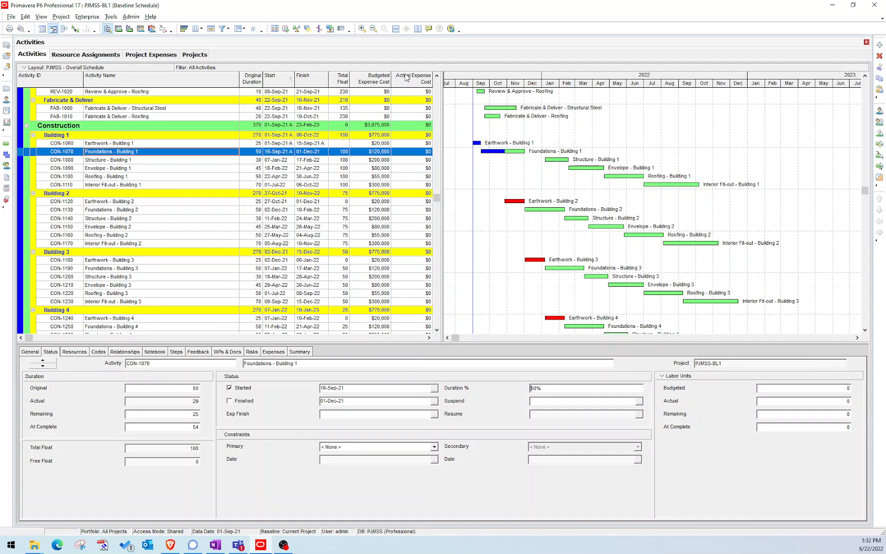
{"action": "mouse_move", "coordinate": [437, 135]}
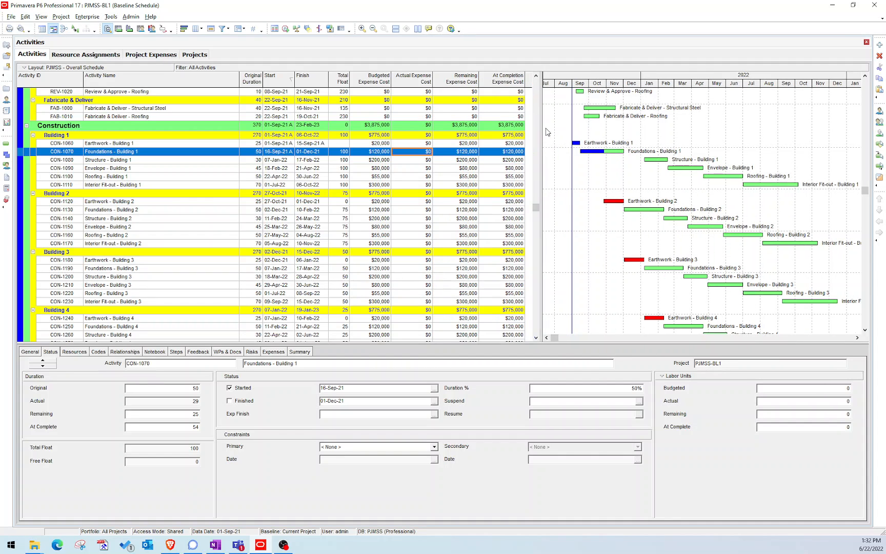
{"action": "mouse_move", "coordinate": [437, 138]}
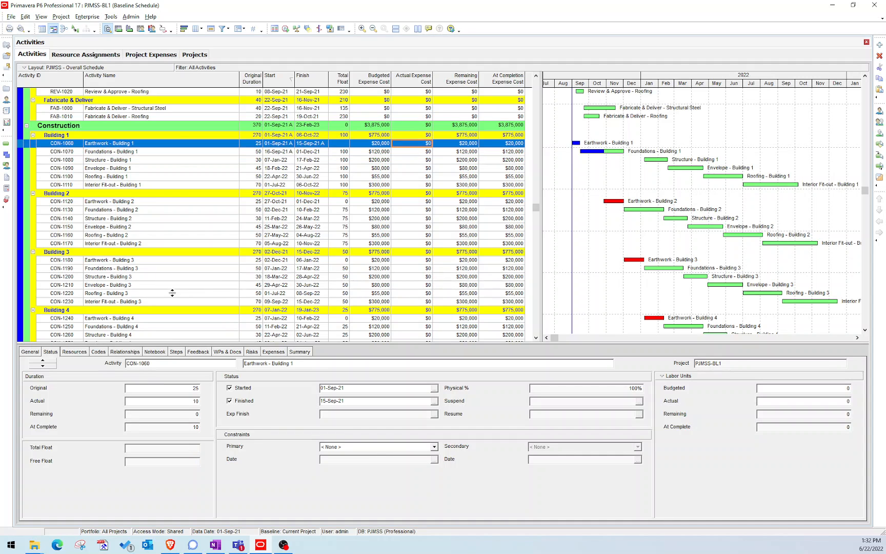
Add the Expense % Complete column to Earthwork - Building 1's expenses grid and reselect the activity
{"action": "left_click", "coordinate": [273, 351]}
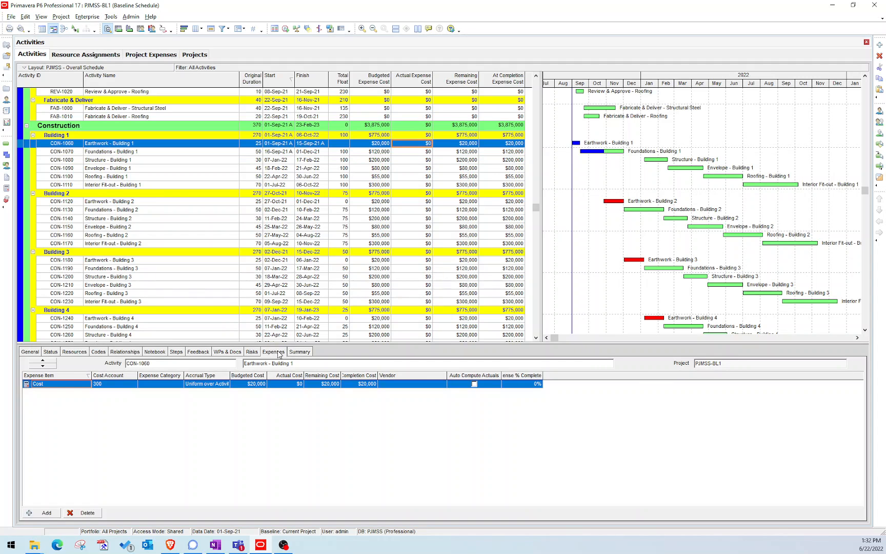
{"action": "right_click", "coordinate": [521, 375]}
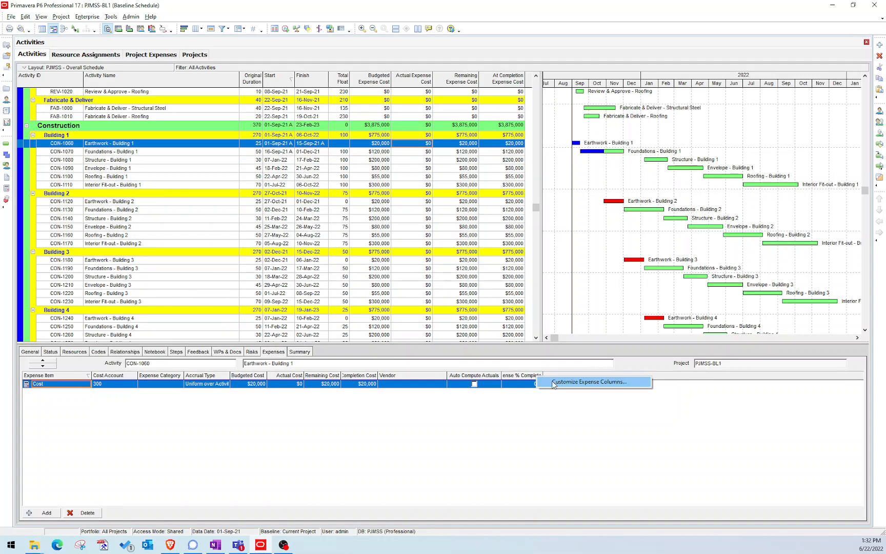
{"action": "left_click", "coordinate": [592, 381]}
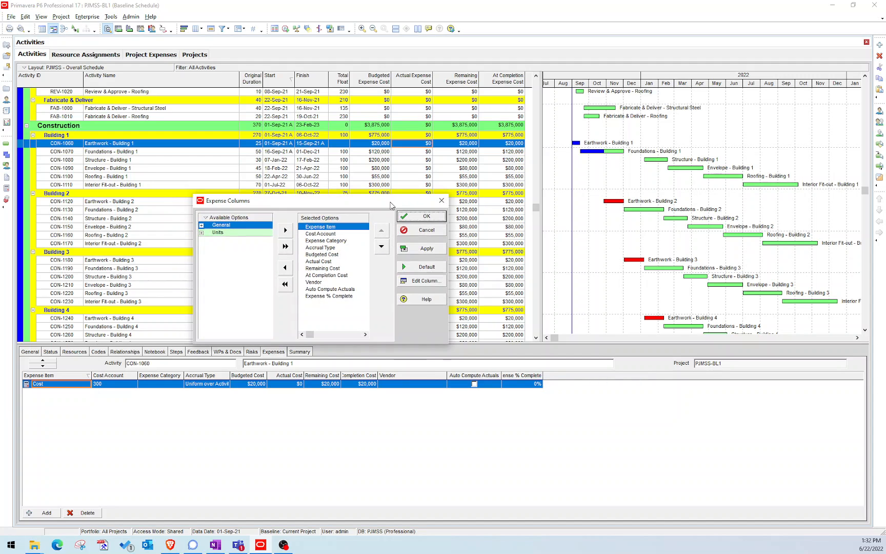
{"action": "left_click", "coordinate": [329, 295]}
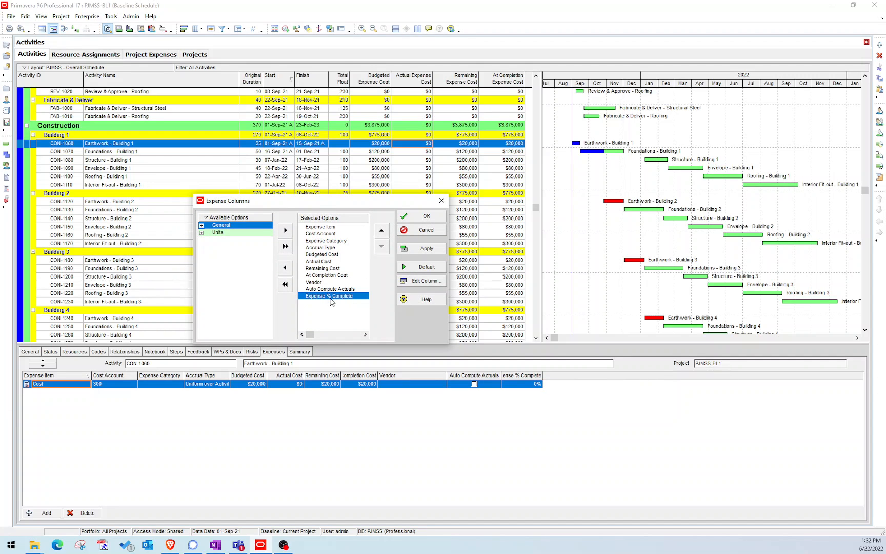
{"action": "left_click", "coordinate": [420, 216]}
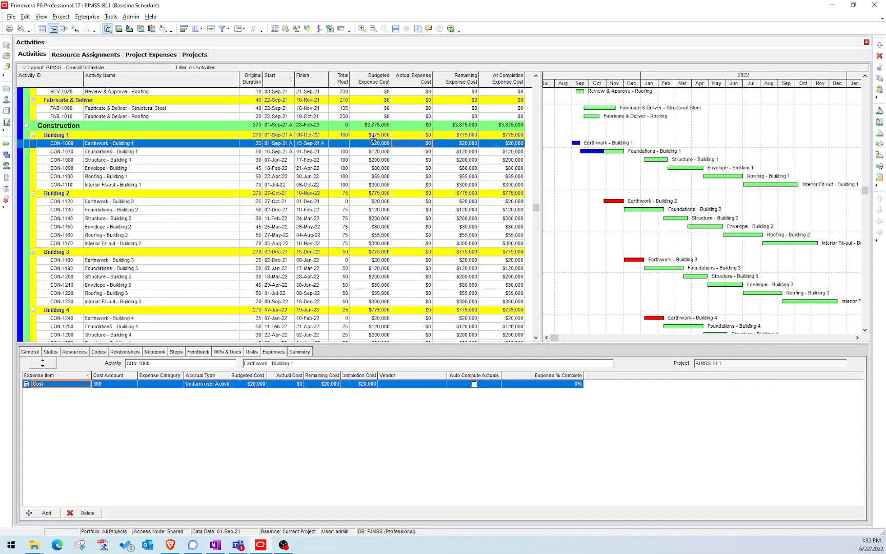
{"action": "left_click", "coordinate": [112, 151]}
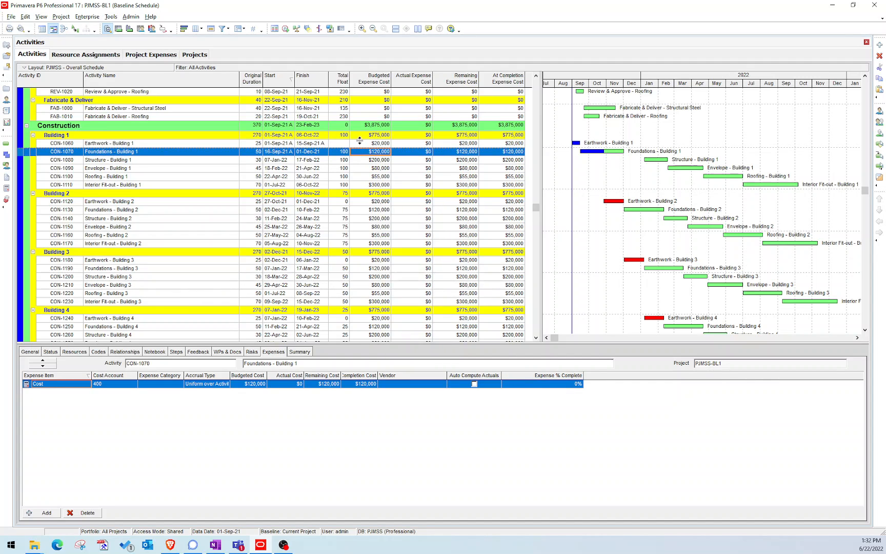
{"action": "left_click", "coordinate": [113, 143]}
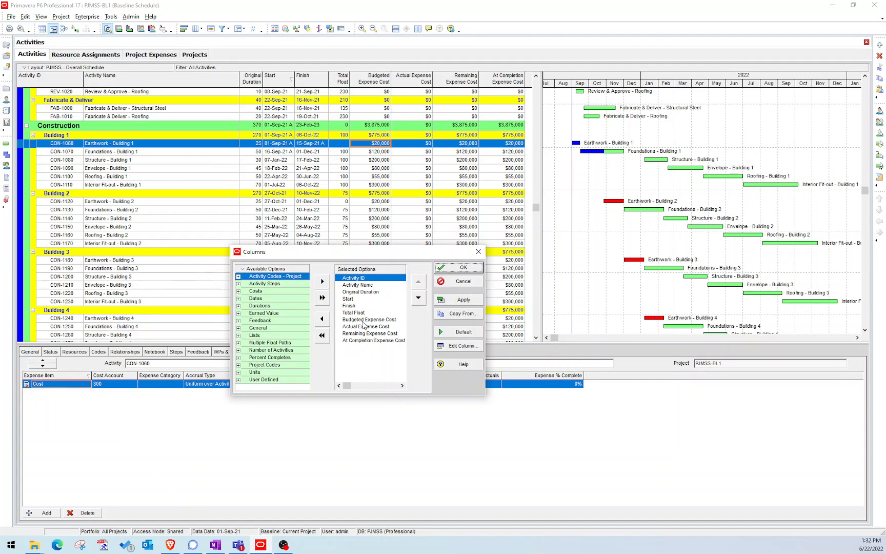
Add an Activity % Complete column after Total Float in the activity table
{"action": "left_click", "coordinate": [354, 312]}
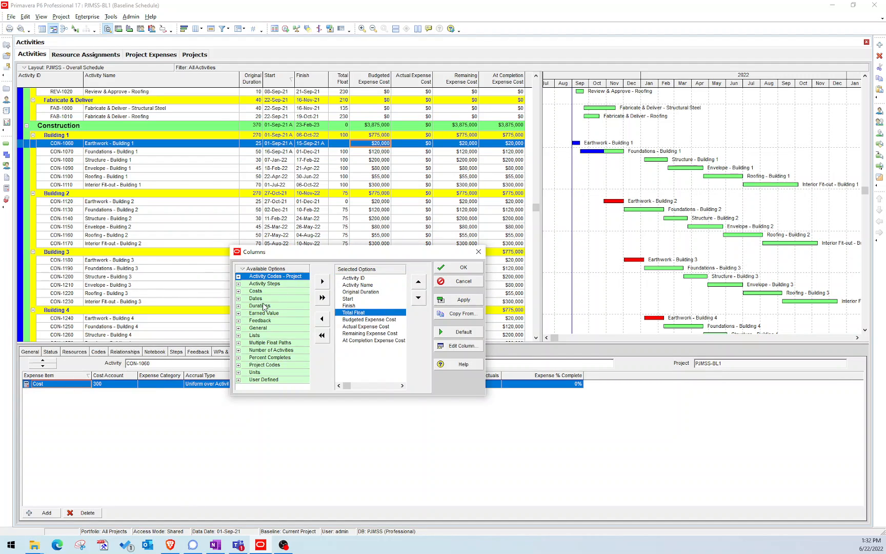
{"action": "left_click", "coordinate": [240, 276]}
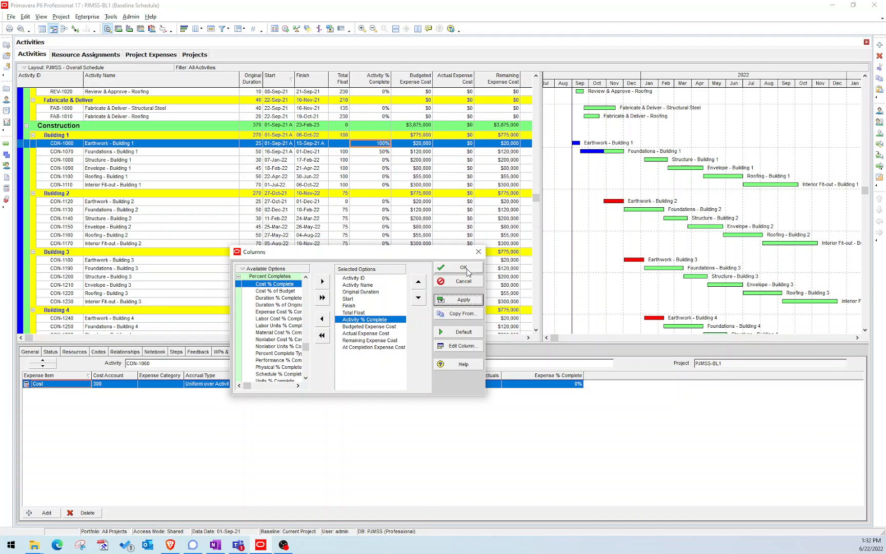
{"action": "left_click", "coordinate": [463, 266]}
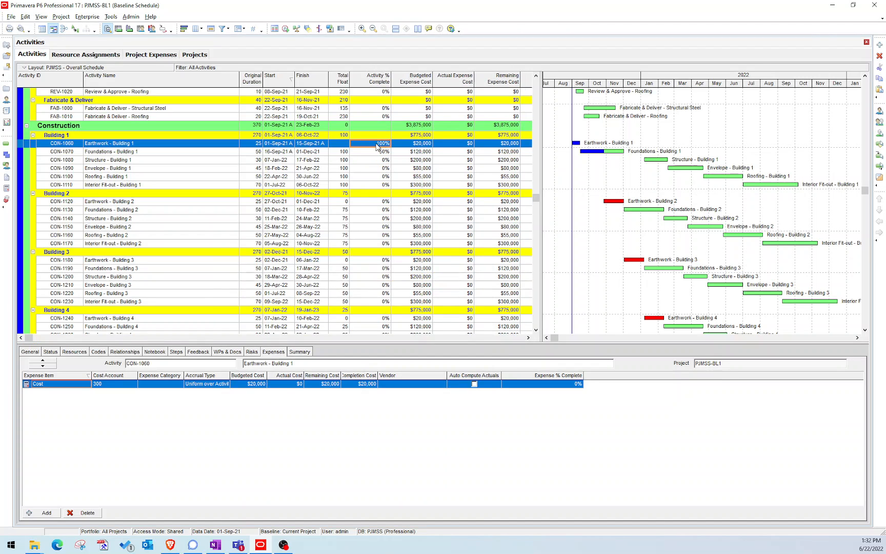
Set Earthwork - Building 1's expense to 100% complete
{"action": "left_click", "coordinate": [543, 383]}
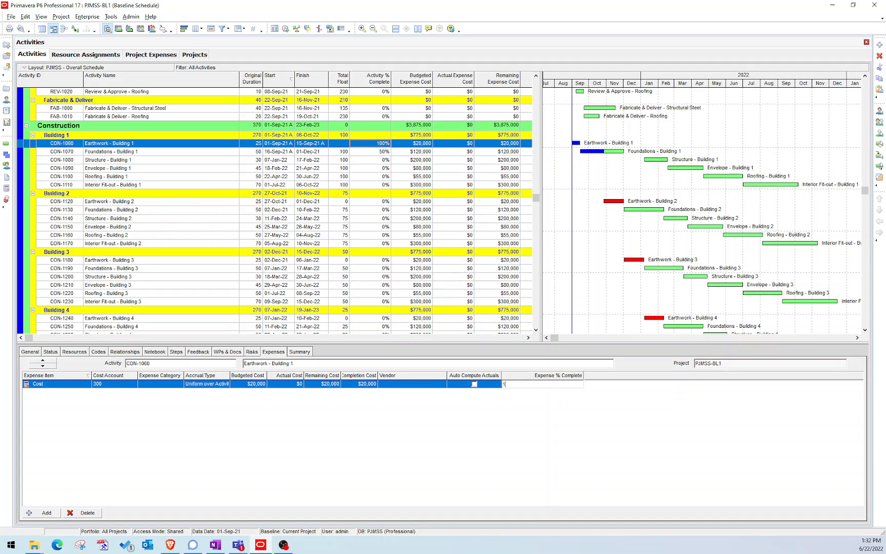
{"action": "type", "text": "100%"}
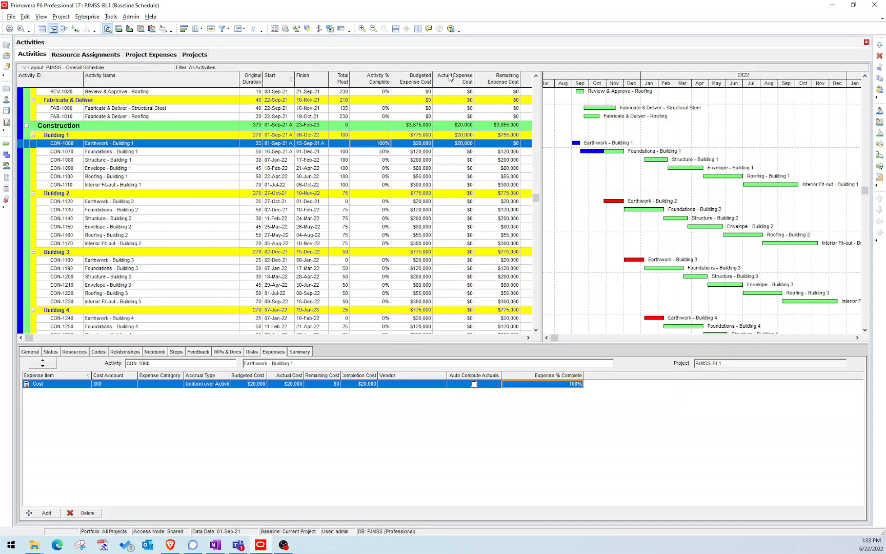
{"action": "left_click", "coordinate": [416, 144]}
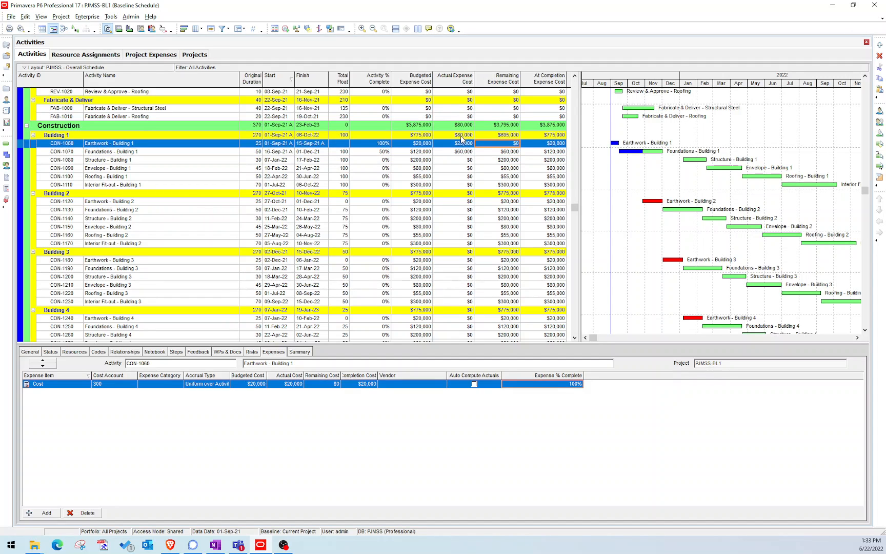
{"action": "mouse_move", "coordinate": [325, 39]}
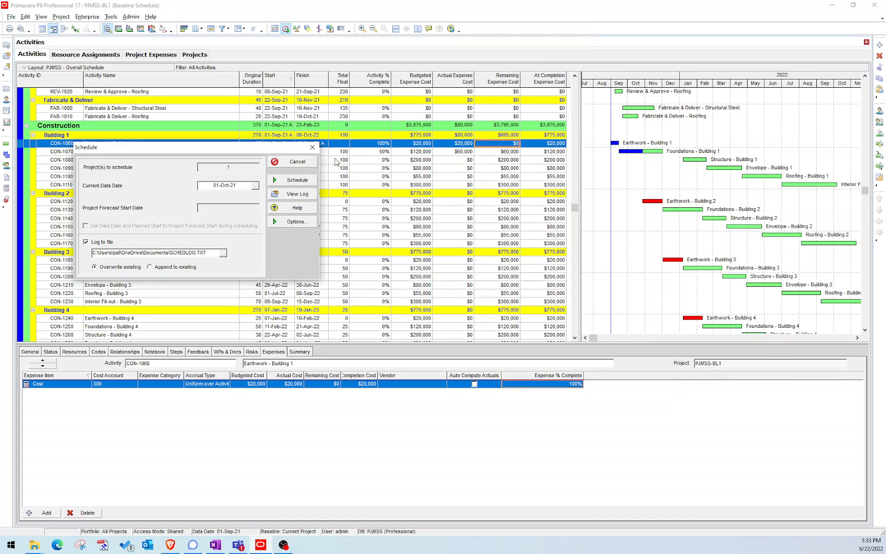
Reschedule at a 01-Oct-21 data date and review September's $80,000 actual expense
{"action": "left_click", "coordinate": [298, 179]}
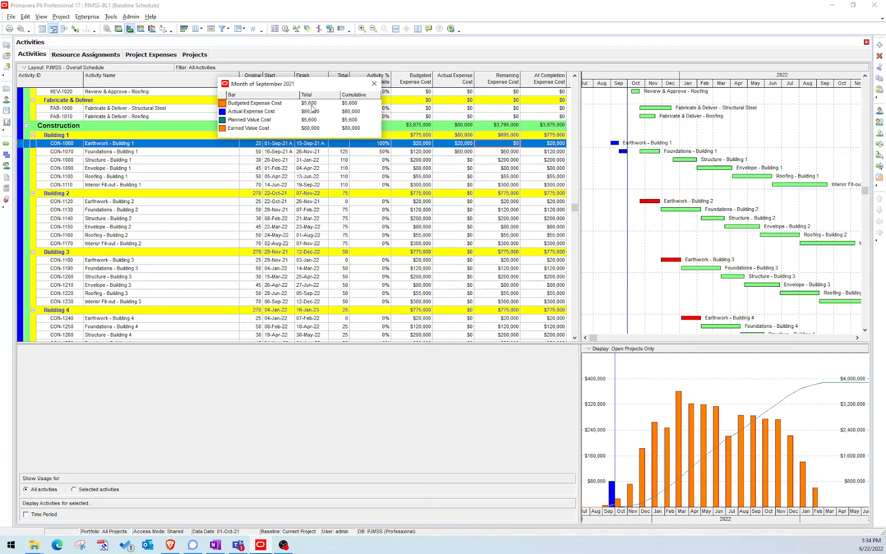
{"action": "mouse_move", "coordinate": [315, 108]}
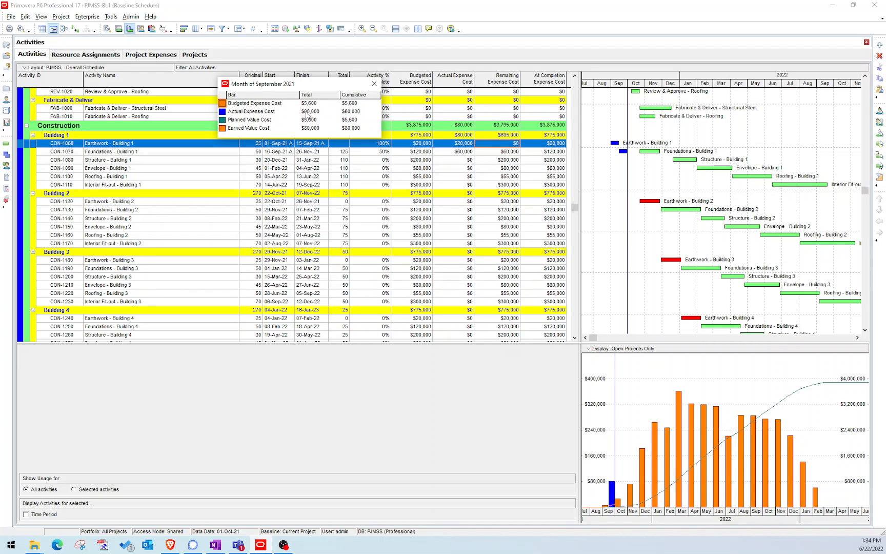
{"action": "mouse_move", "coordinate": [304, 117]}
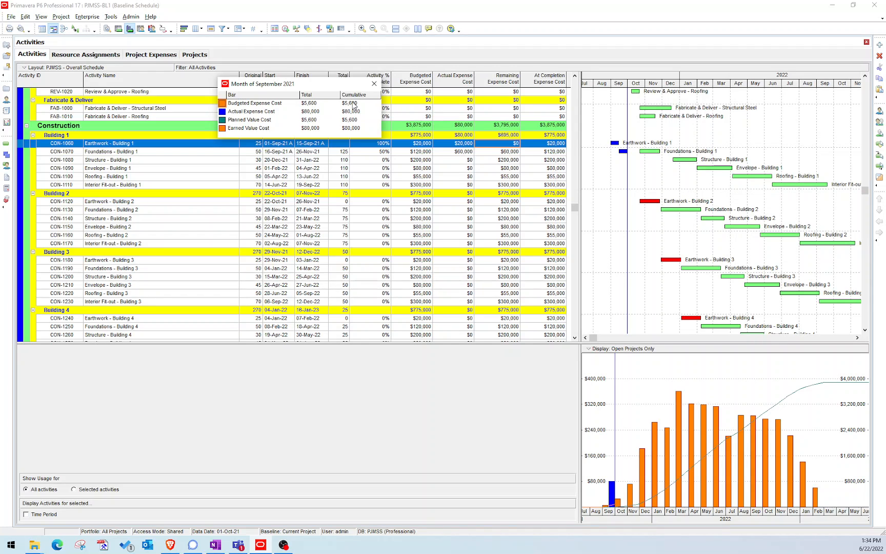
{"action": "mouse_move", "coordinate": [344, 119]}
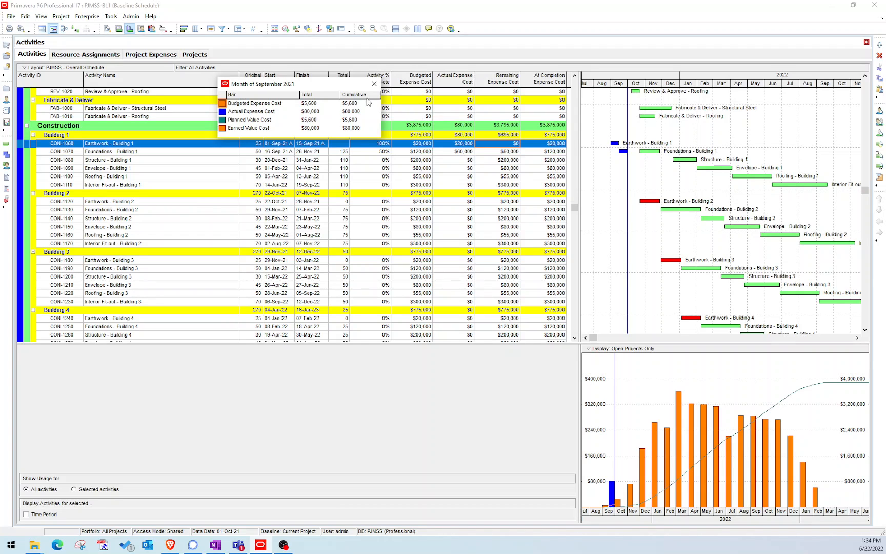
{"action": "left_click", "coordinate": [374, 84]}
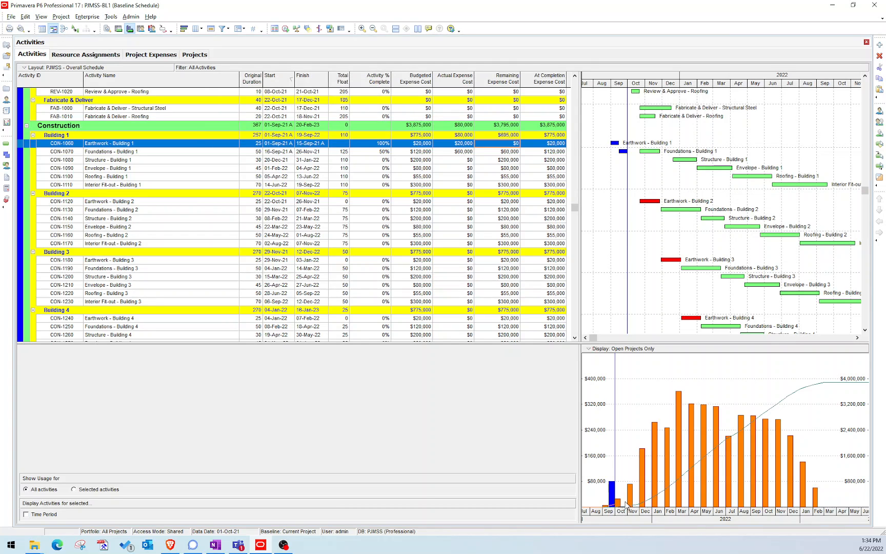
Recolor the Earned Value Cost curve yellow, apply it, and accept the profile options
{"action": "right_click", "coordinate": [655, 463]}
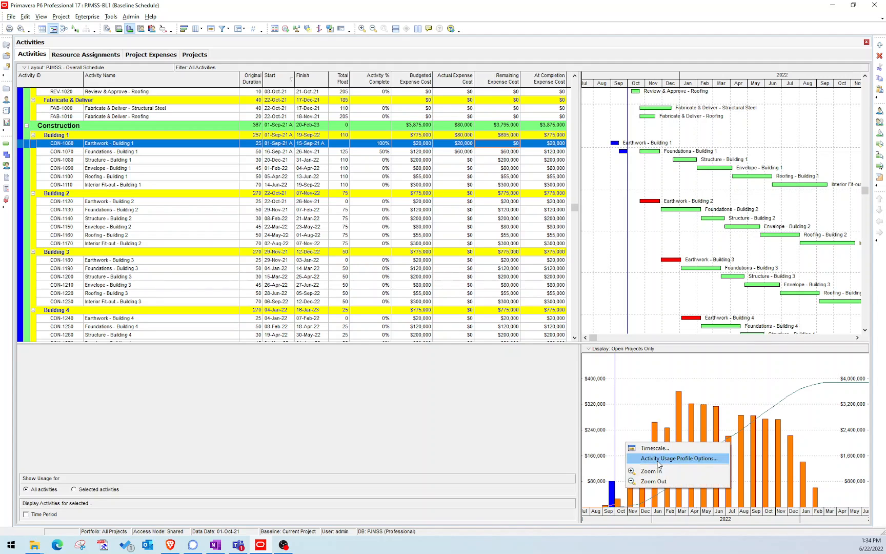
{"action": "left_click", "coordinate": [677, 457]}
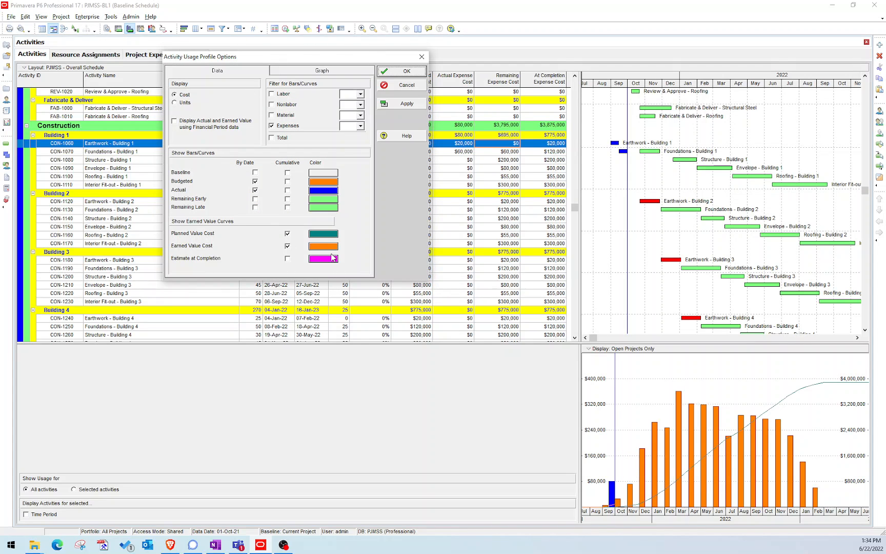
{"action": "left_click", "coordinate": [323, 245]}
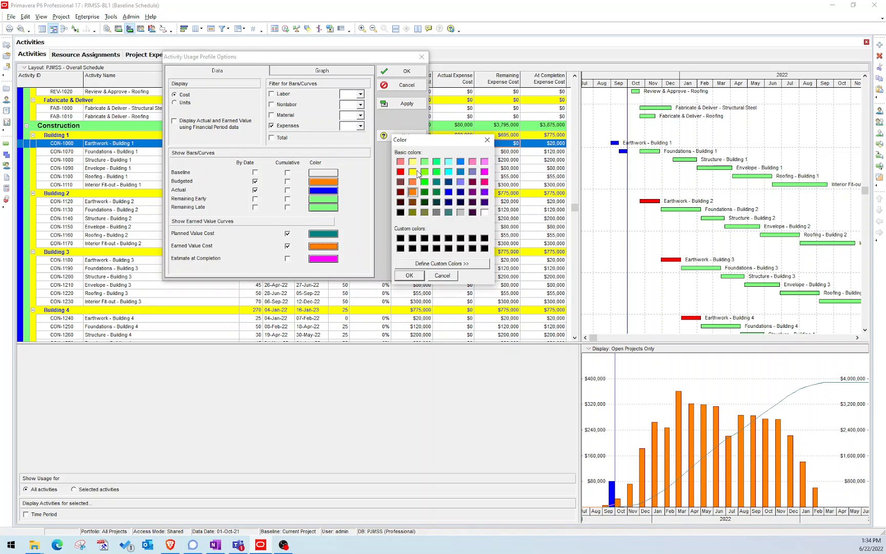
{"action": "left_click", "coordinate": [409, 275]}
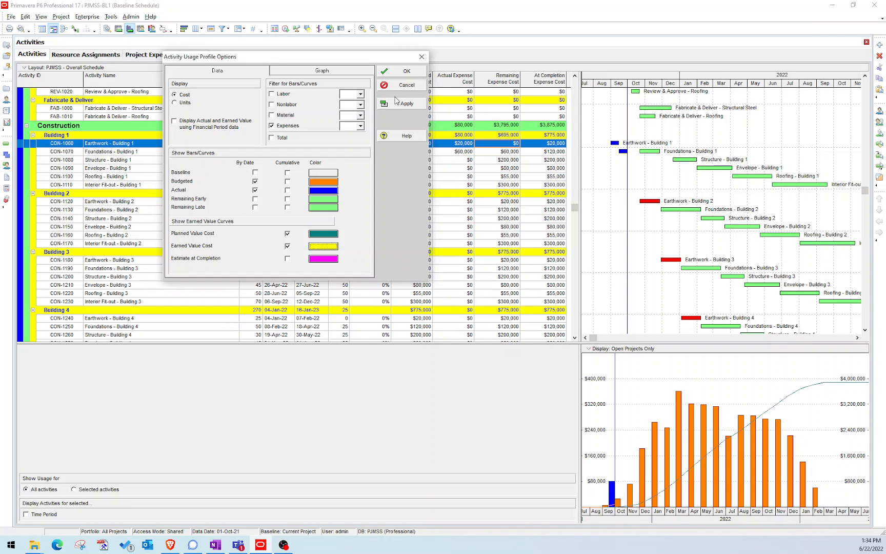
{"action": "left_click", "coordinate": [406, 103]}
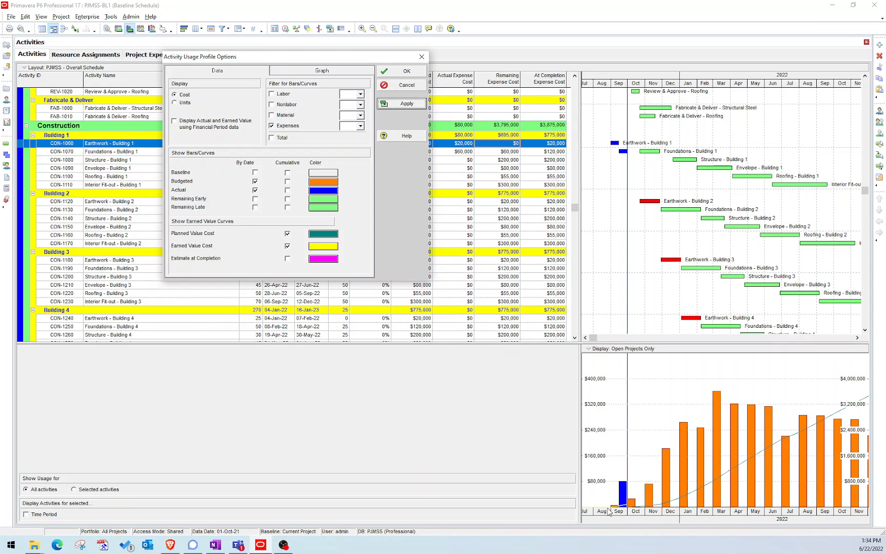
{"action": "mouse_move", "coordinate": [627, 508]}
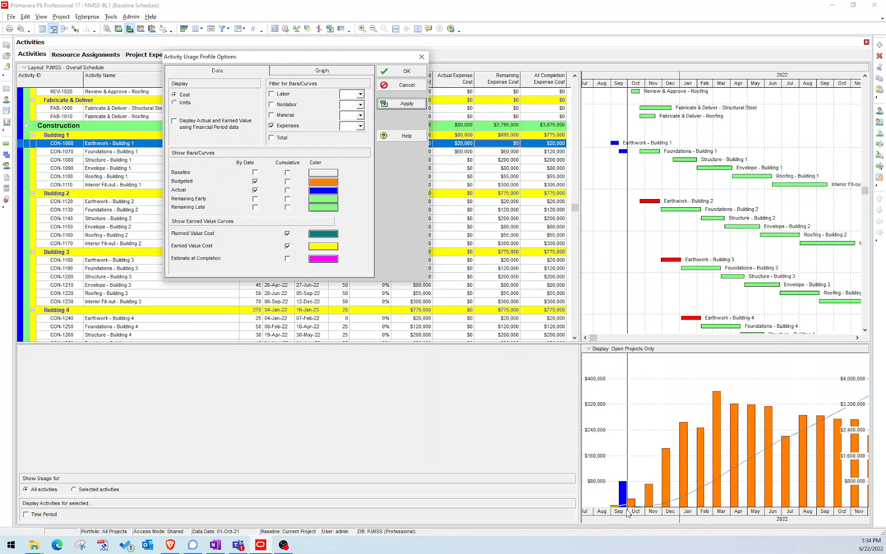
{"action": "mouse_move", "coordinate": [614, 471]}
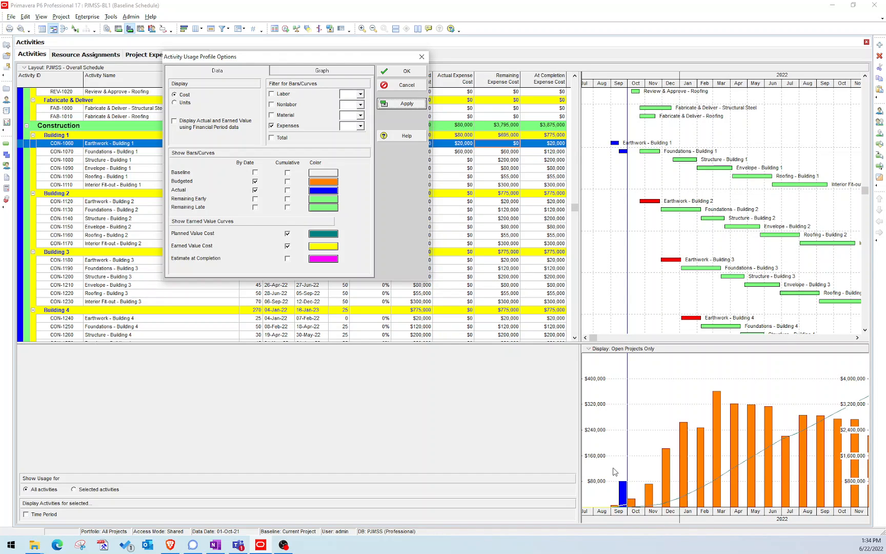
{"action": "mouse_move", "coordinate": [620, 506]}
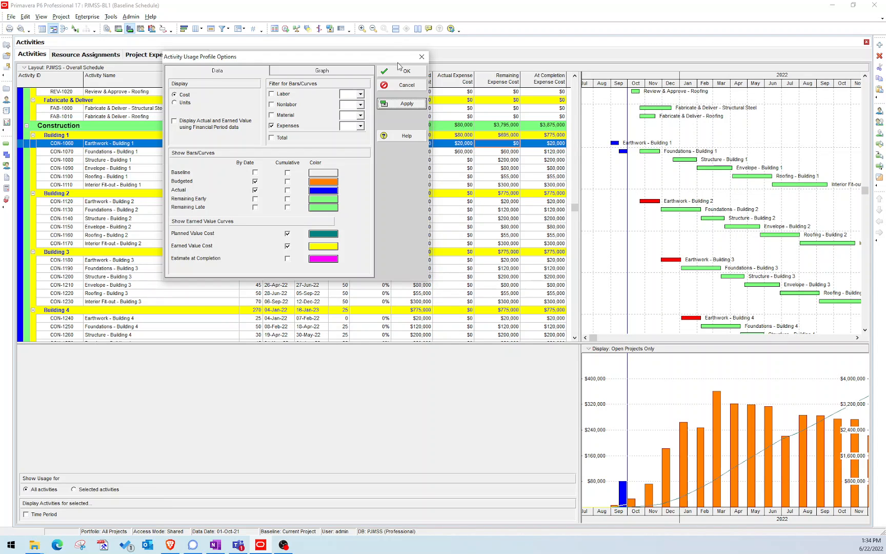
{"action": "left_click", "coordinate": [401, 71]}
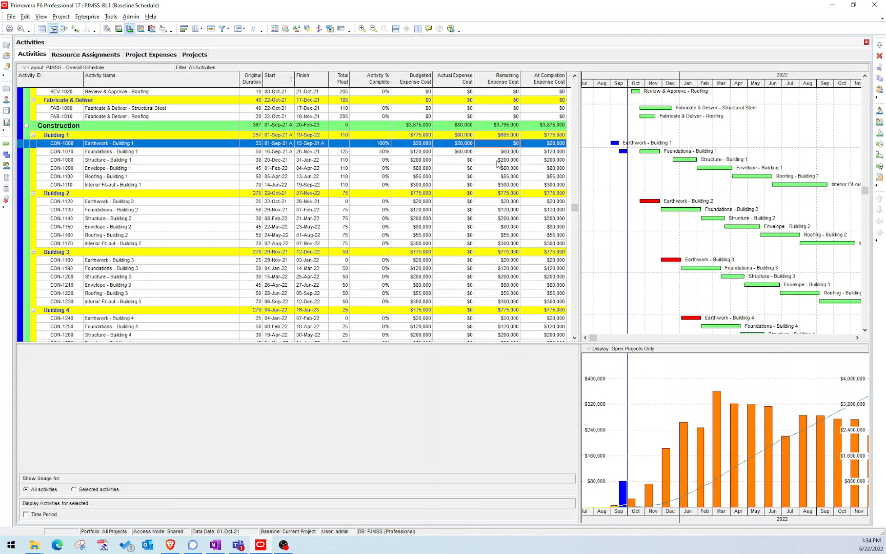
{"action": "mouse_move", "coordinate": [395, 190]}
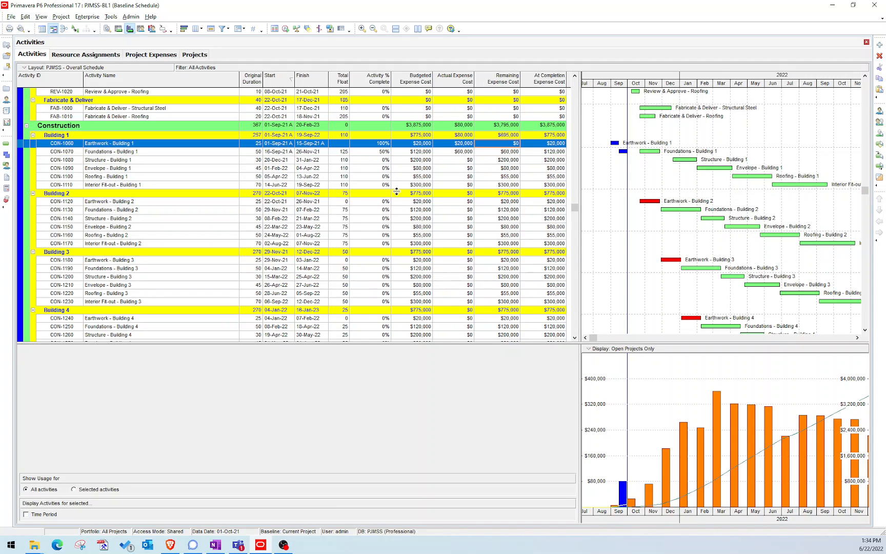